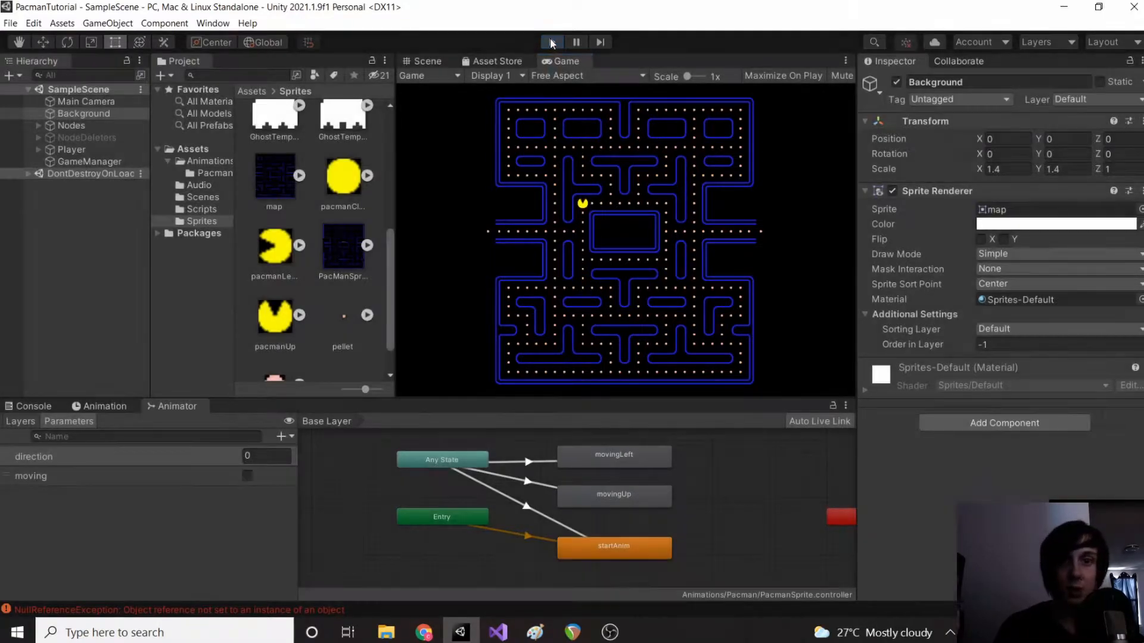
# Step: Stop Play mode, select GameManager, and switch to Visual Studio
pyautogui.click(423, 62)
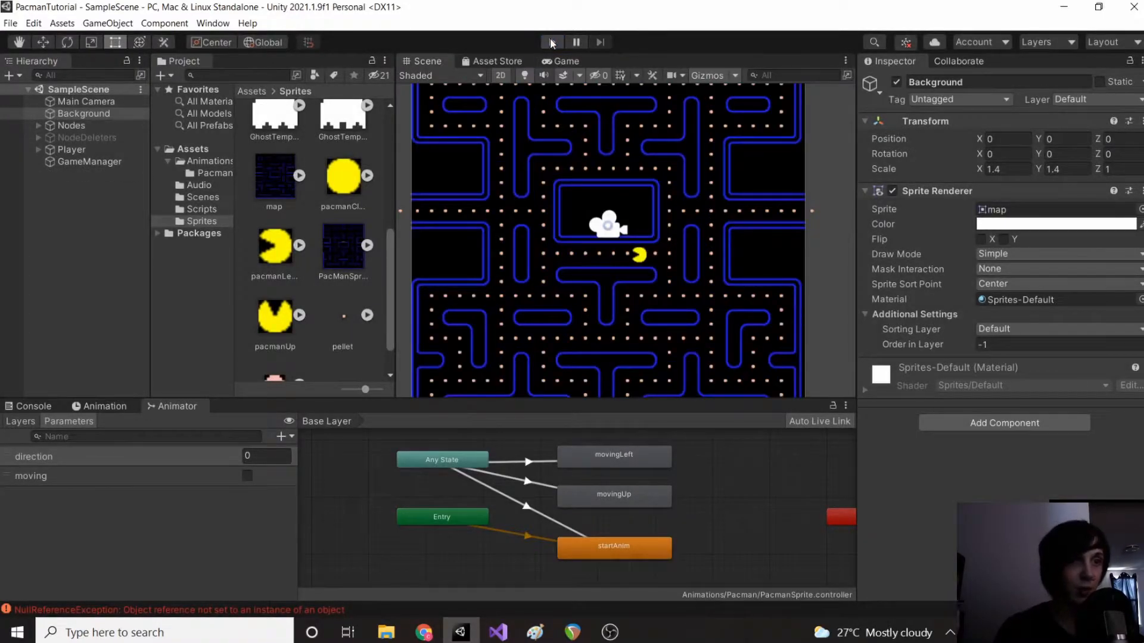
pyautogui.click(89, 161)
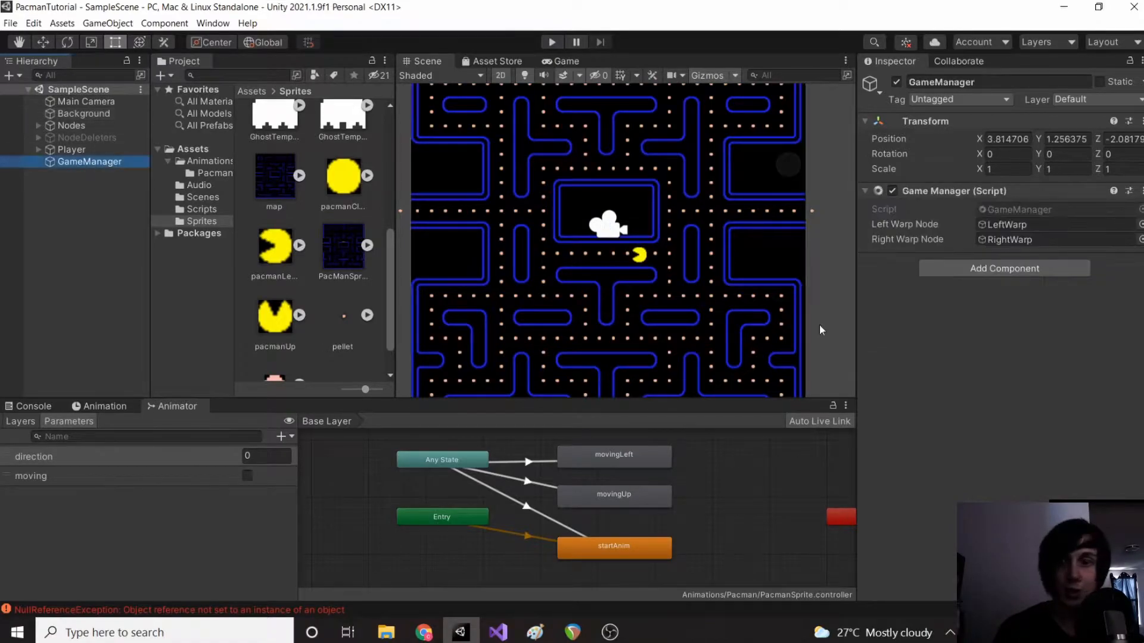
pyautogui.click(1003, 268)
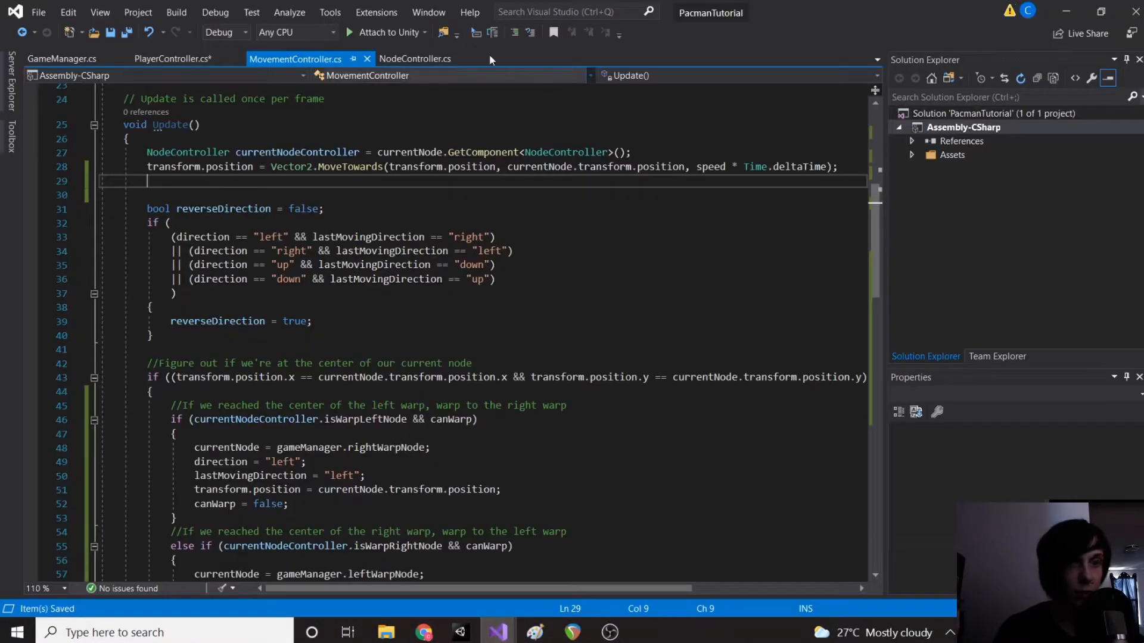
# Step: Add 'public AudioSource siren;' to the GameManager.cs script
pyautogui.click(61, 58)
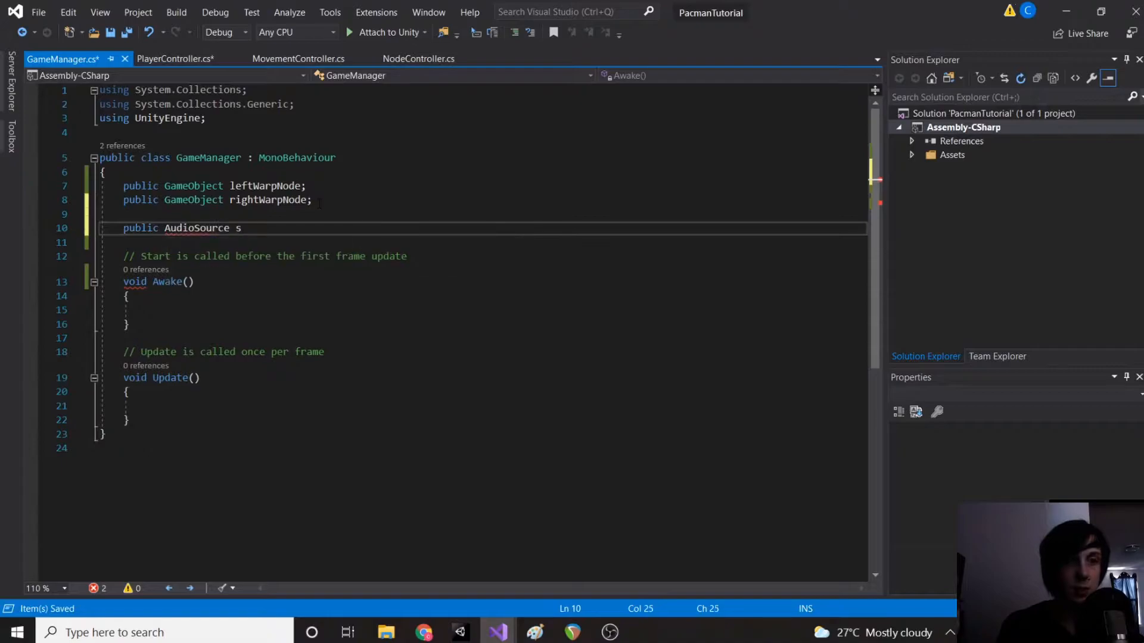
pyautogui.write('iren;')
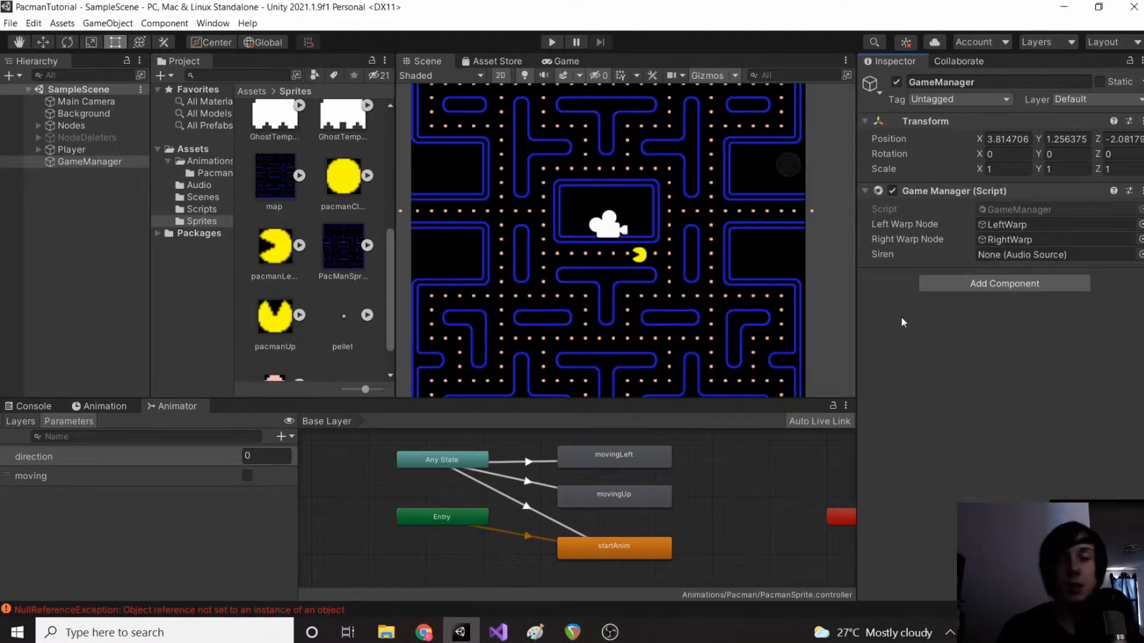
# Step: Add an Audio Source to GameManager with Play On Awake off and Loop on
pyautogui.click(1003, 283)
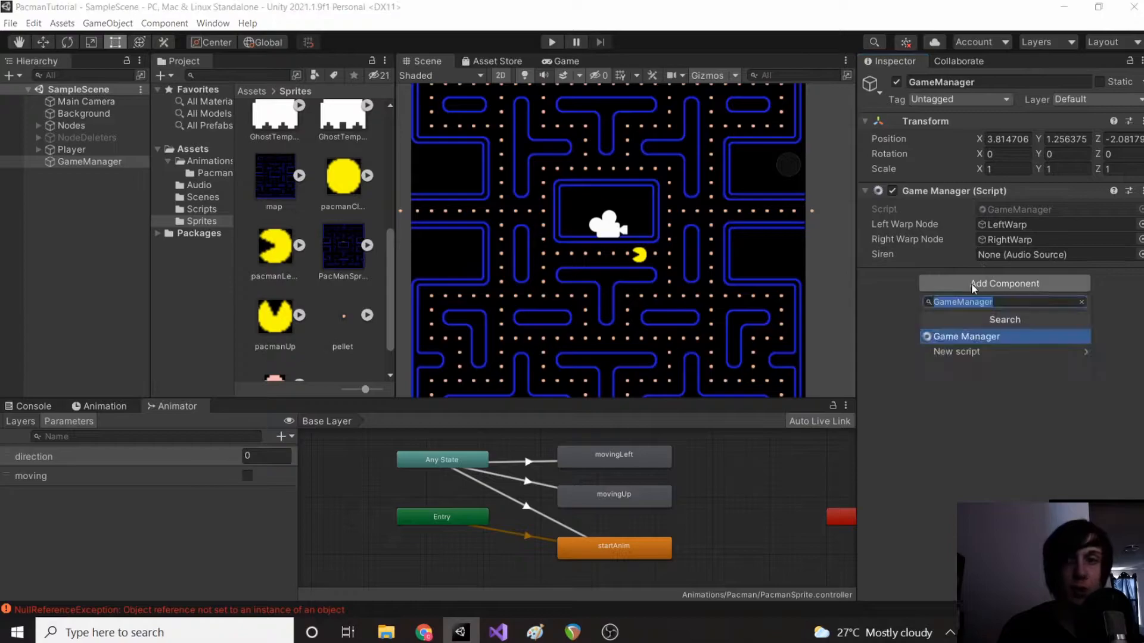
pyautogui.write('Audio')
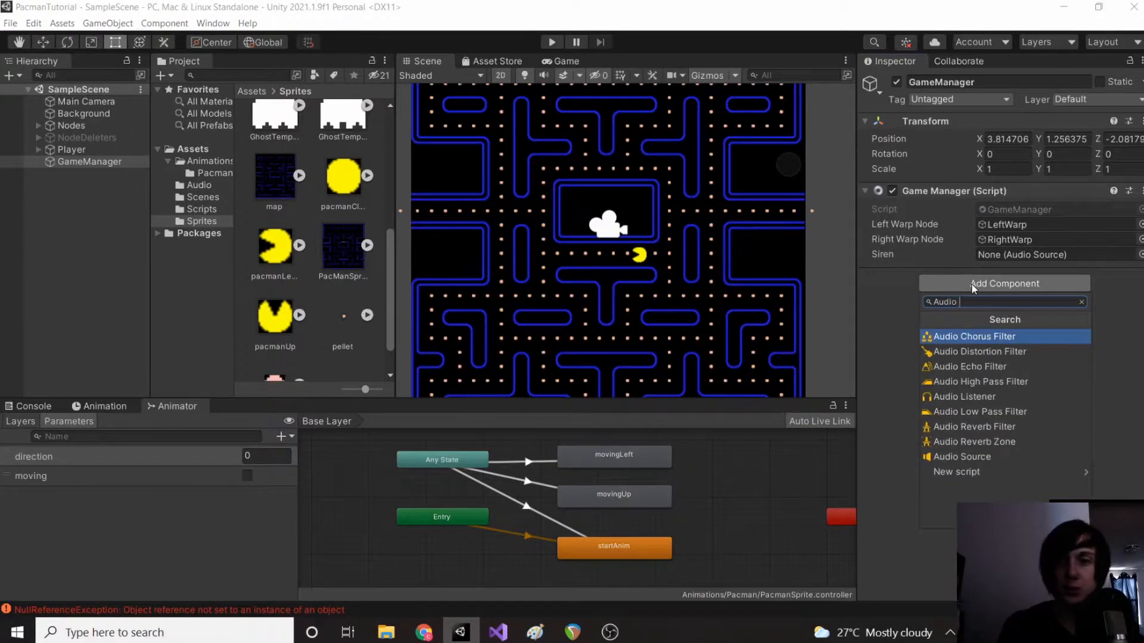
pyautogui.click(961, 456)
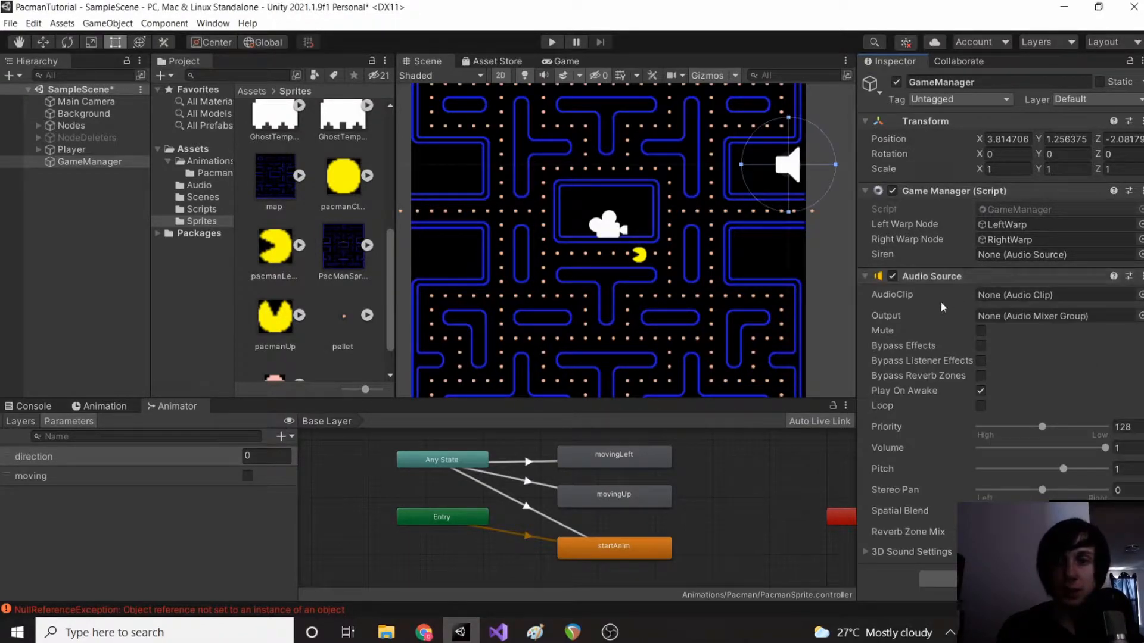
pyautogui.click(981, 390)
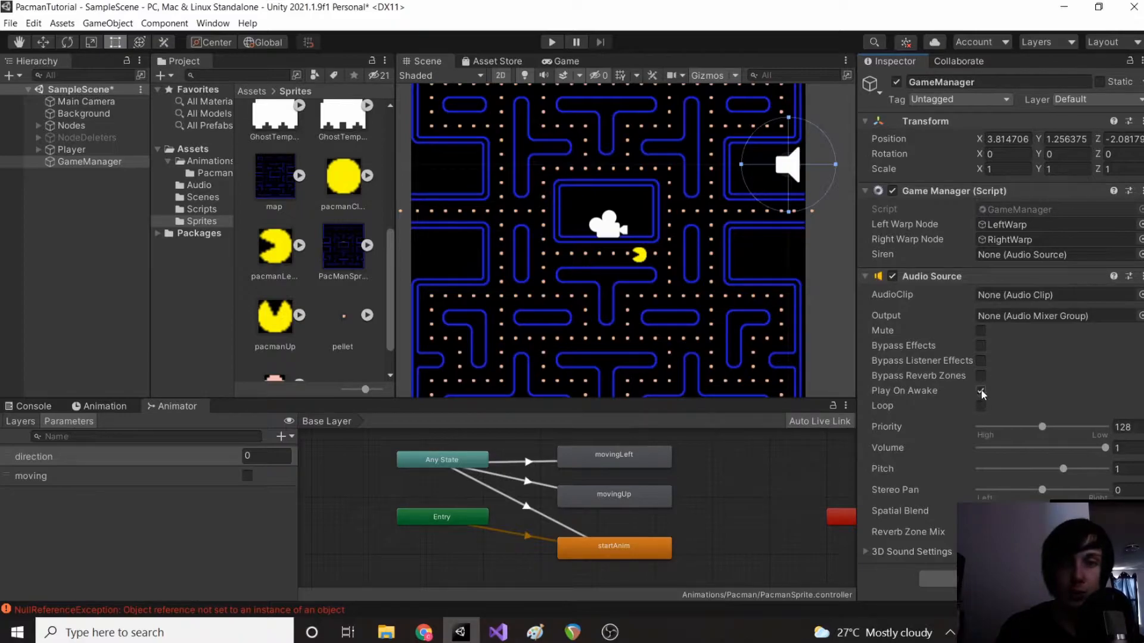
pyautogui.click(981, 390)
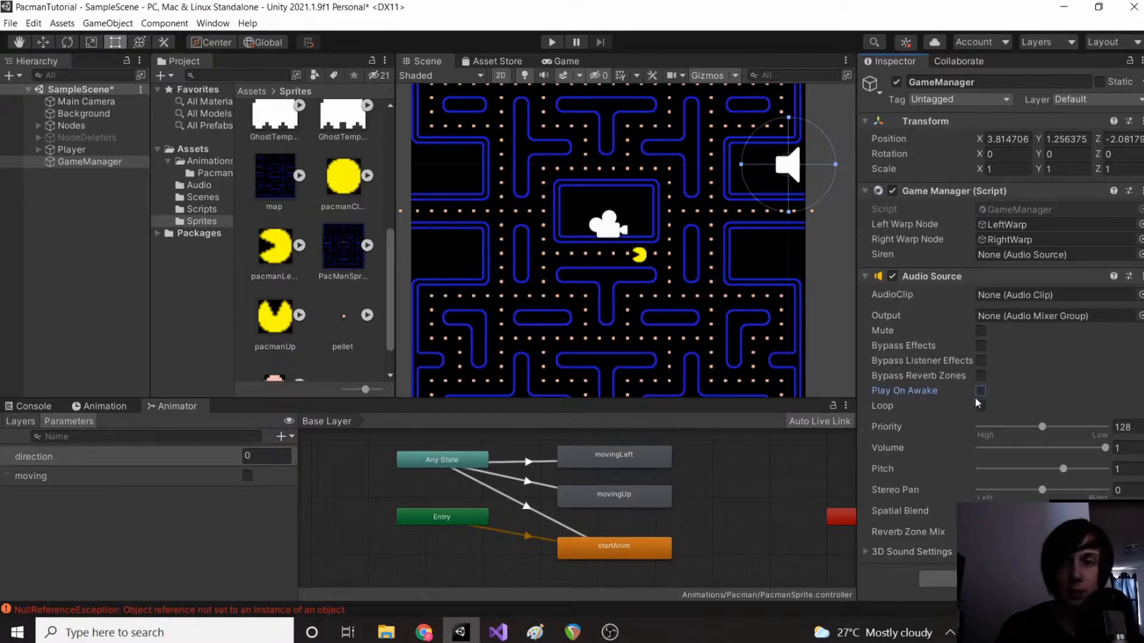
pyautogui.click(980, 405)
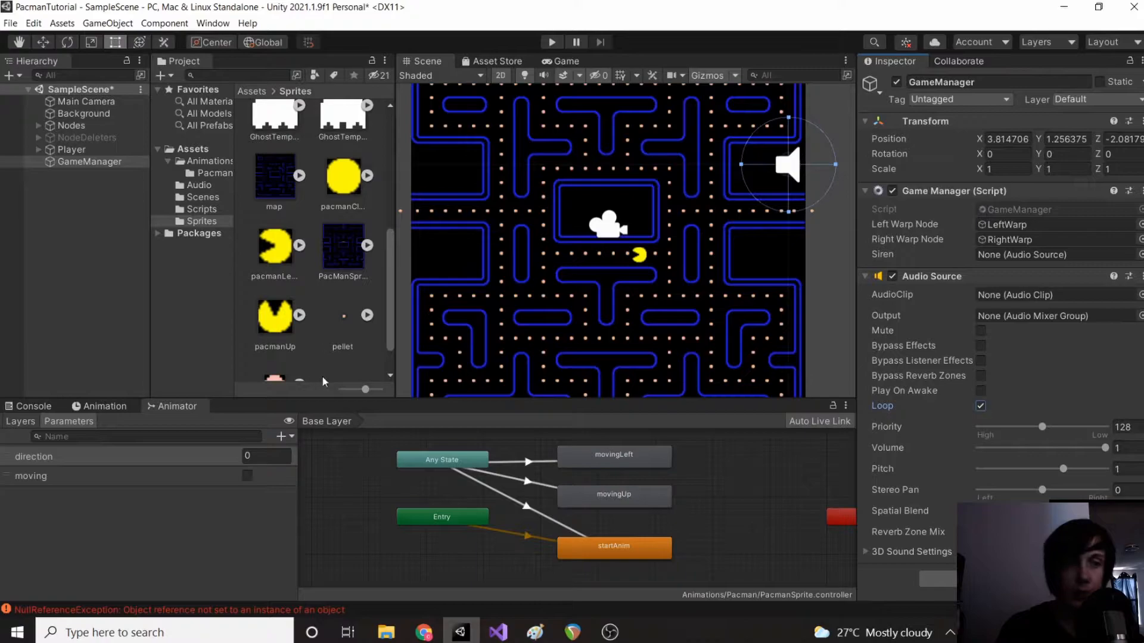
pyautogui.moveTo(351, 39)
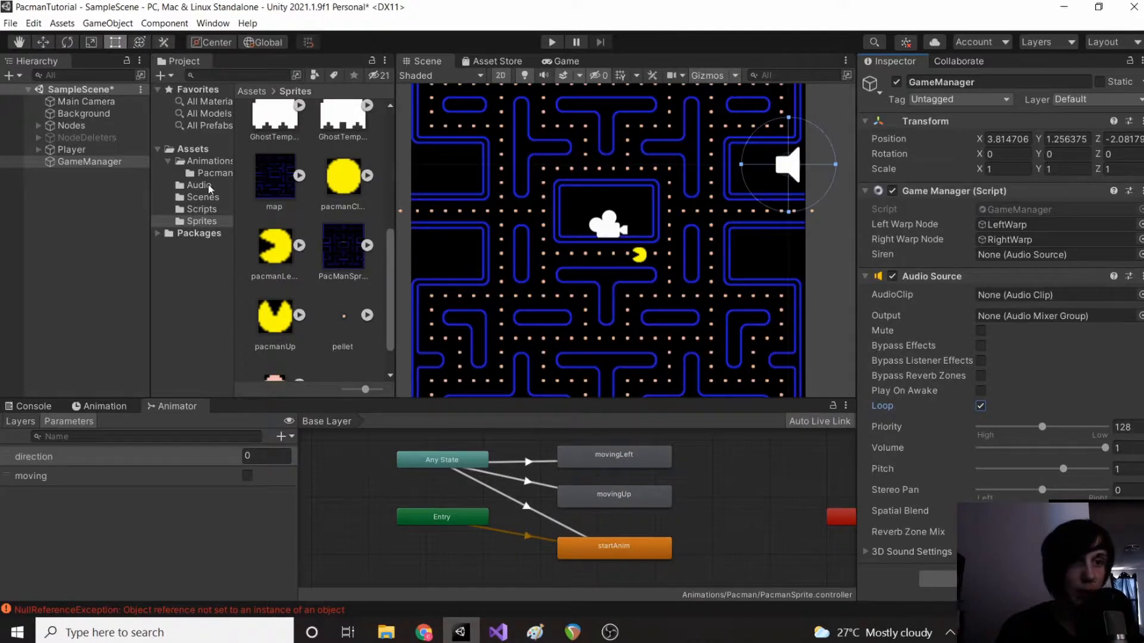
# Step: Set the audio clip to siren_1 and assign the source to the Siren field
pyautogui.click(198, 185)
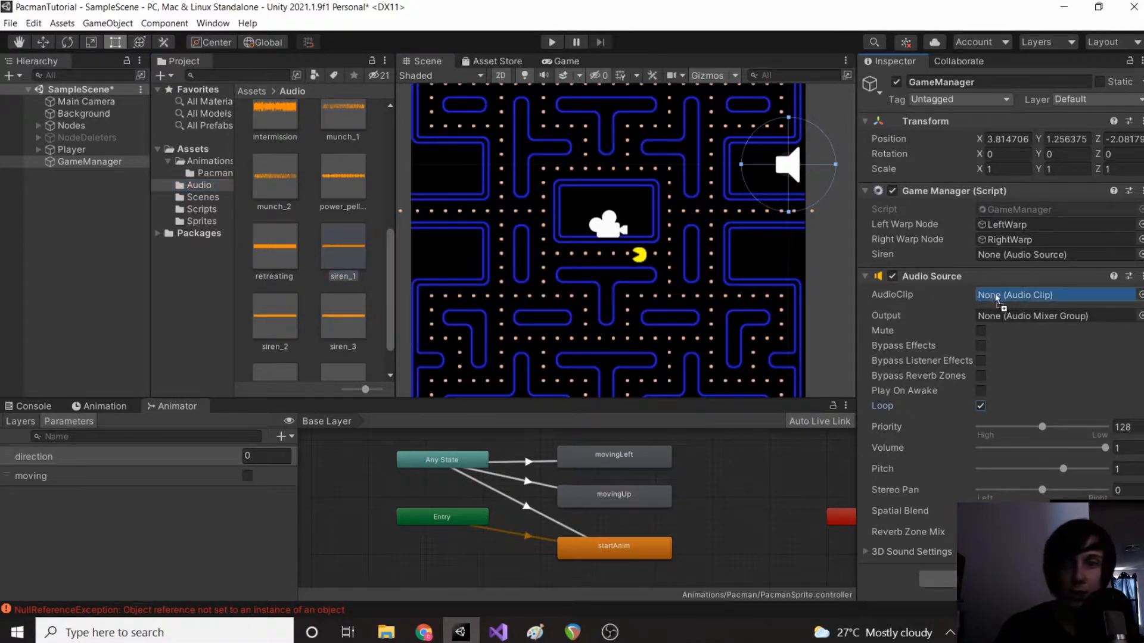
pyautogui.click(1050, 295)
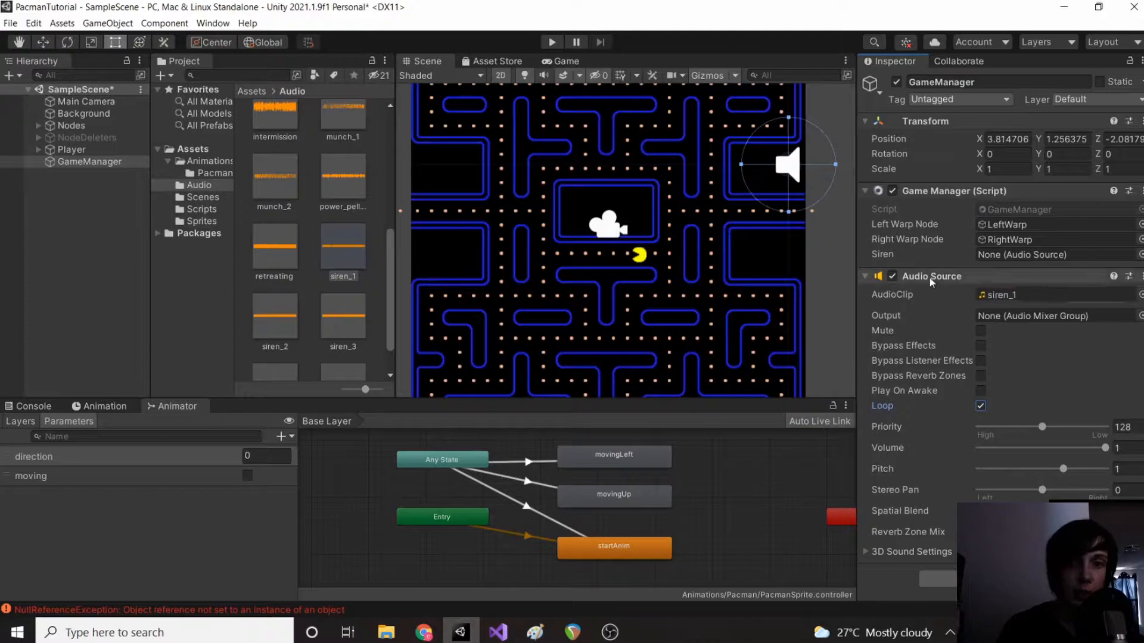
pyautogui.click(1050, 254)
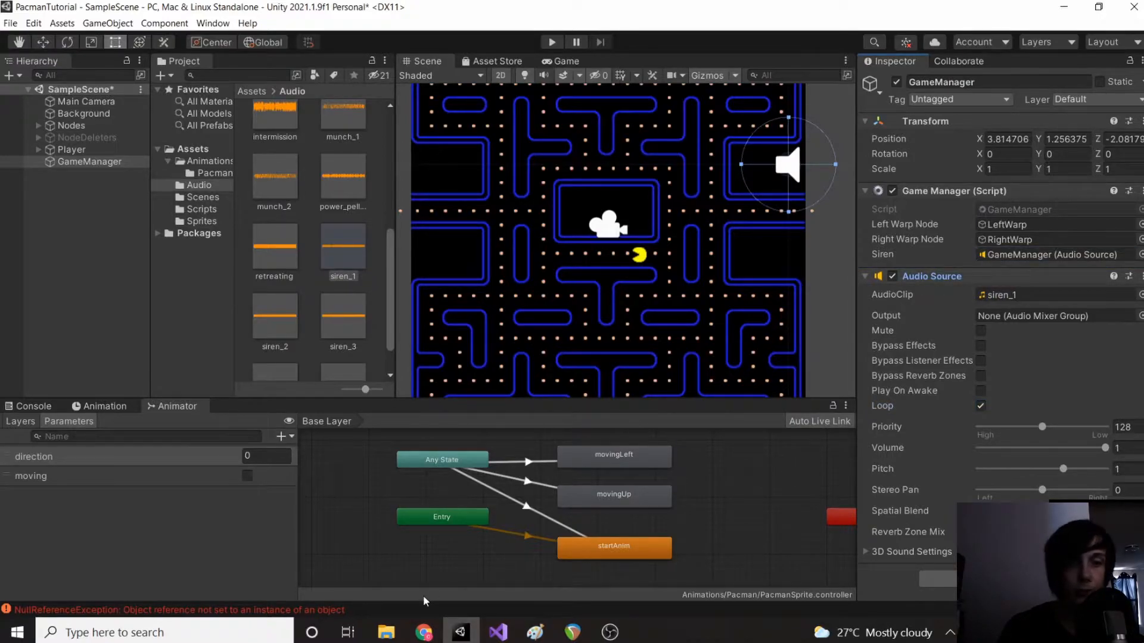
# Step: Add 'siren.Play();' inside GameManager's Awake method
pyautogui.click(497, 632)
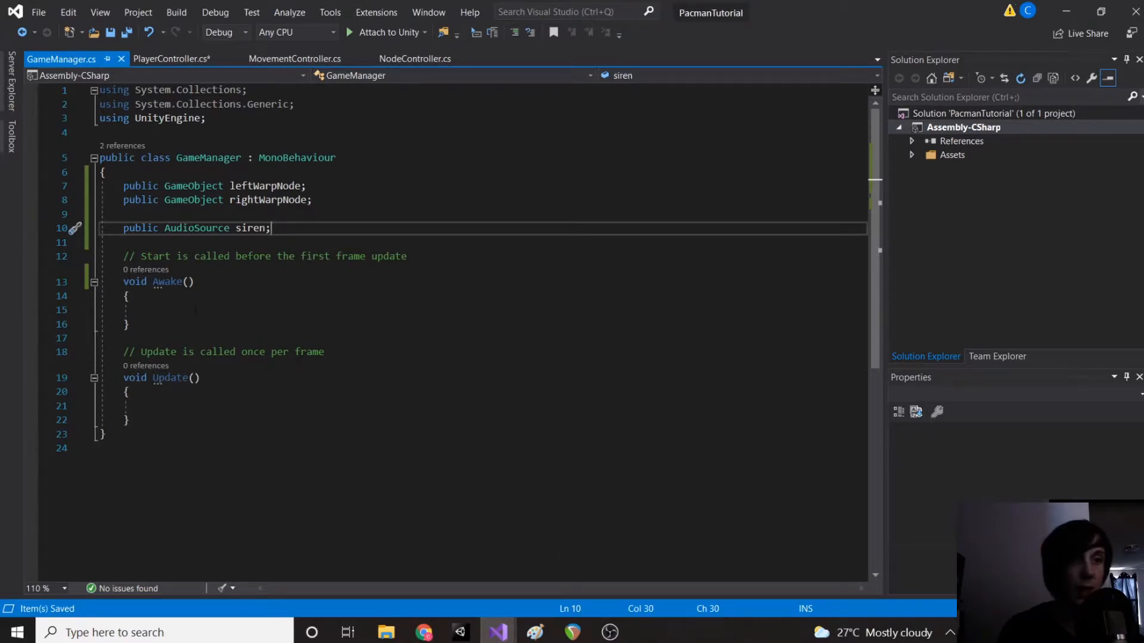
pyautogui.write('siren')
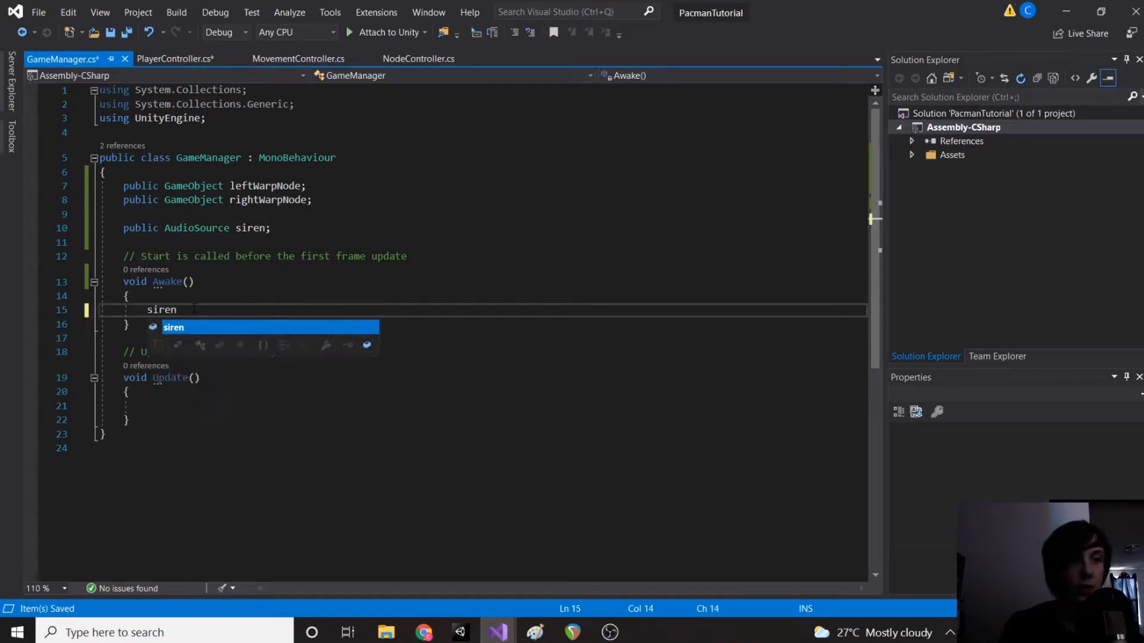
pyautogui.write('.Play')
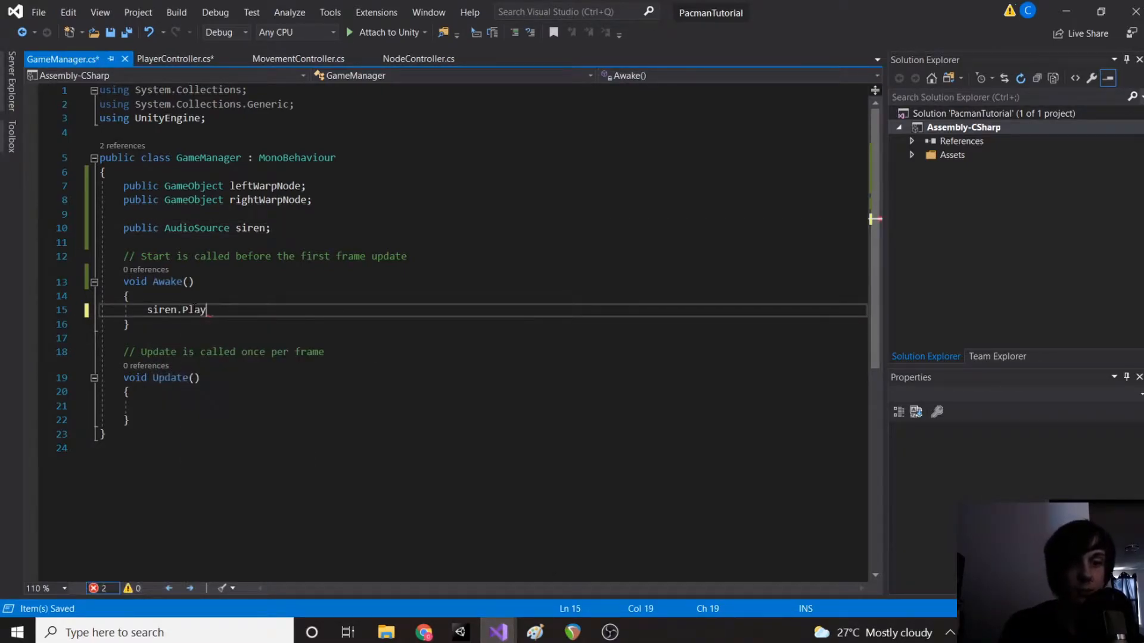
pyautogui.write('();')
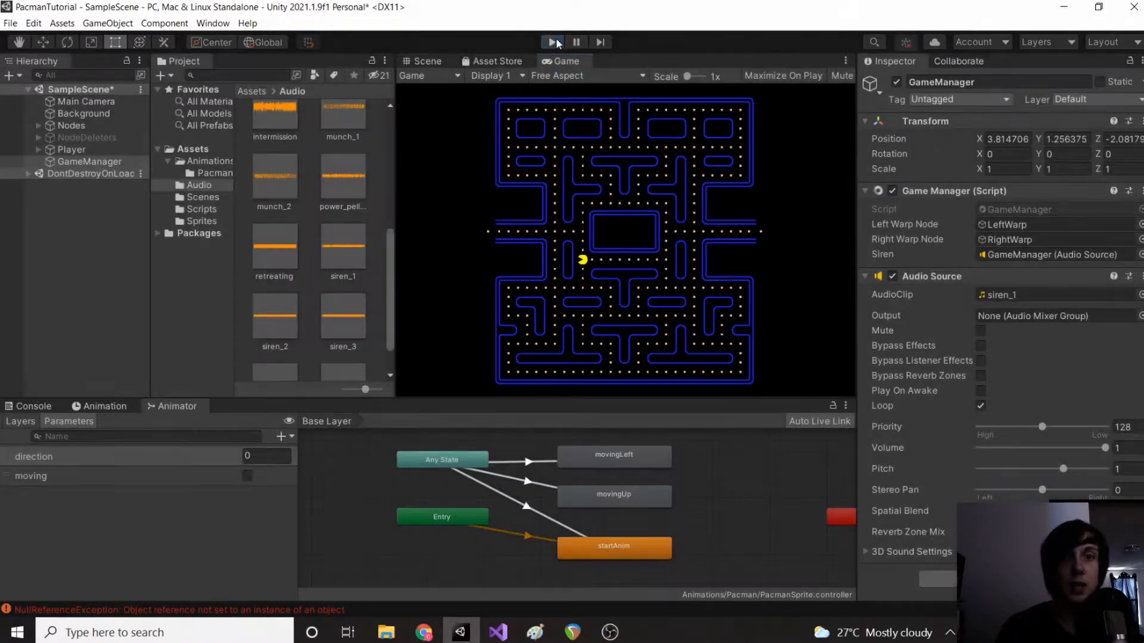
# Step: Play the game to hear the looping siren, then stop the test run
pyautogui.click(425, 60)
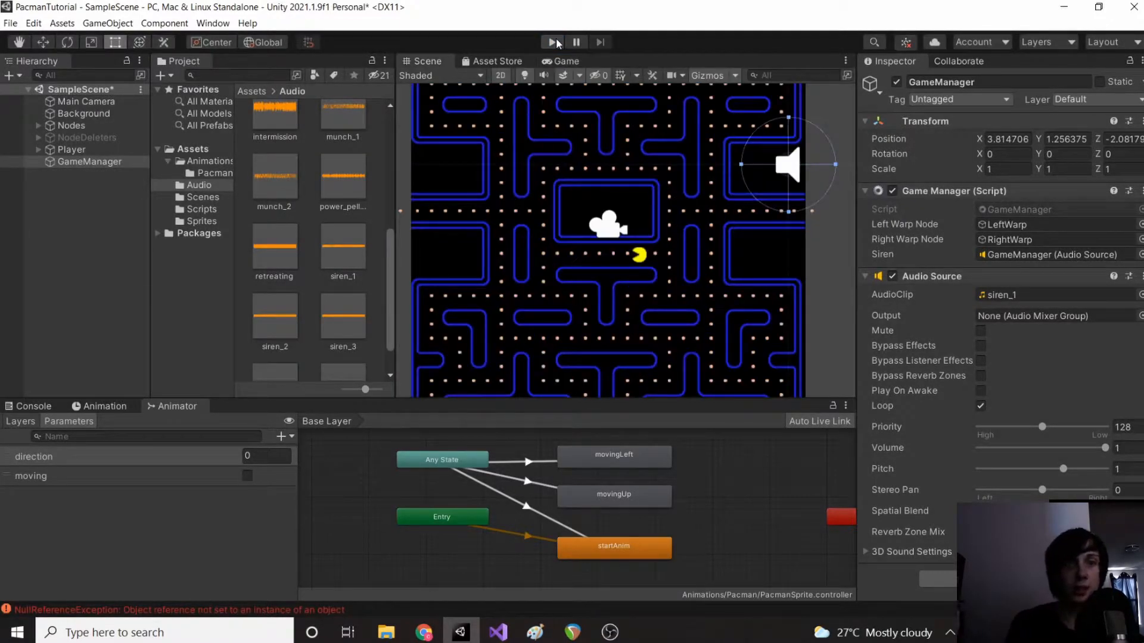
pyautogui.click(551, 42)
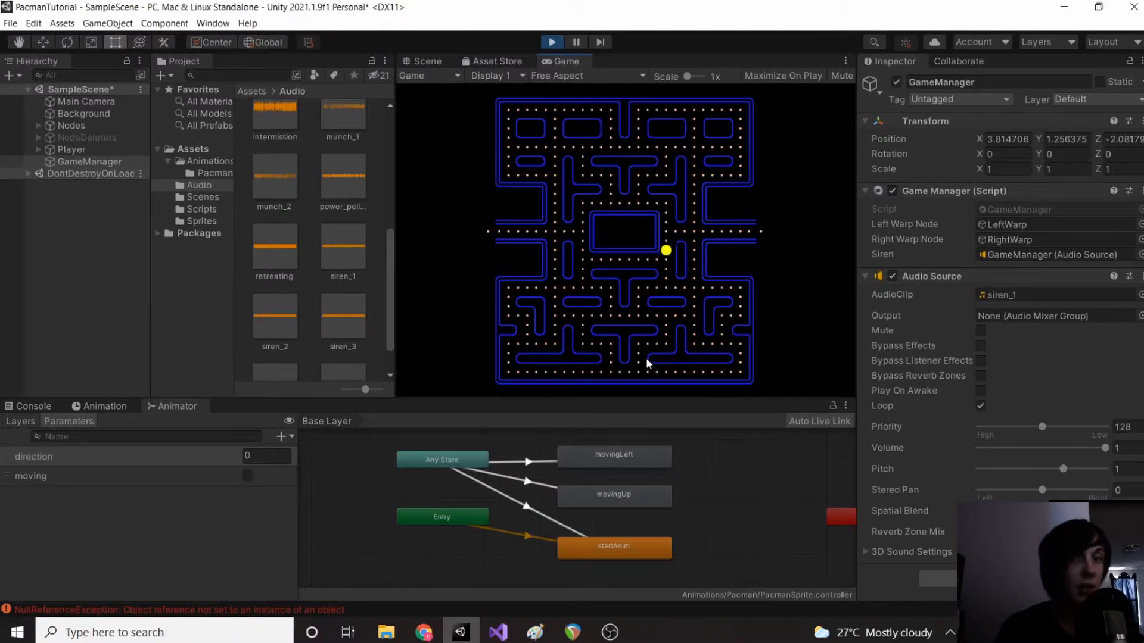
pyautogui.click(551, 42)
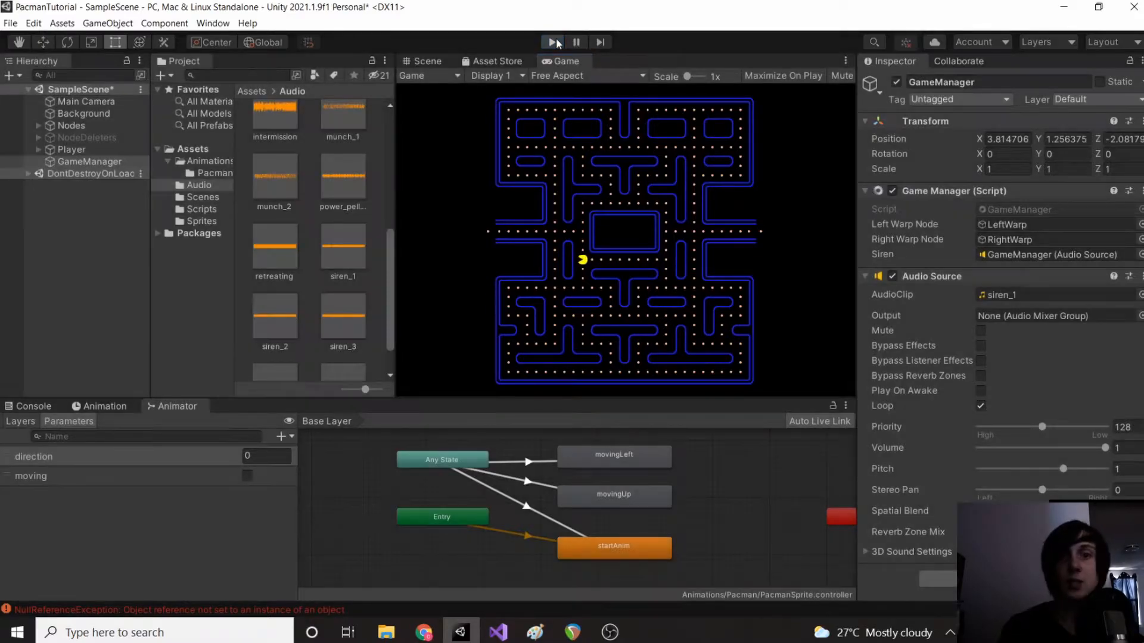
pyautogui.click(423, 61)
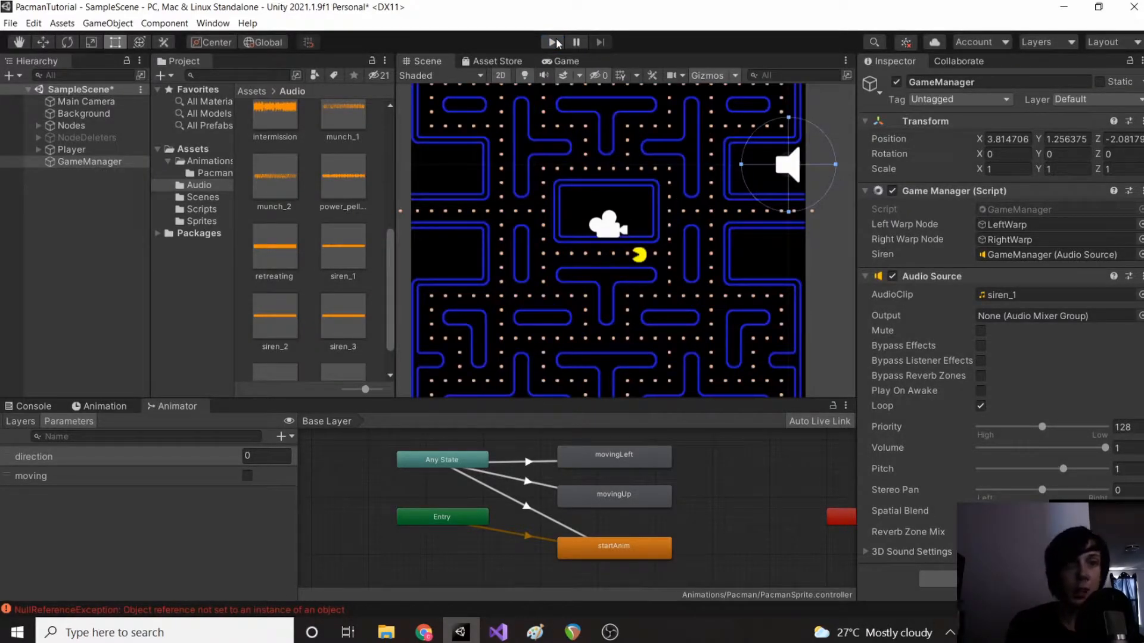
# Step: Add a Box Collider 2D to the Player object and review it in the Inspector
pyautogui.click(71, 150)
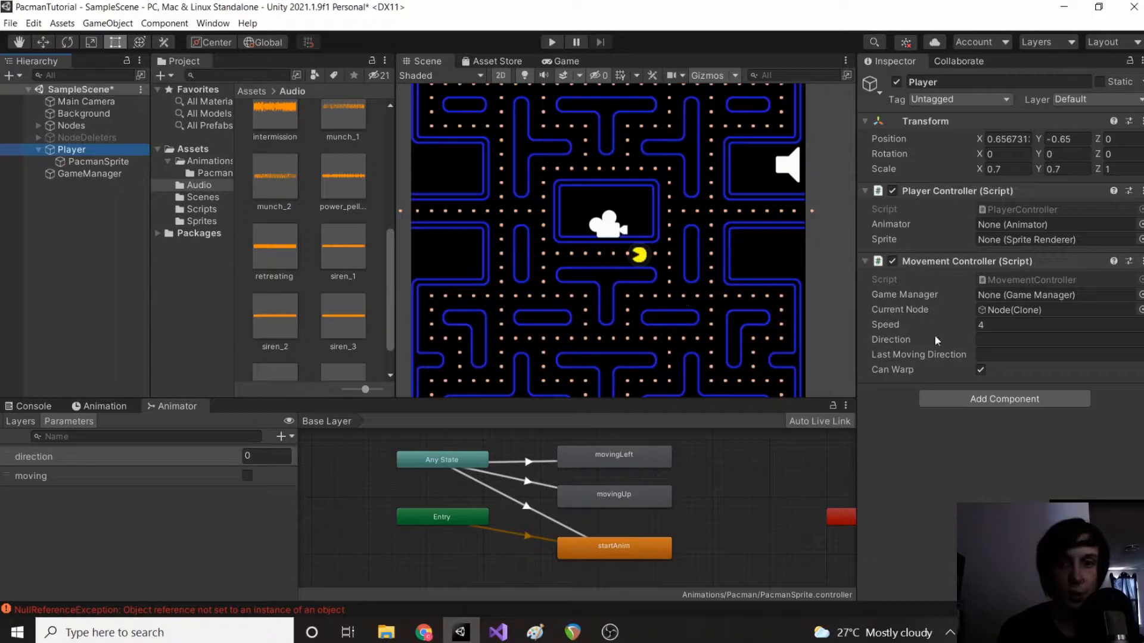
pyautogui.moveTo(1009, 413)
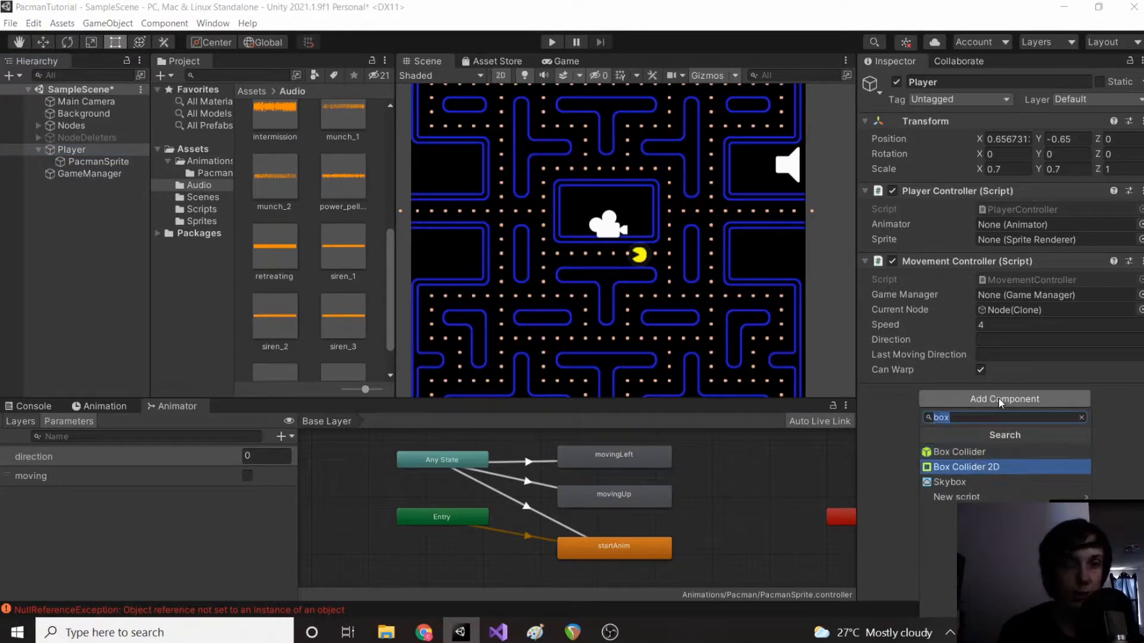
pyautogui.click(965, 467)
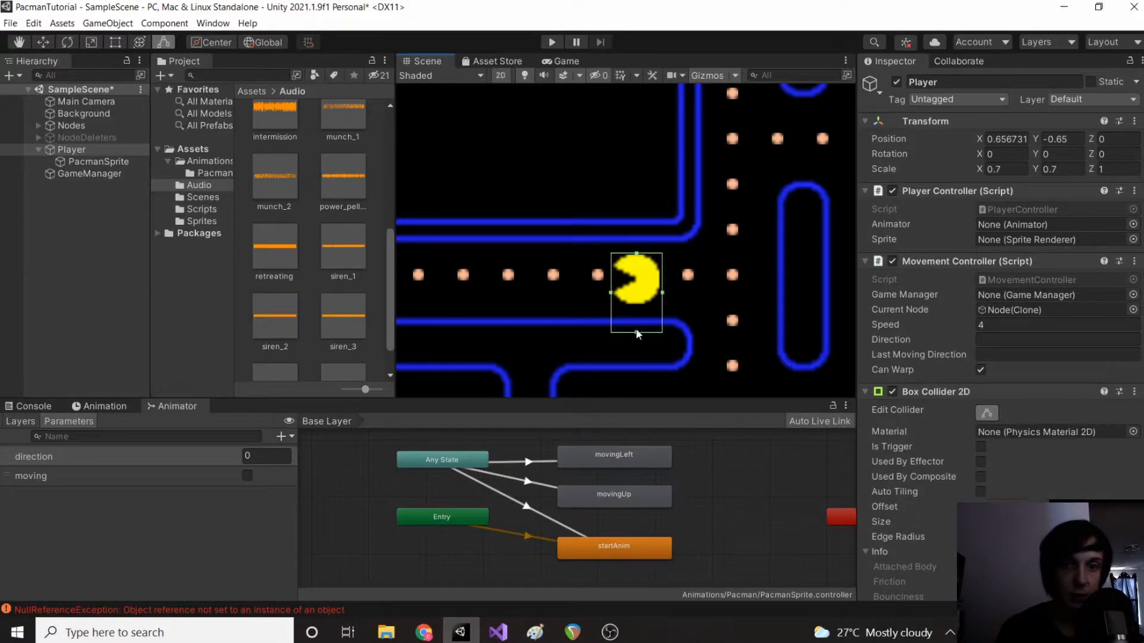
pyautogui.click(85, 114)
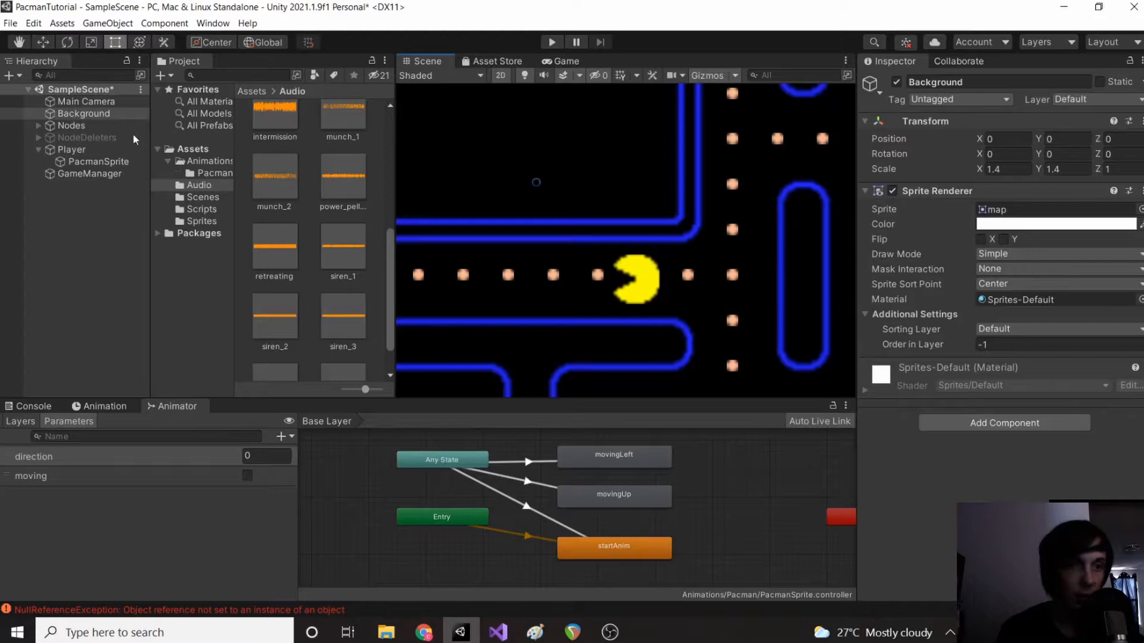
pyautogui.click(99, 161)
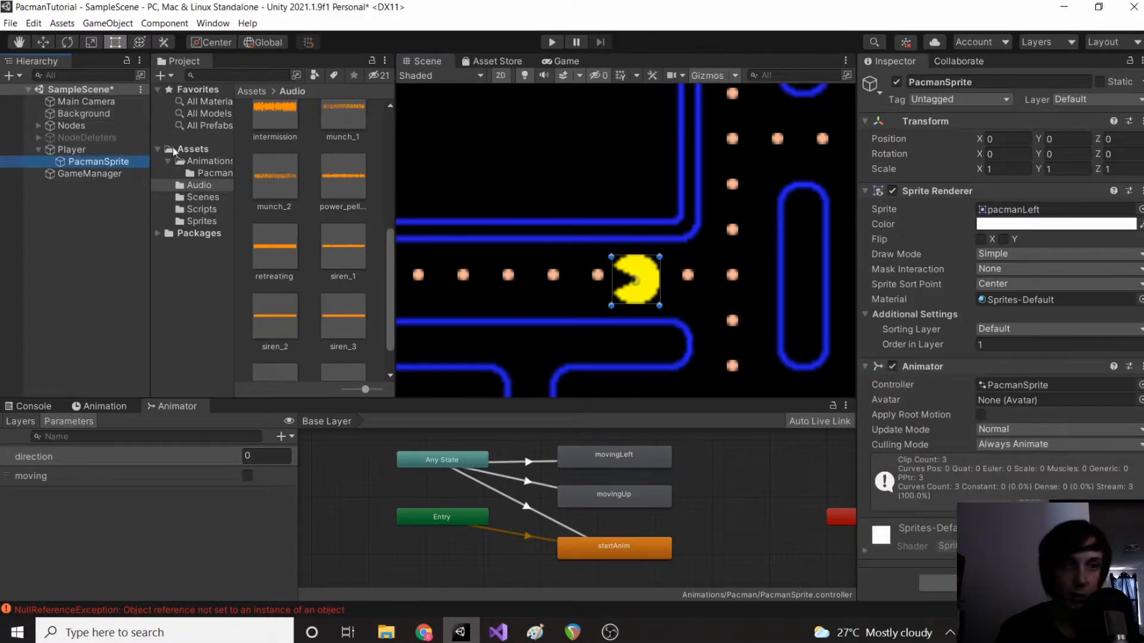
pyautogui.click(71, 150)
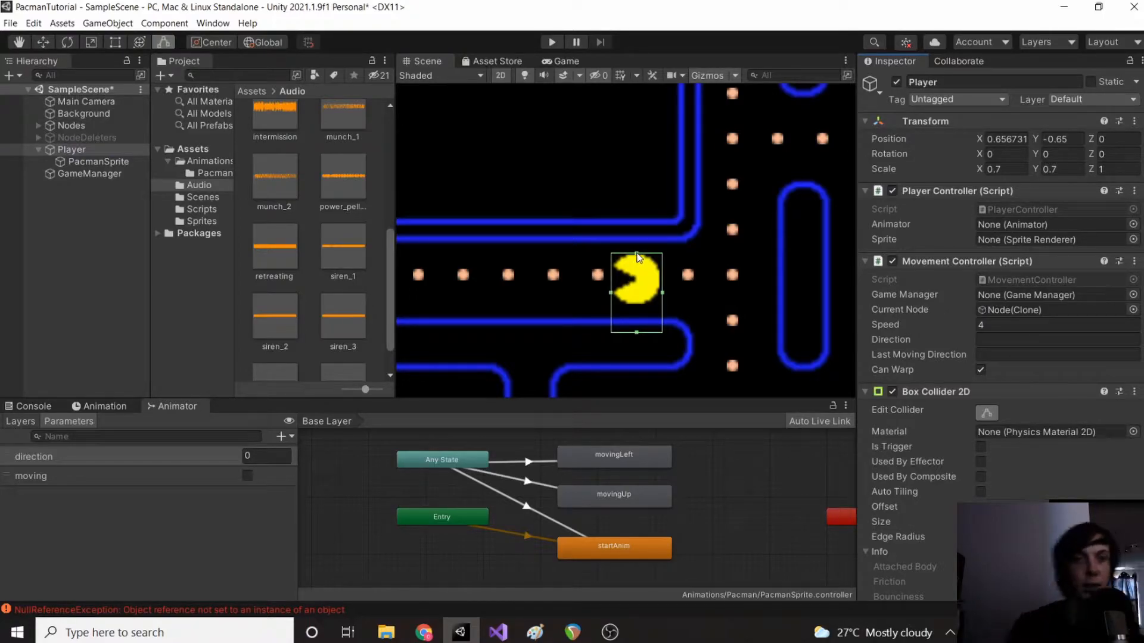
pyautogui.moveTo(669, 295)
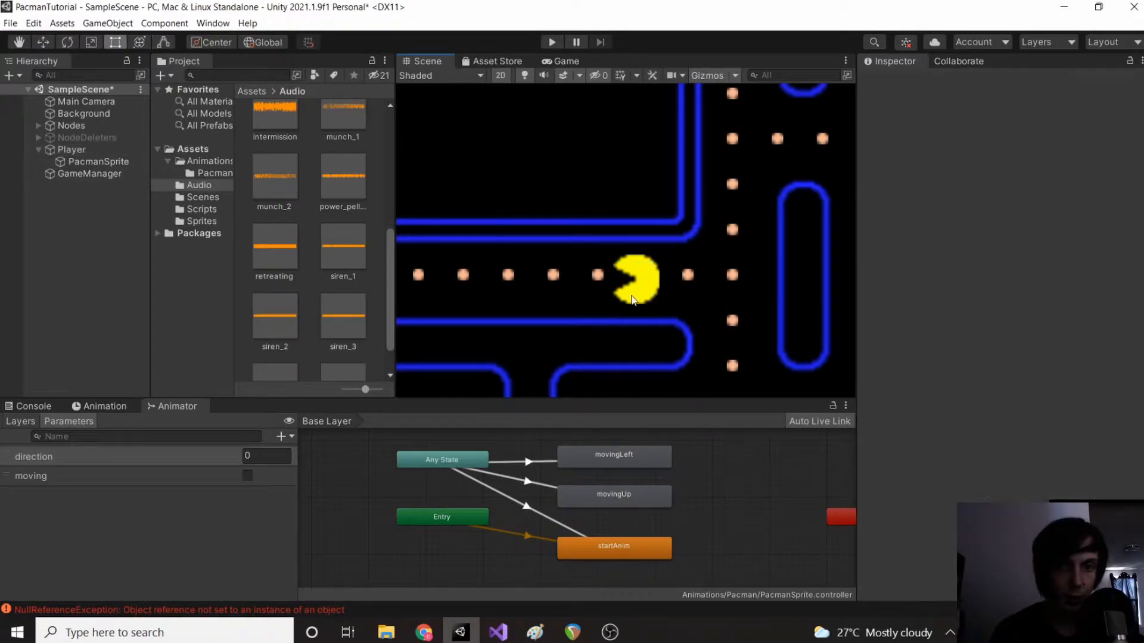
pyautogui.click(70, 149)
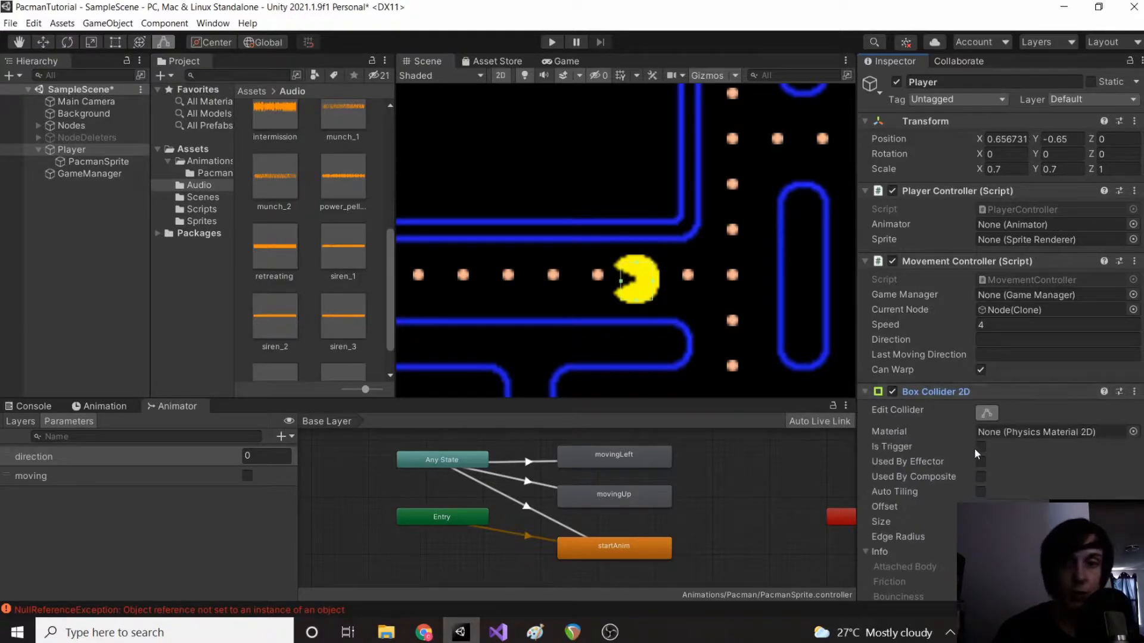
pyautogui.click(980, 446)
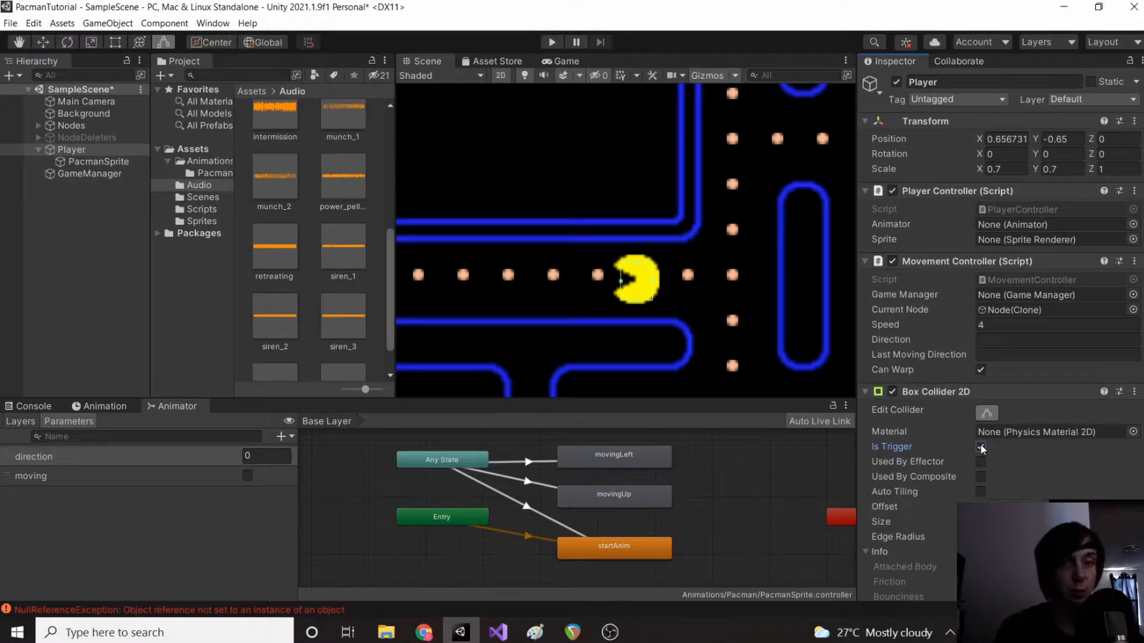
# Step: Enable Is Trigger on Player's collider and set its Rigidbody 2D to Kinematic
pyautogui.click(864, 391)
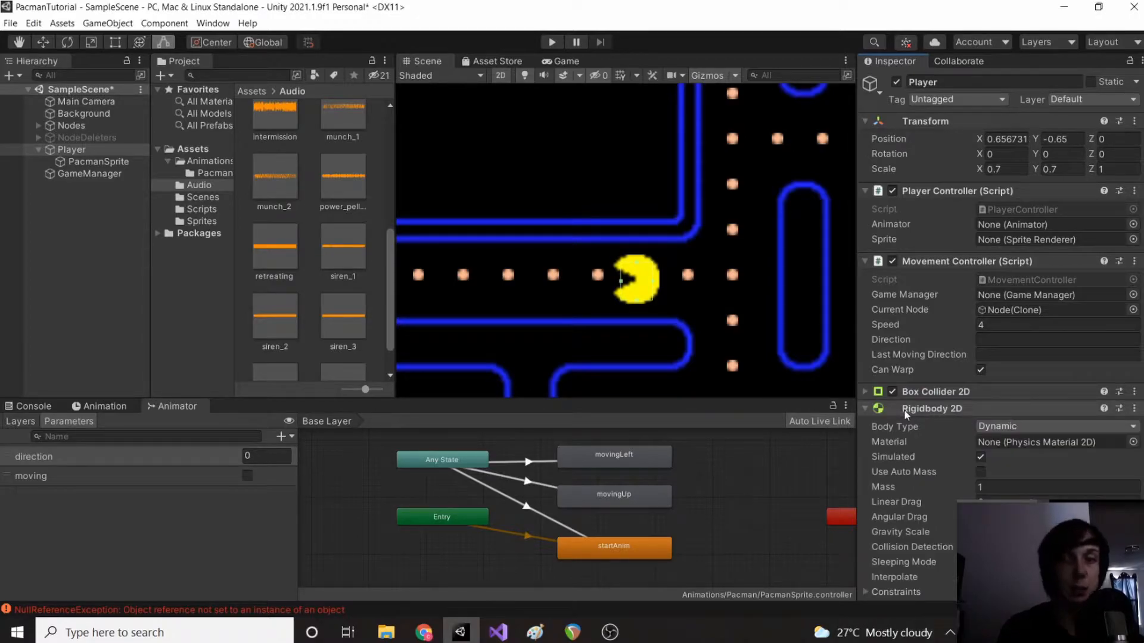
pyautogui.click(1050, 426)
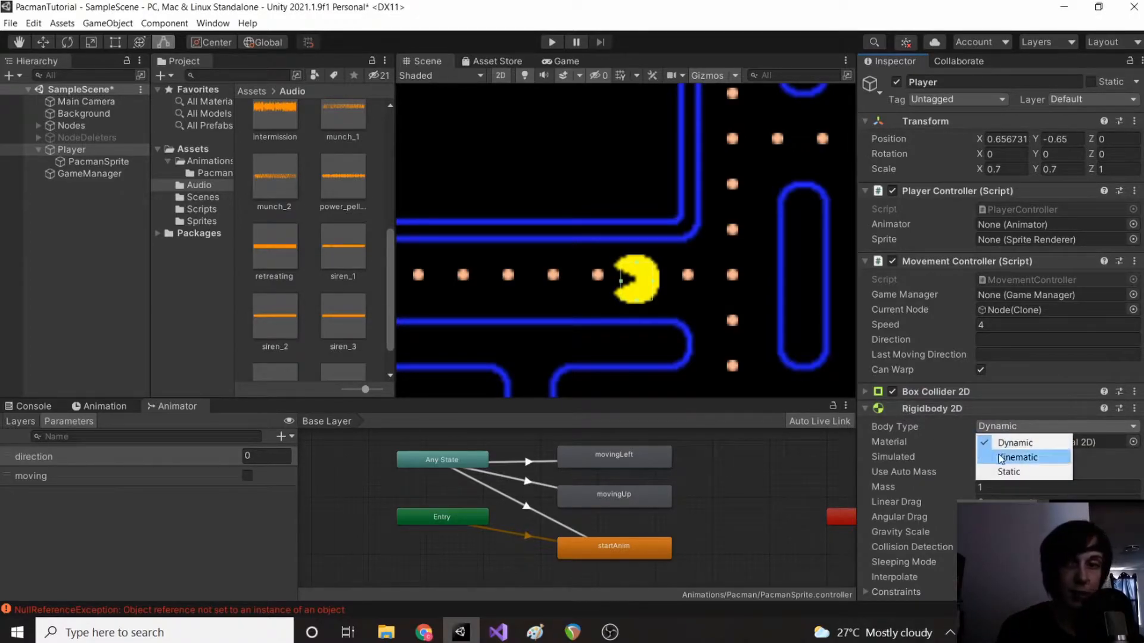
pyautogui.click(1018, 457)
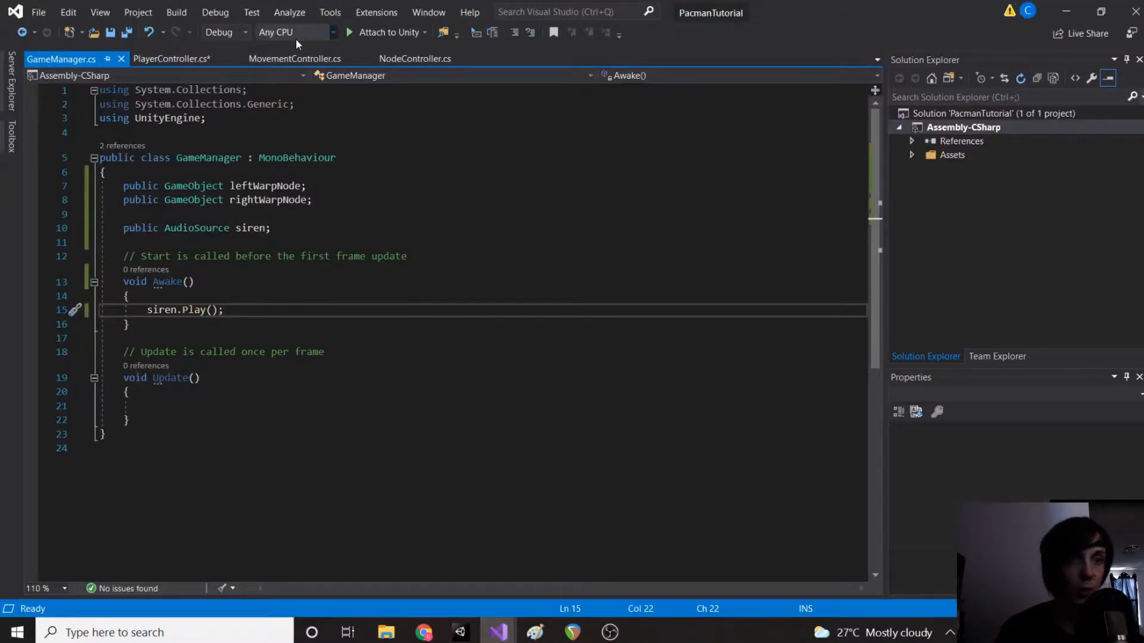
# Step: Declare public bool isPelletNode and hasPellet, both false, in NodeController
pyautogui.click(415, 59)
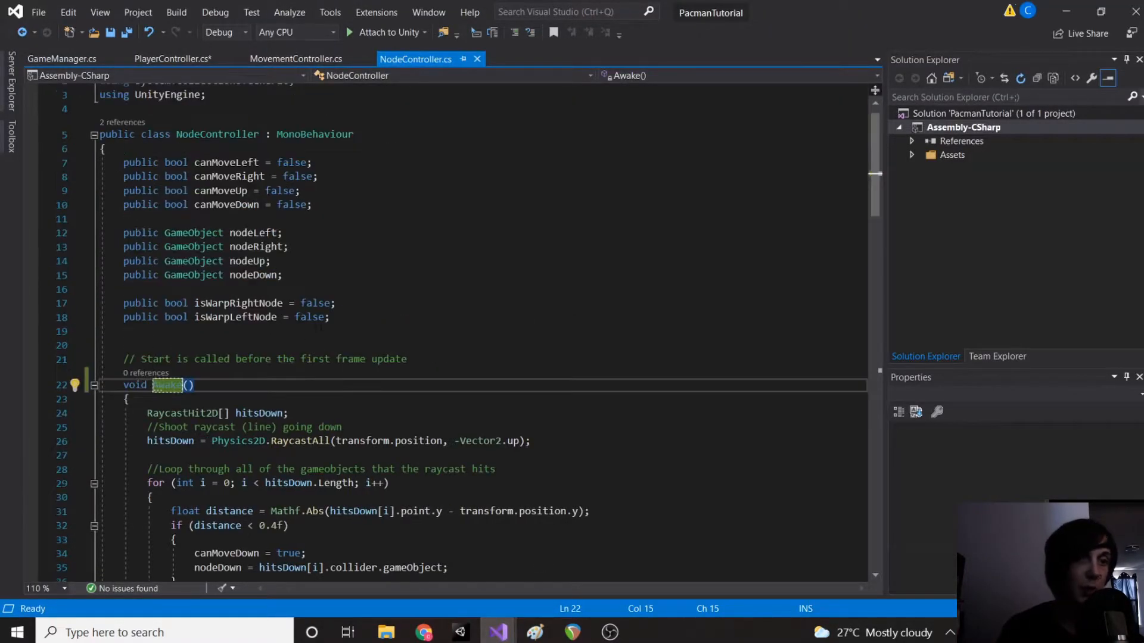
pyautogui.write('pu')
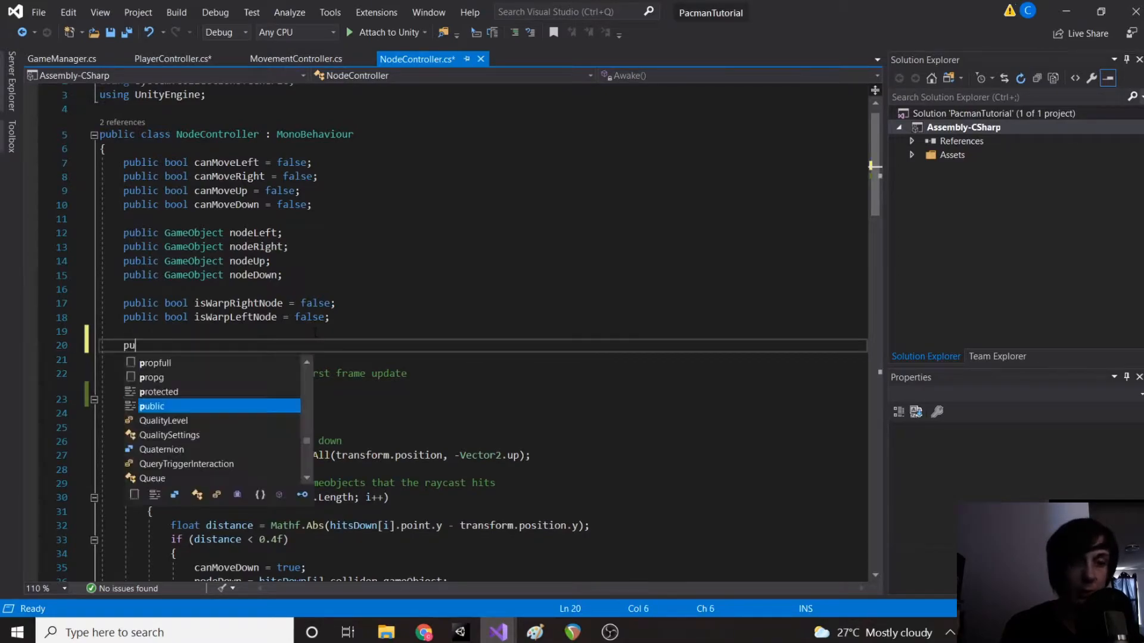
pyautogui.write('blic bool isP')
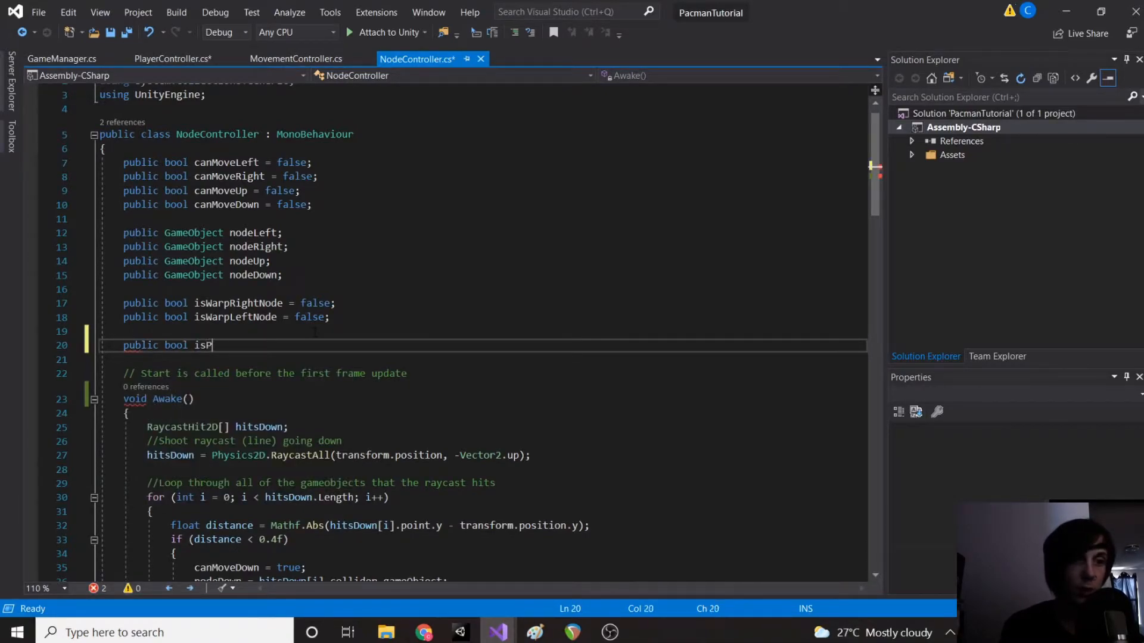
pyautogui.write('elletNode')
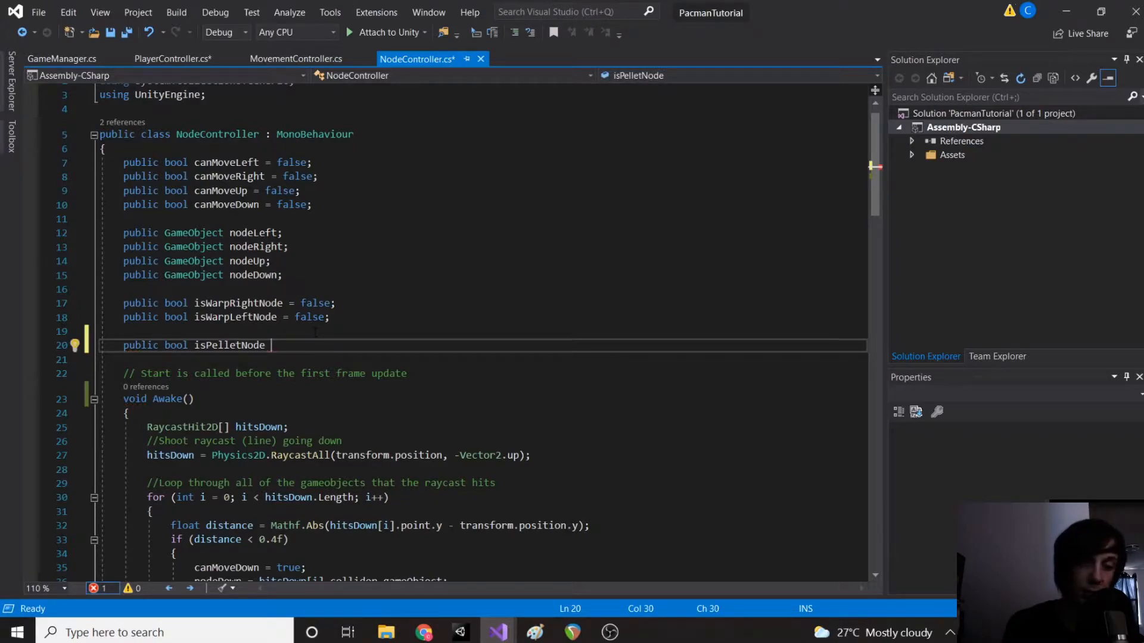
pyautogui.write('= true;')
pyautogui.click(478, 359)
pyautogui.write('public')
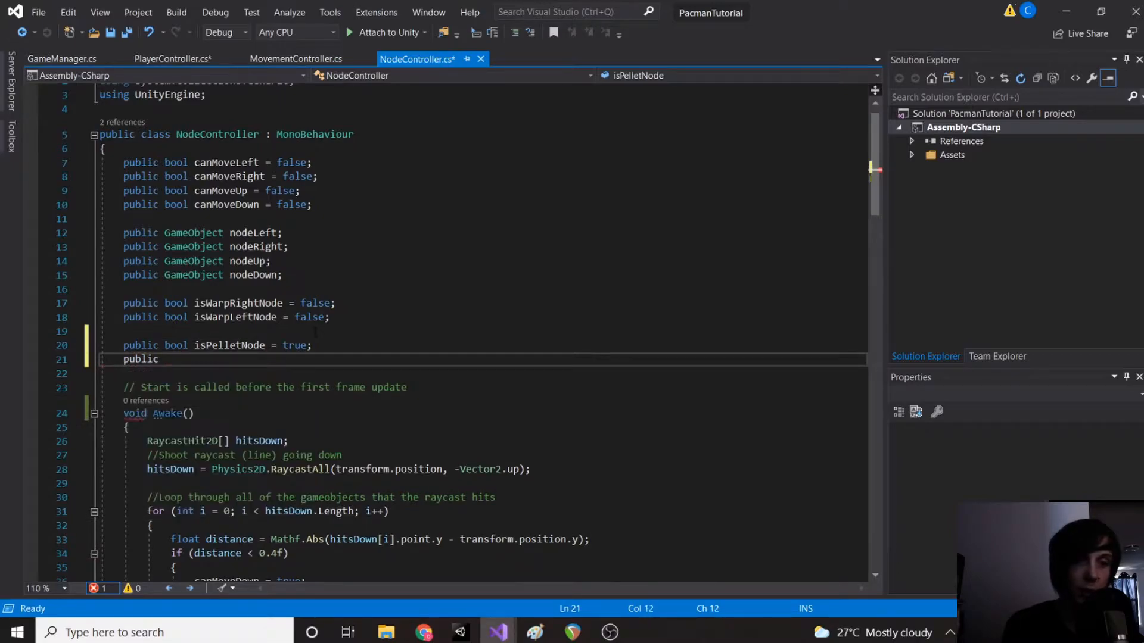
pyautogui.write('bool')
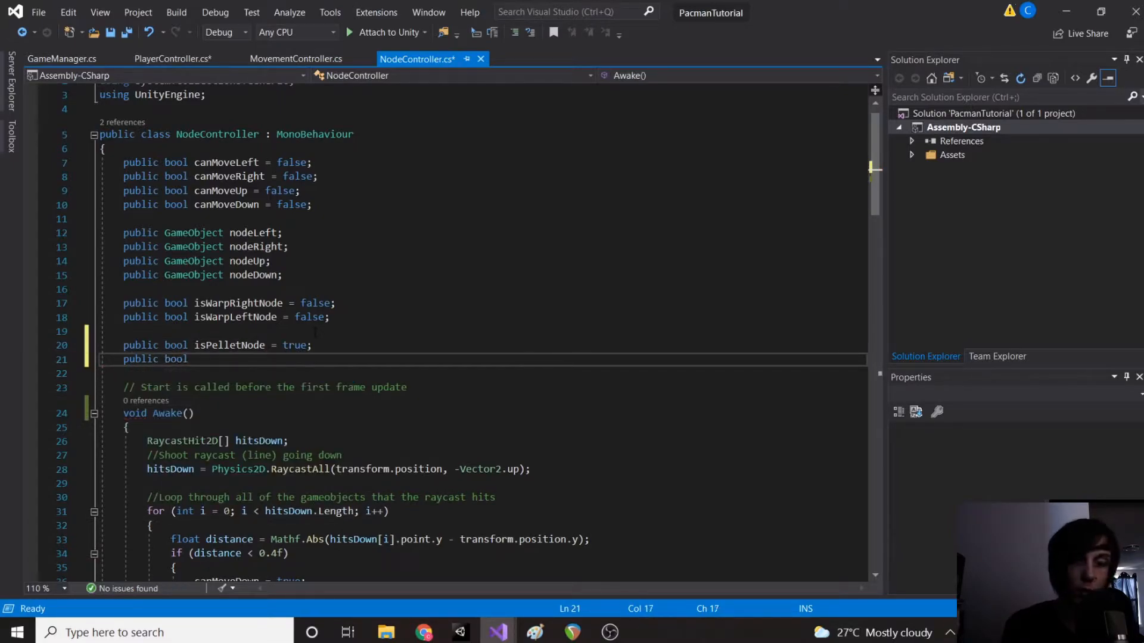
pyautogui.write('hasPellet')
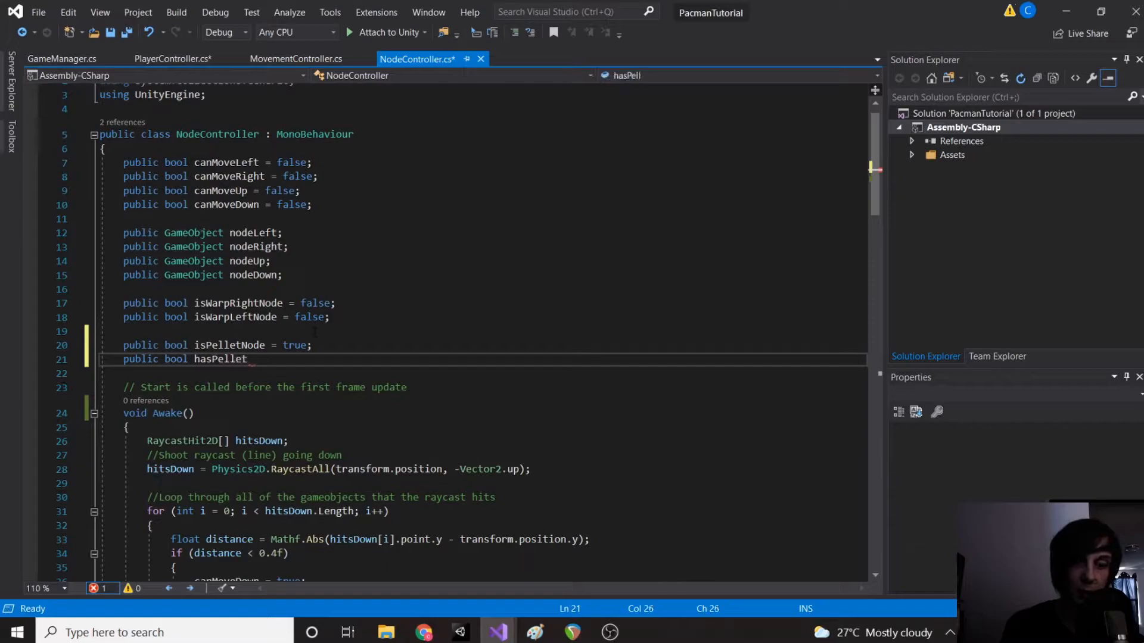
pyautogui.write('= false;')
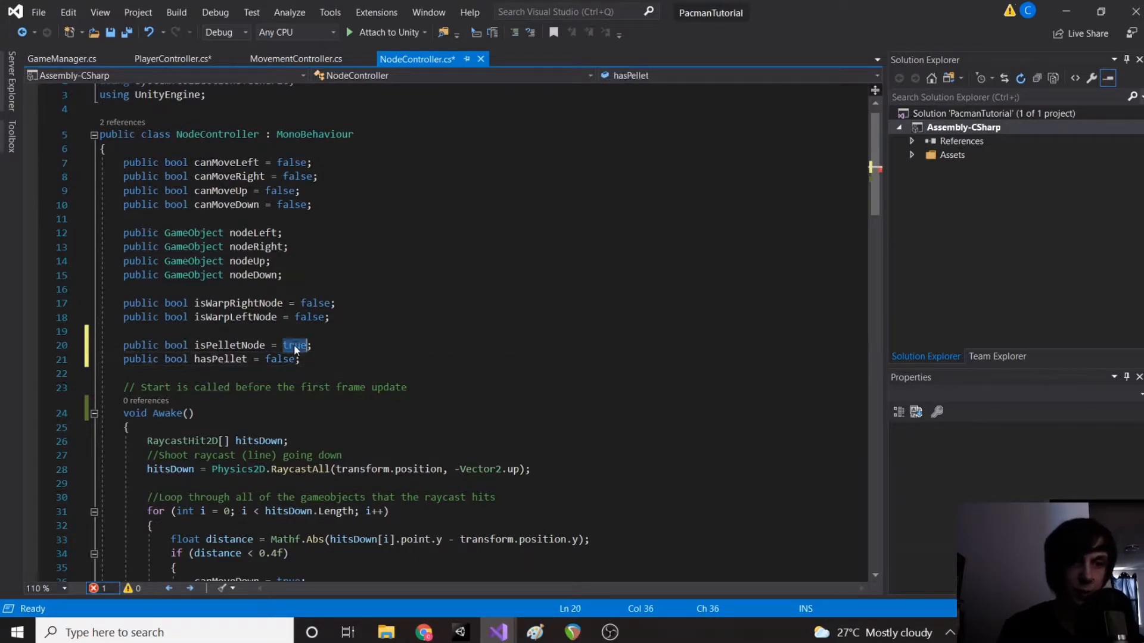
pyautogui.write('false')
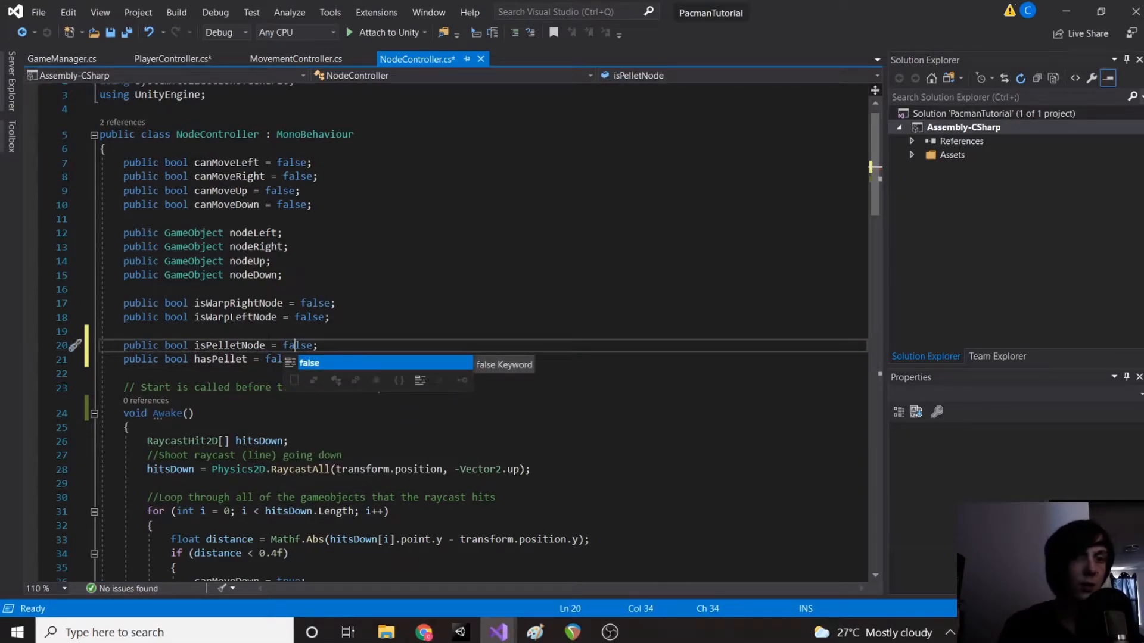
# Step: Add // comments explaining each pellet flag above its declaration
pyautogui.write('//')
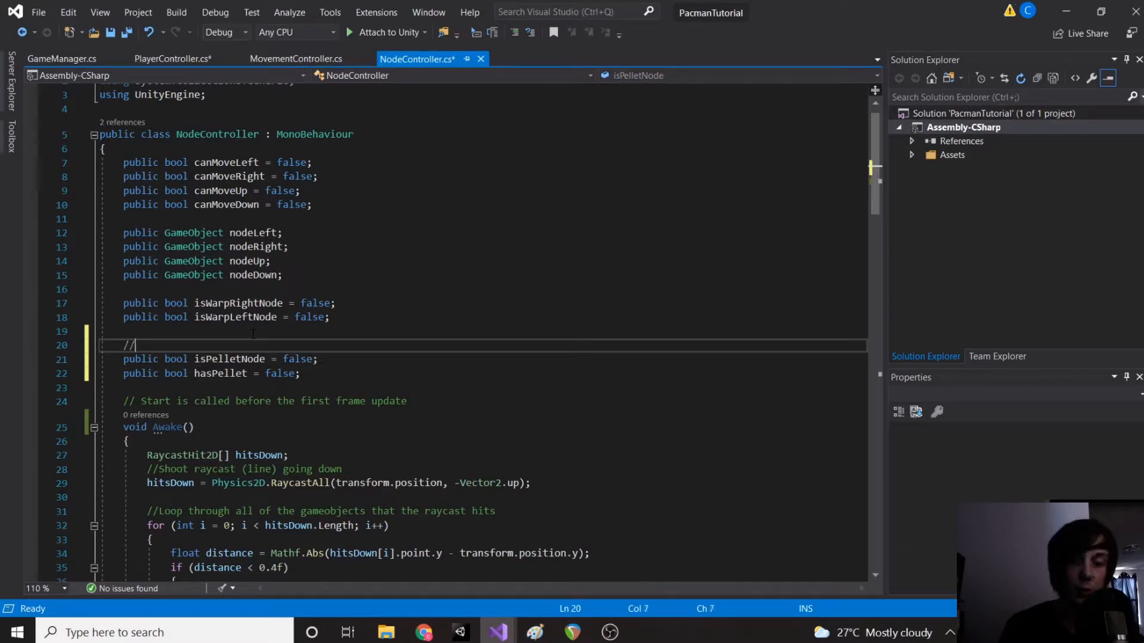
pyautogui.write('If the node contain')
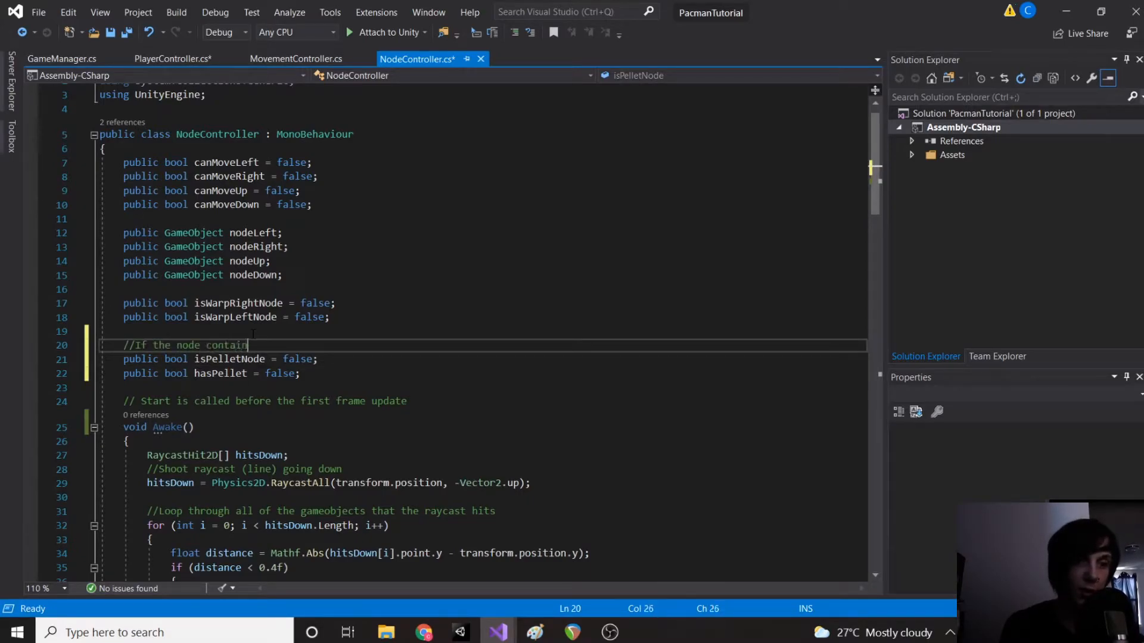
pyautogui.write('s a pe')
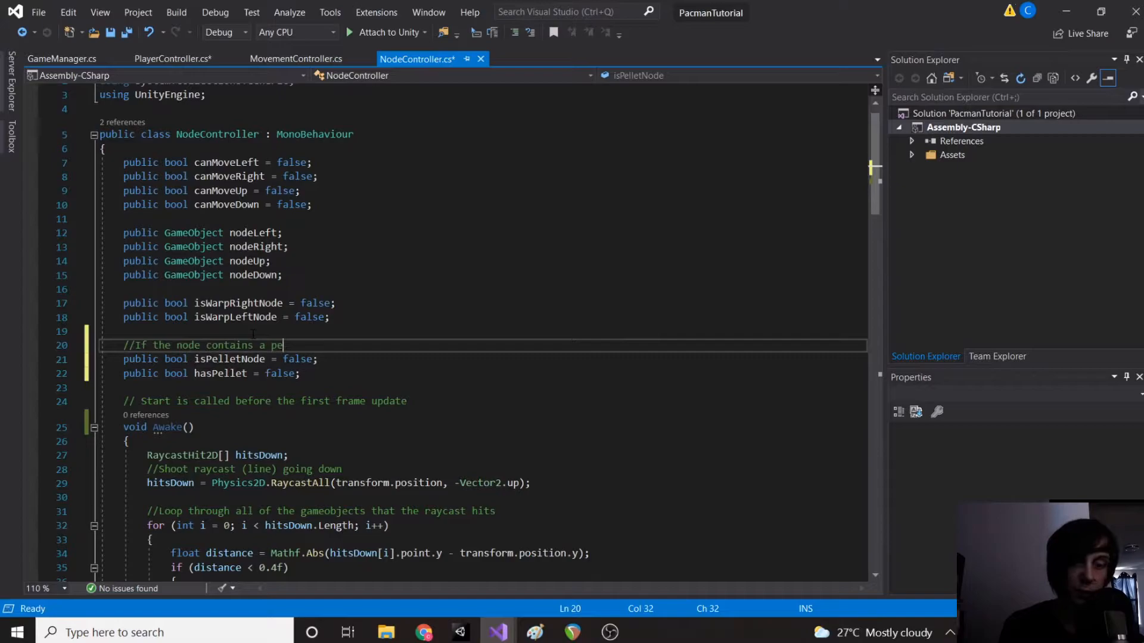
pyautogui.write('llet when the game star')
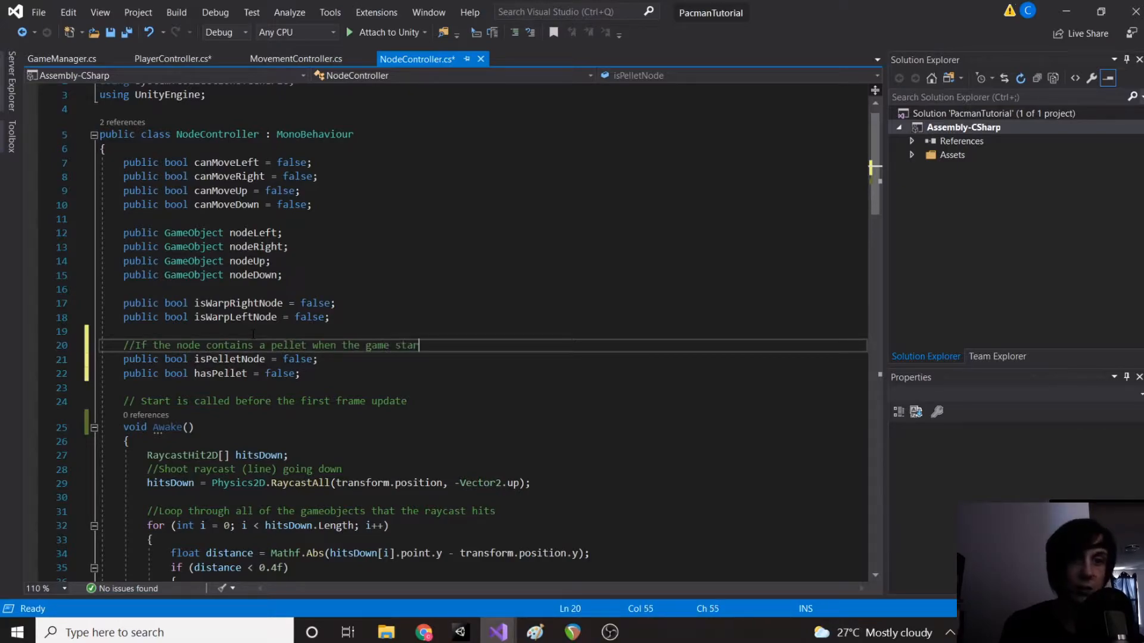
pyautogui.write('//If the node still')
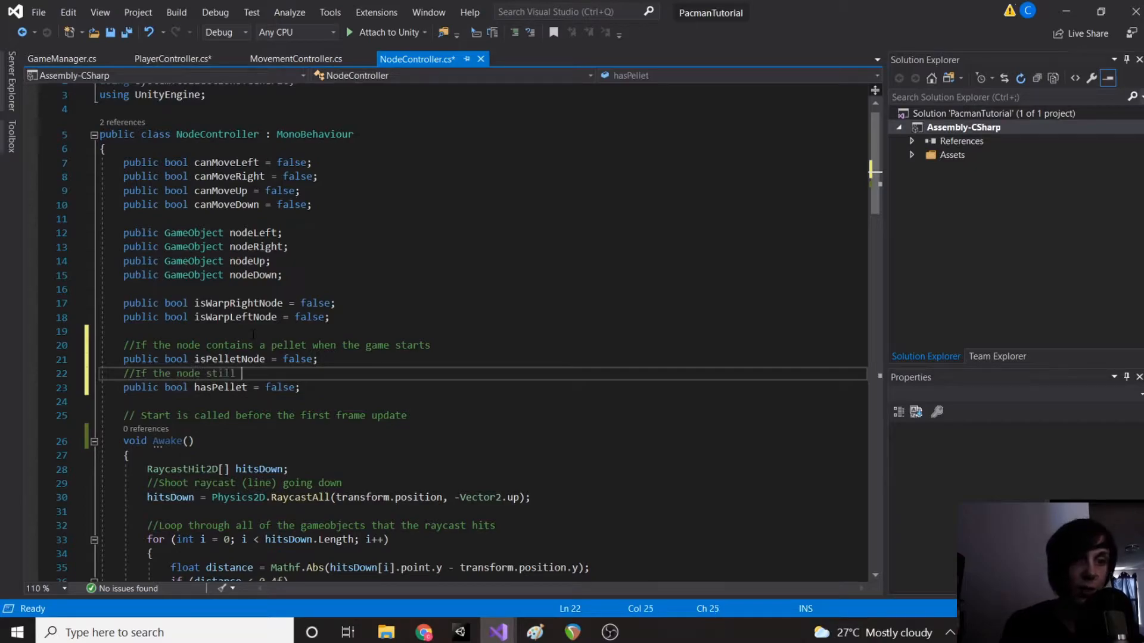
pyautogui.write('has a pellet')
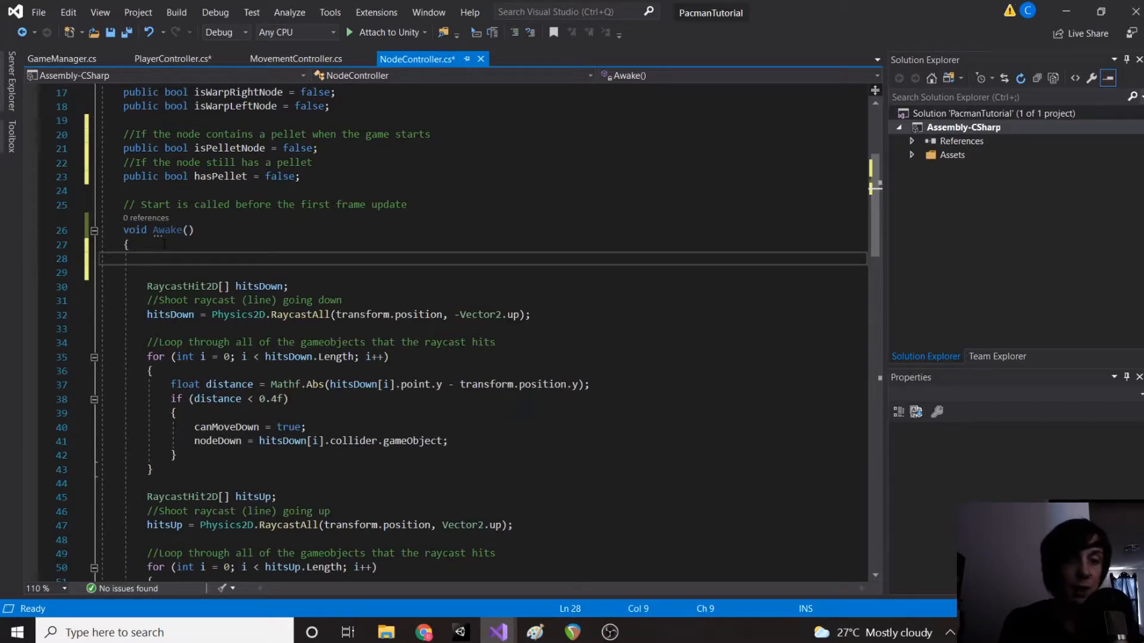
# Step: Add 'if (transform.childCount > 0)' setting hasPellet and isPelletNode true at Awake's top
pyautogui.write('if (tra')
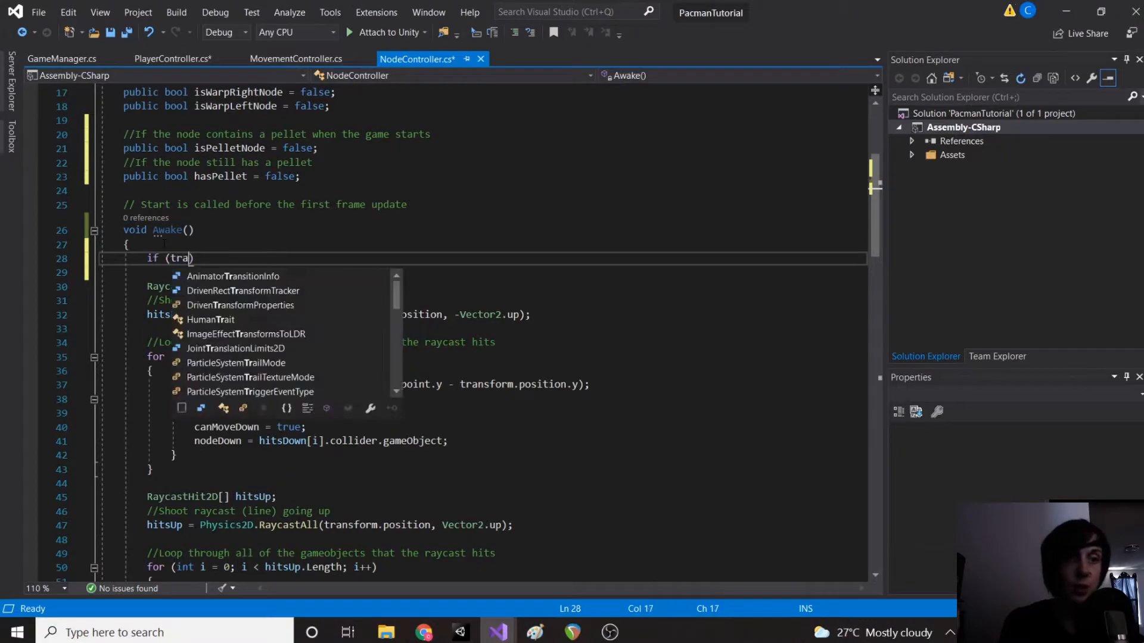
pyautogui.write('nsform.childCount >')
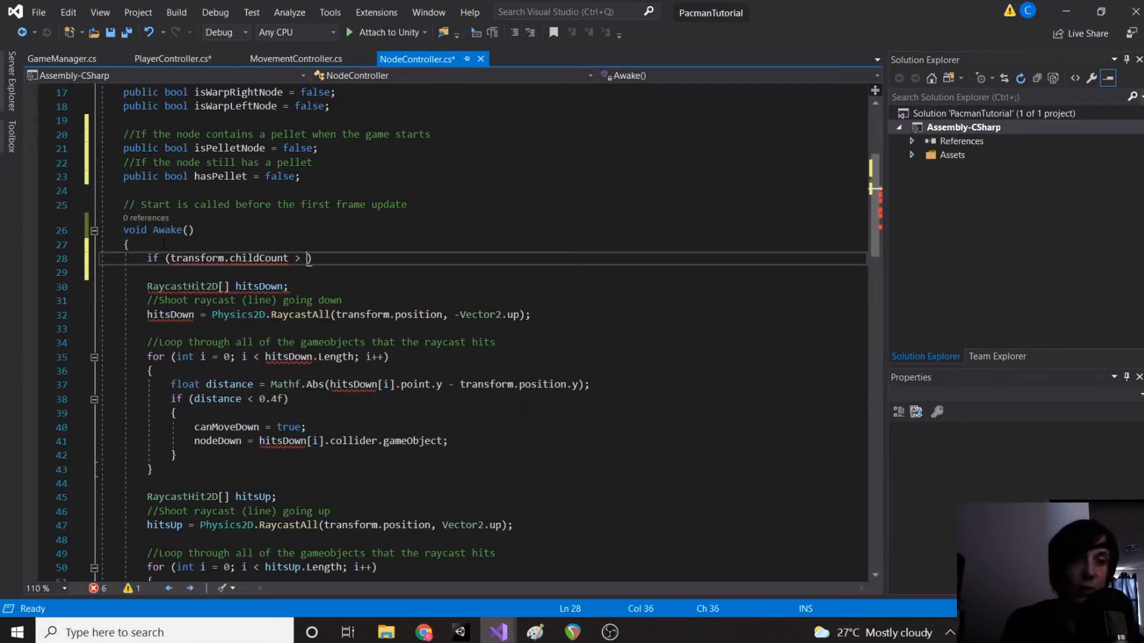
pyautogui.write('0)')
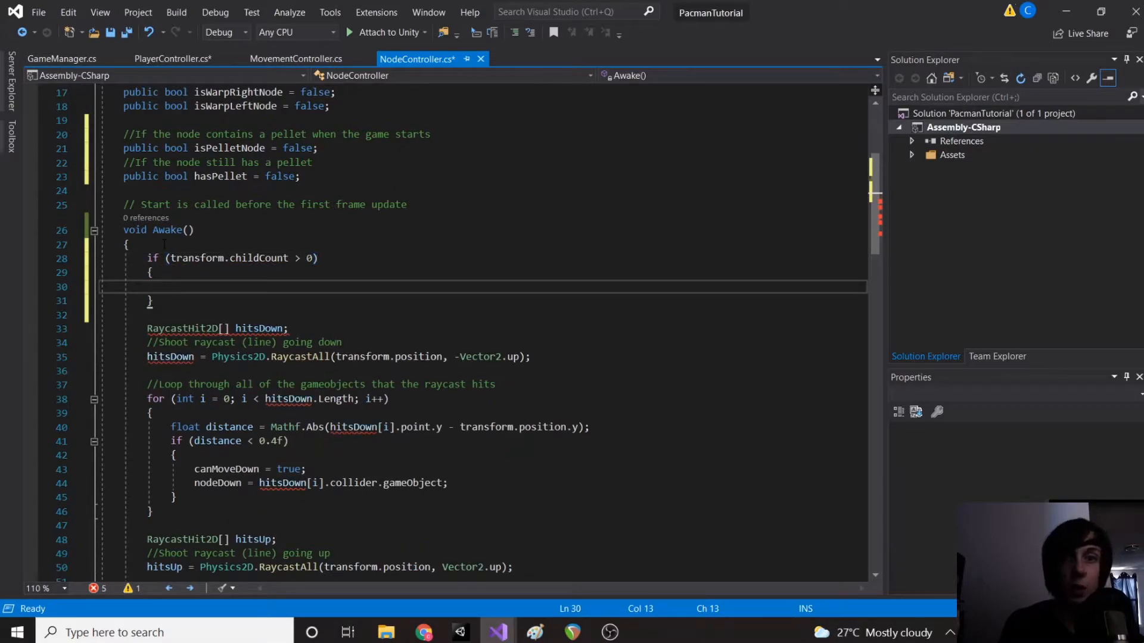
pyautogui.write('hasPellet = true;')
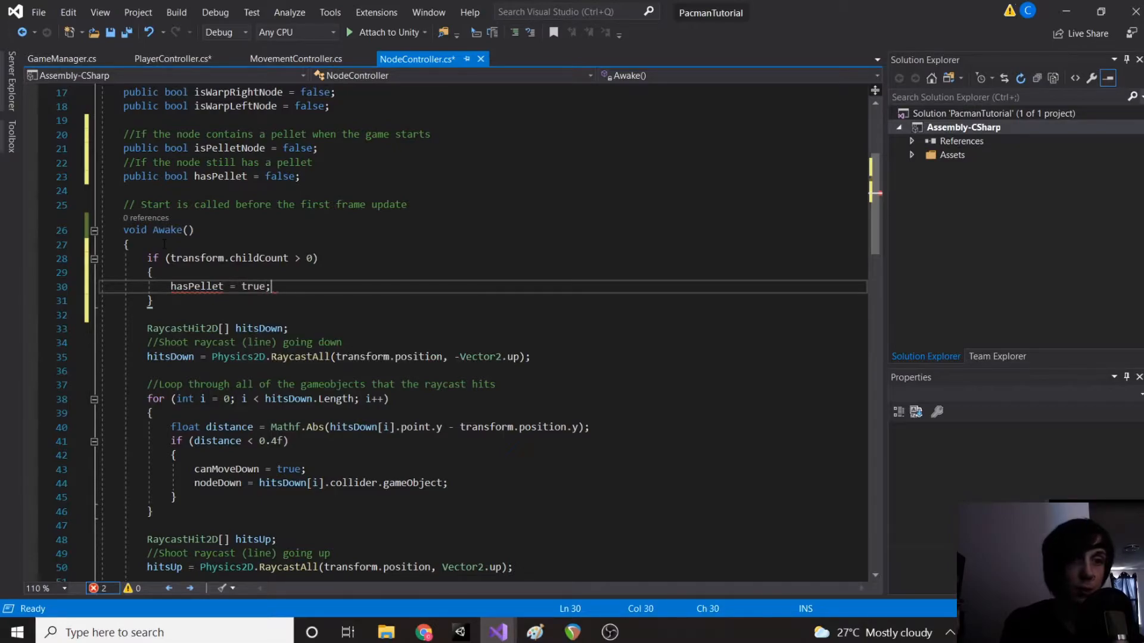
pyautogui.write('isPelletNode = t')
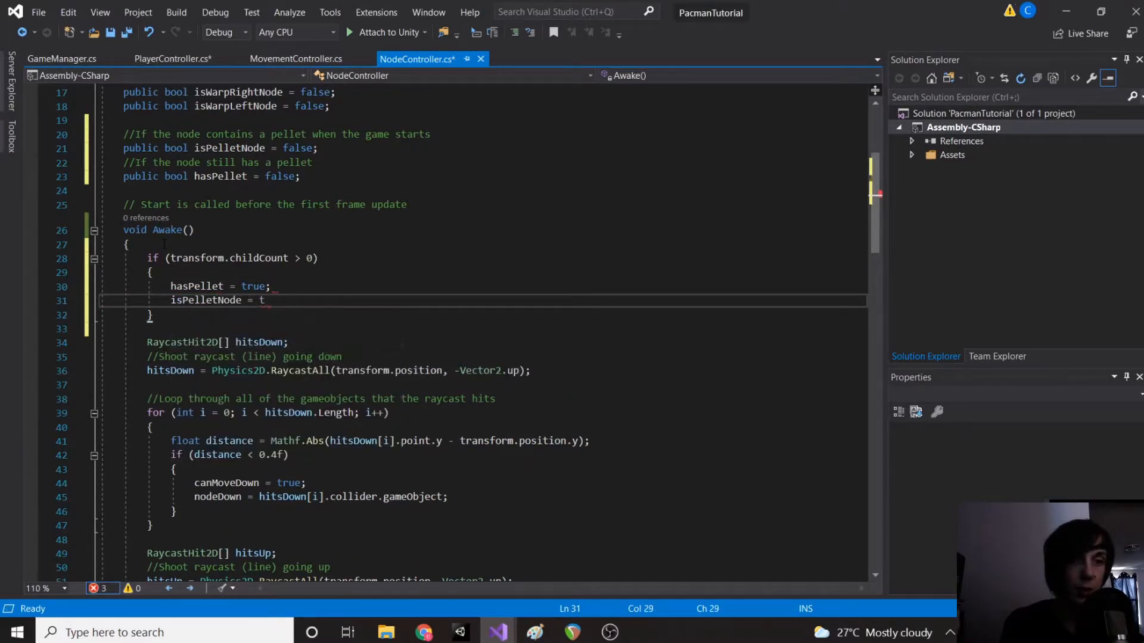
pyautogui.write('rue;')
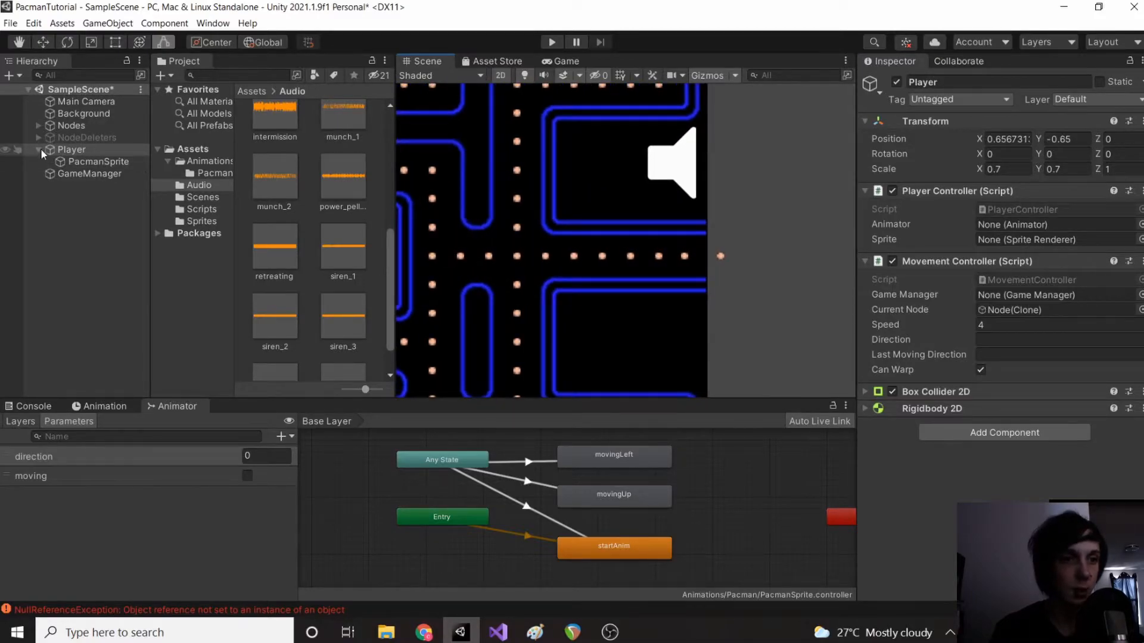
# Step: Expand WarpNodesRight and WarpNodesLeft and select their child Pellet objects for deletion
pyautogui.click(39, 126)
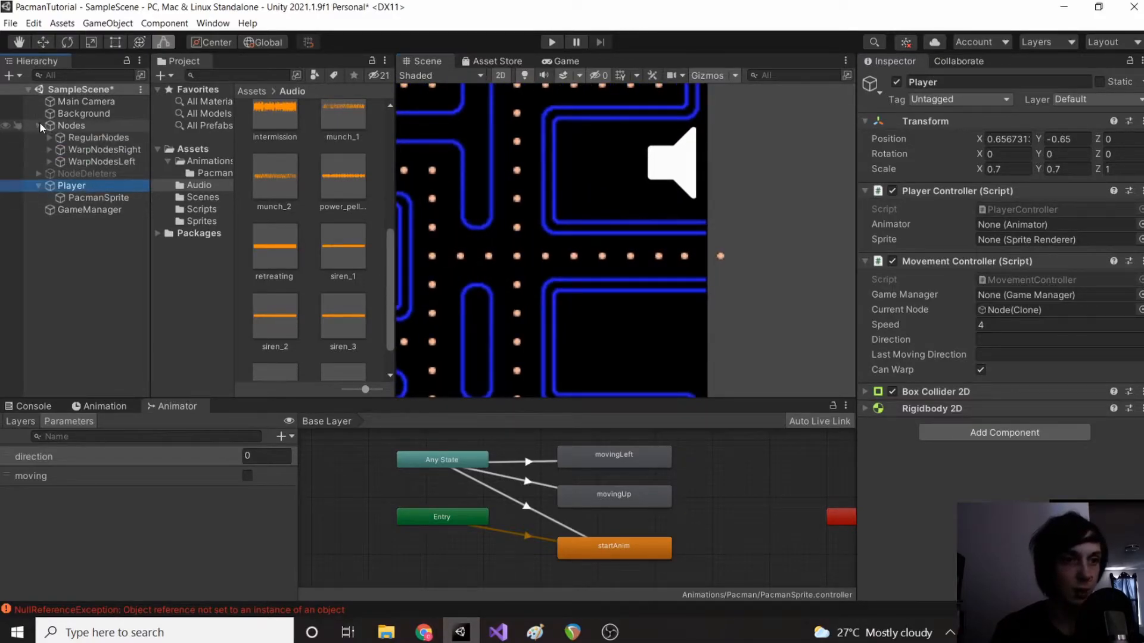
pyautogui.click(38, 149)
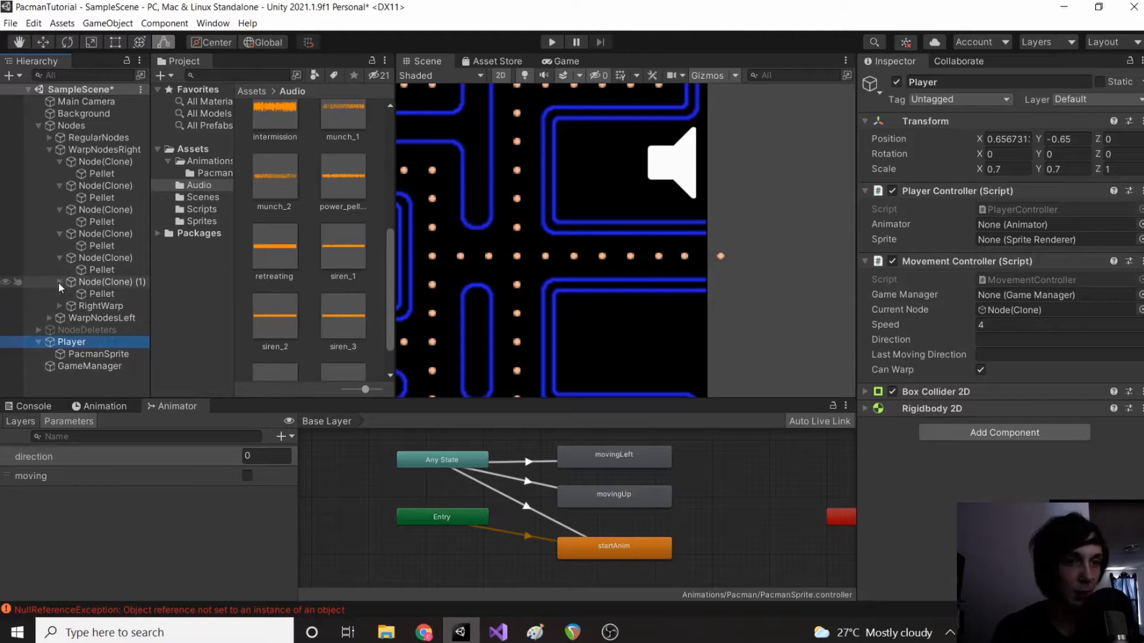
pyautogui.click(102, 293)
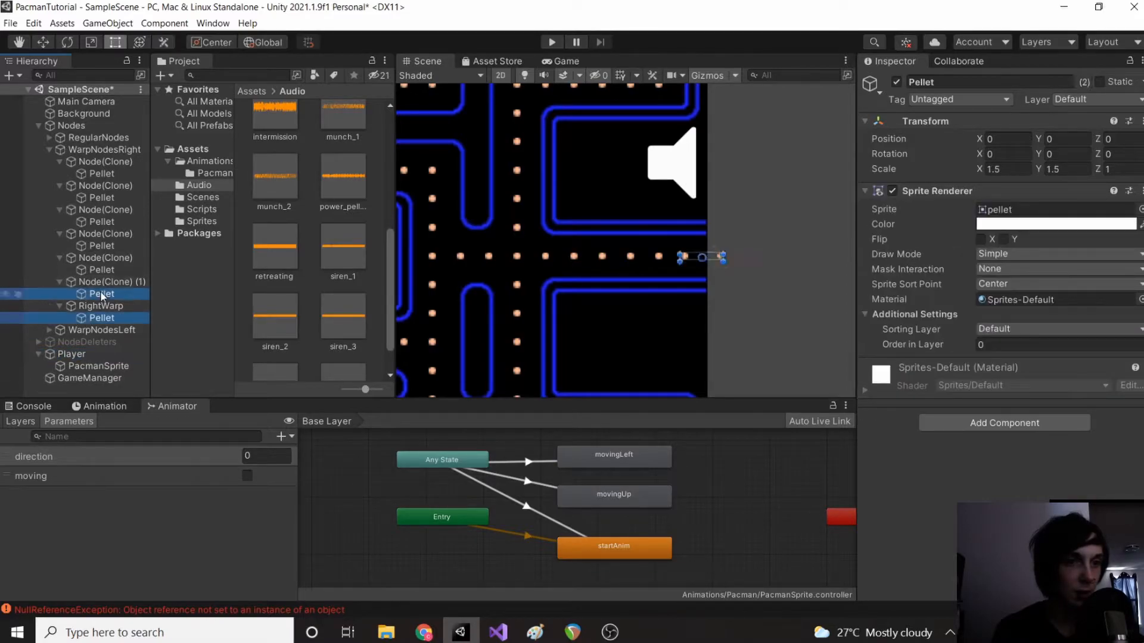
pyautogui.click(103, 233)
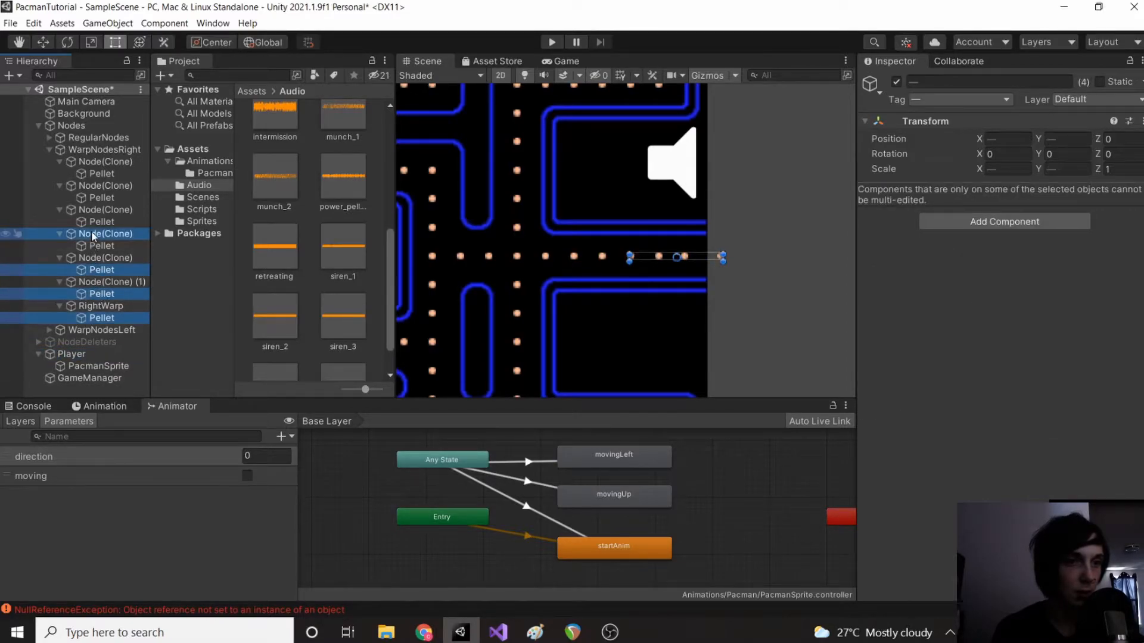
pyautogui.click(102, 209)
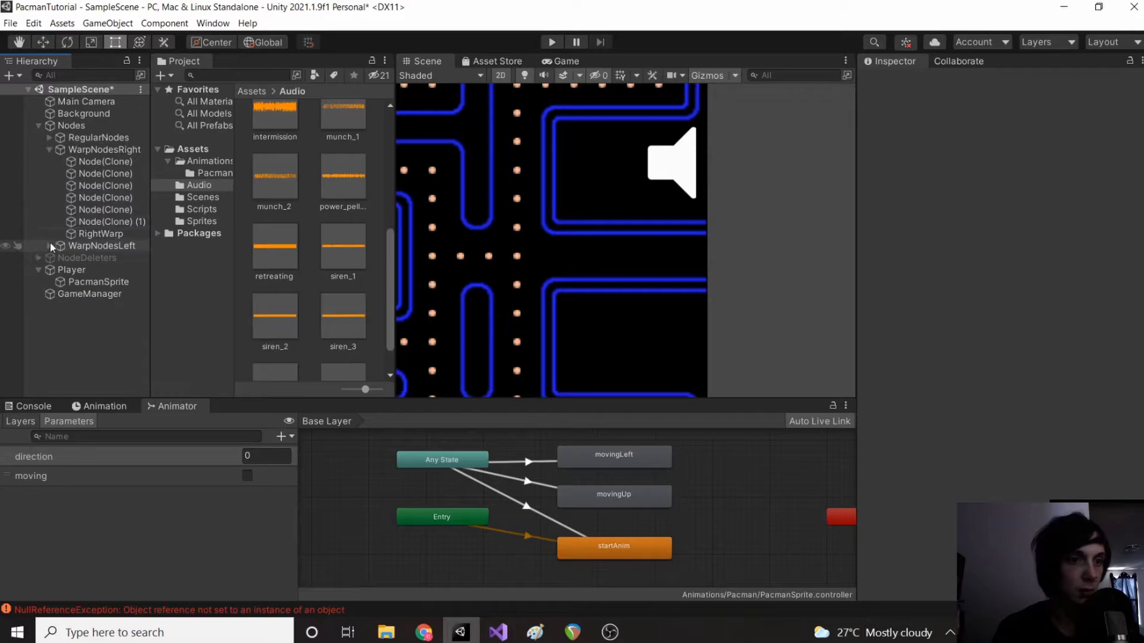
pyautogui.click(60, 246)
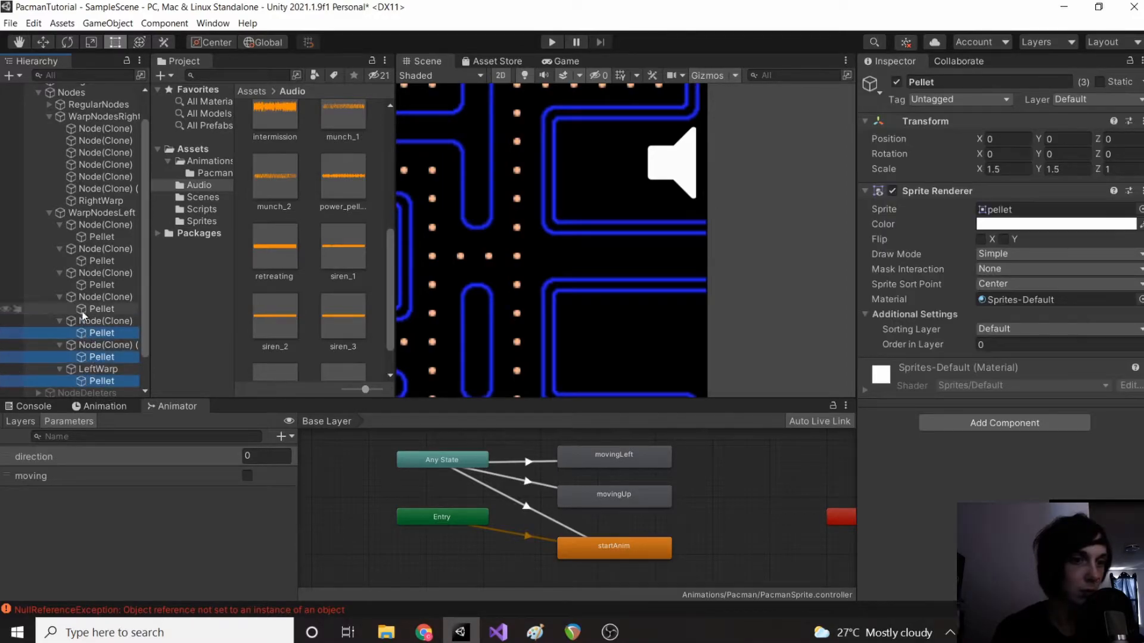
pyautogui.click(101, 260)
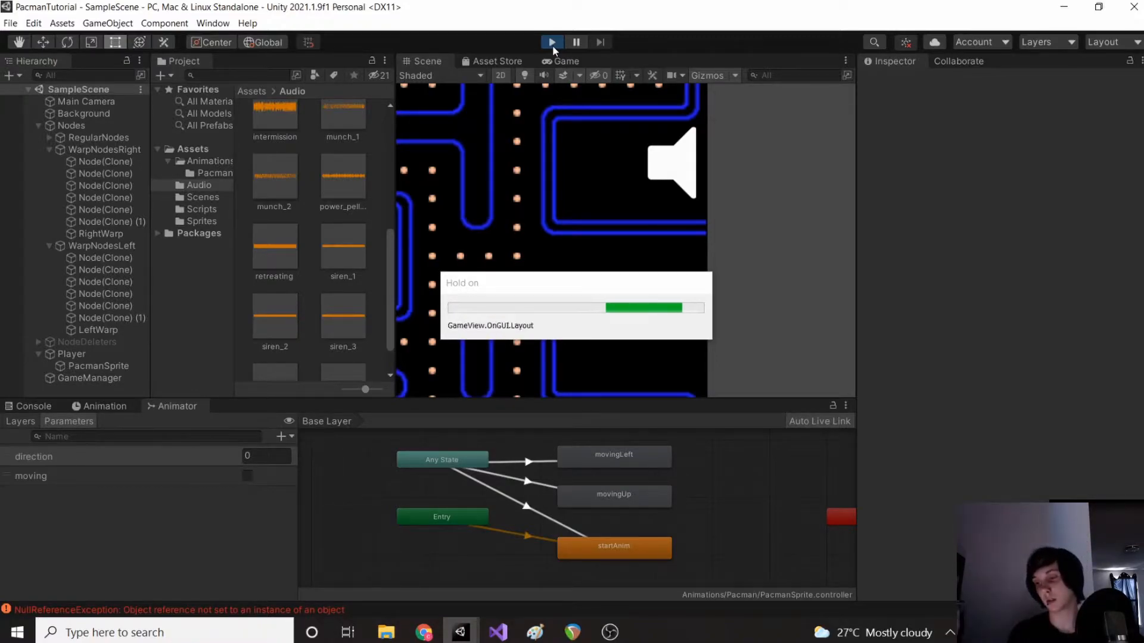
# Step: Play the game, inspect a warp node and the first regular node's pellet settings, then stop
pyautogui.click(551, 42)
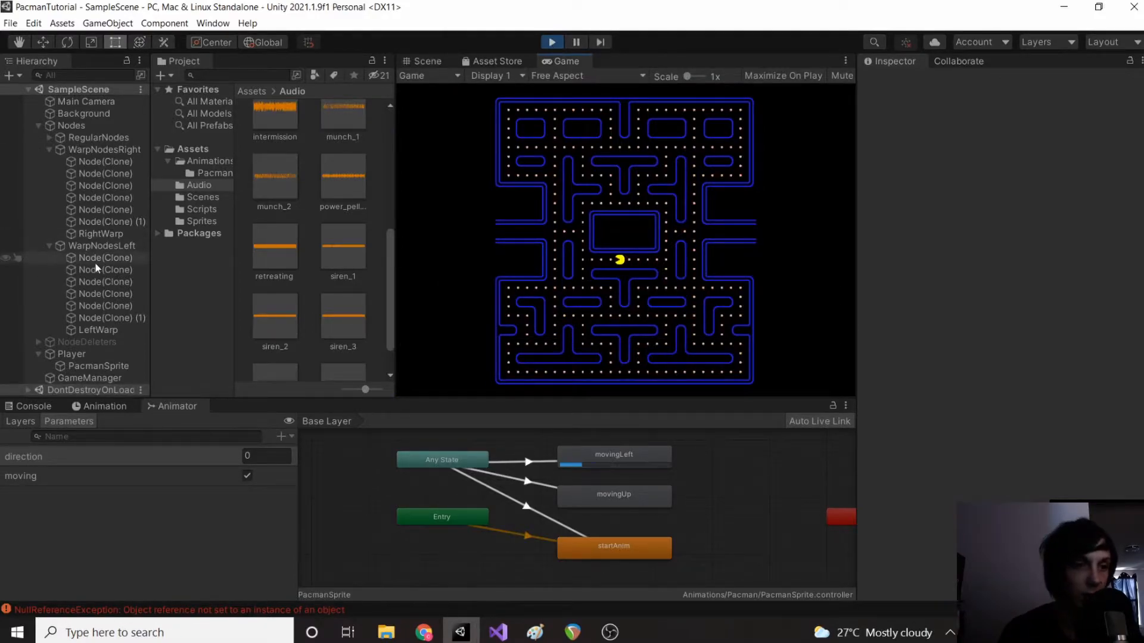
pyautogui.click(104, 258)
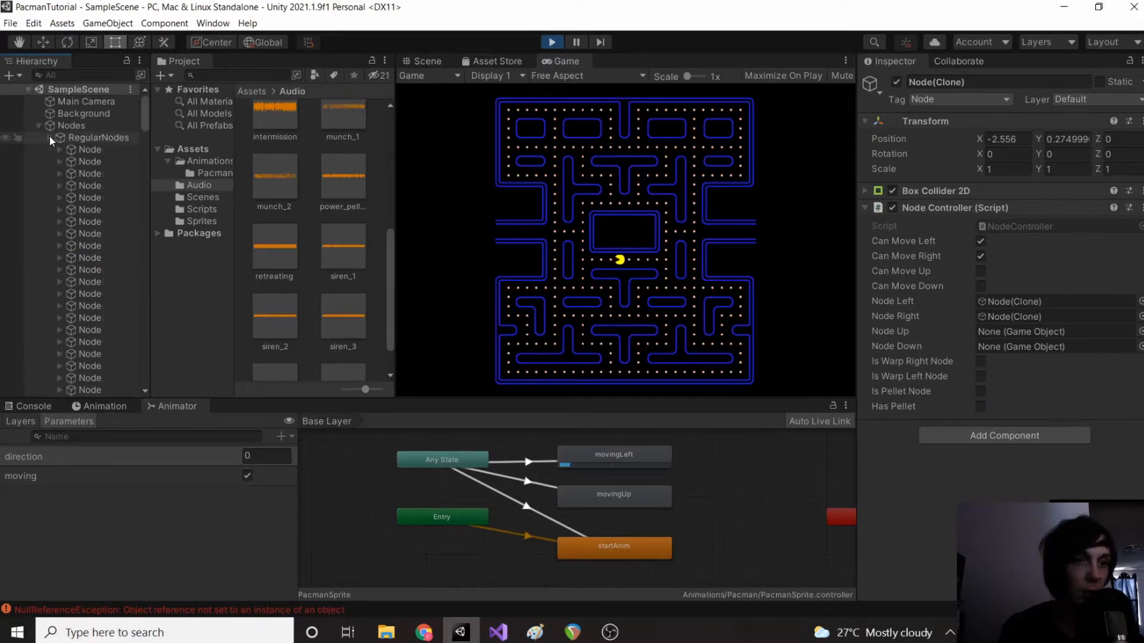
pyautogui.click(90, 150)
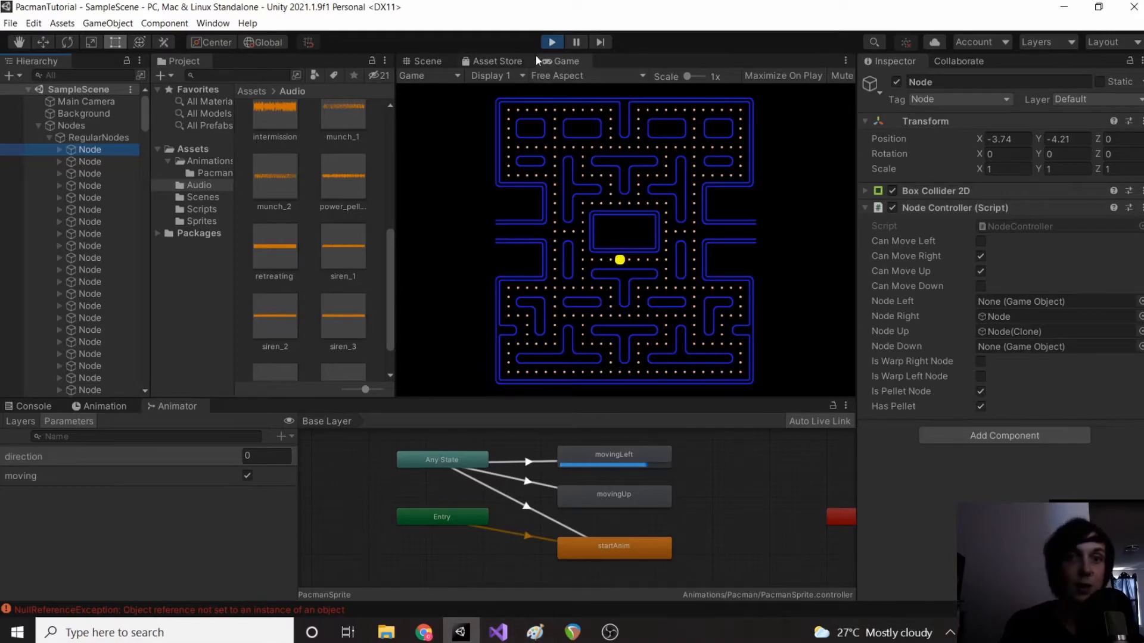
pyautogui.click(426, 61)
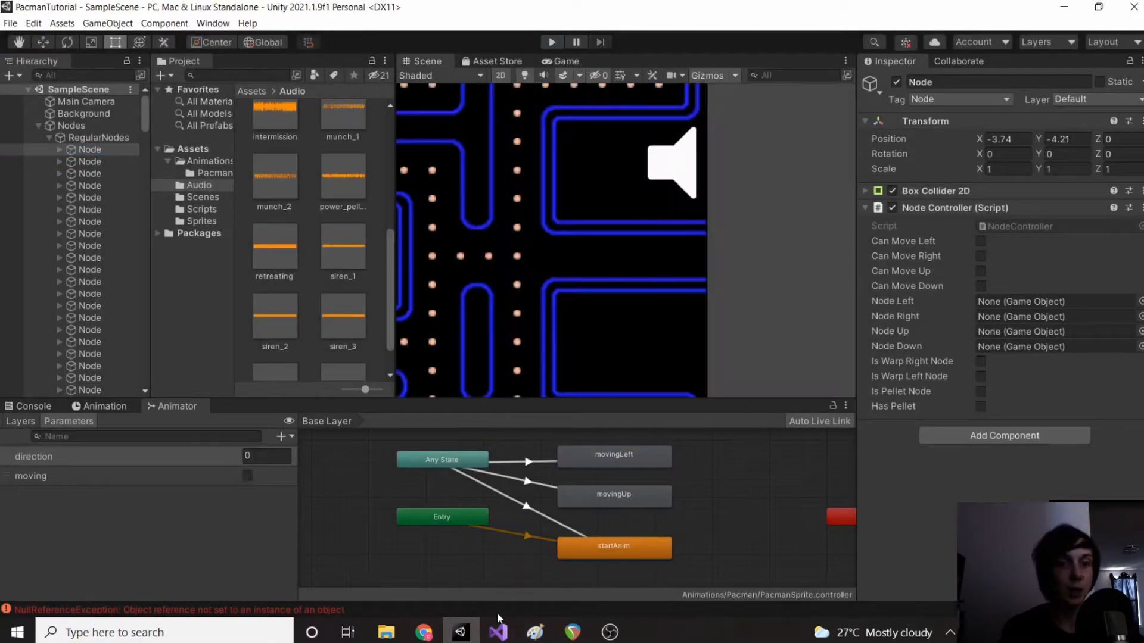
pyautogui.click(498, 632)
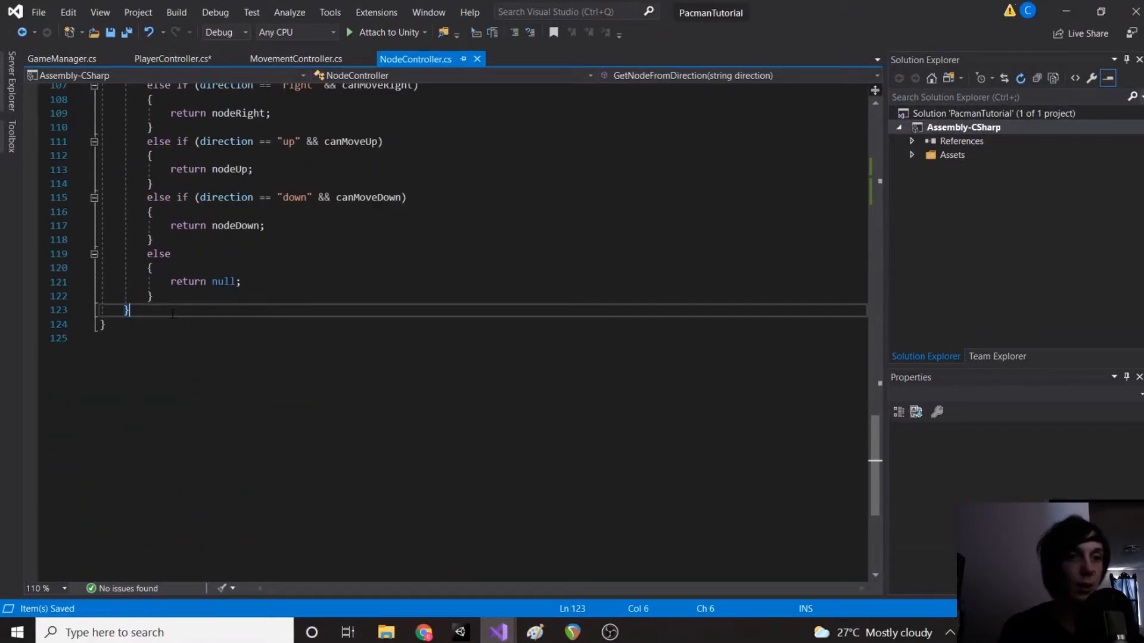
# Step: Add OnTriggerEnter2D setting hasPellet = false when a "Player"-tagged collider hits a pellet node
pyautogui.write('void OnT')
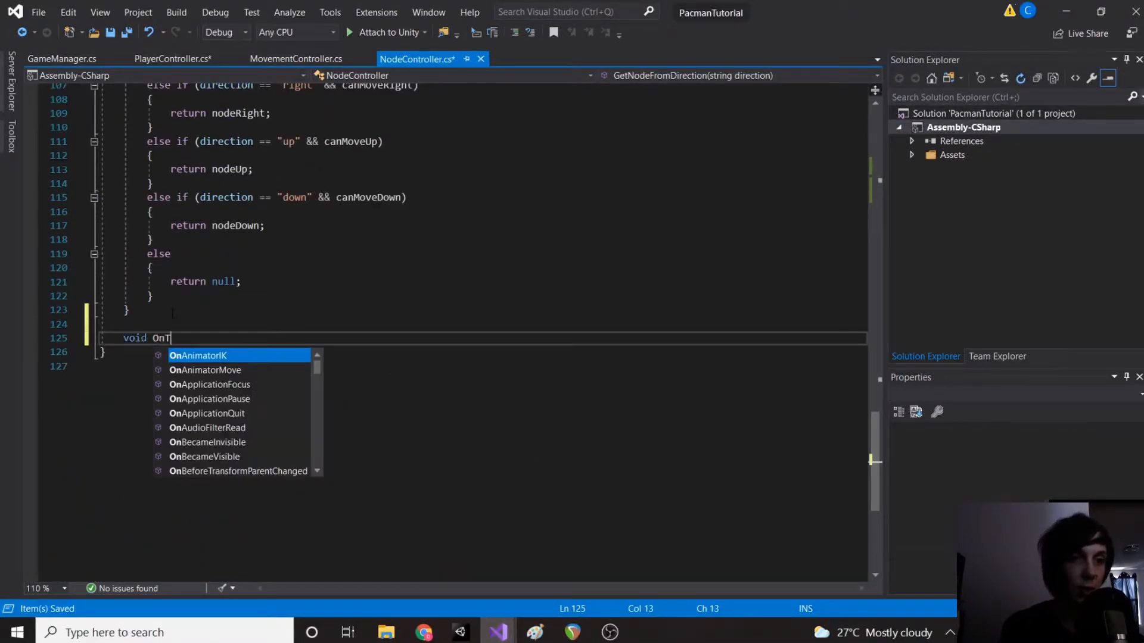
pyautogui.write('riggerEnter2D(Collider2D collision')
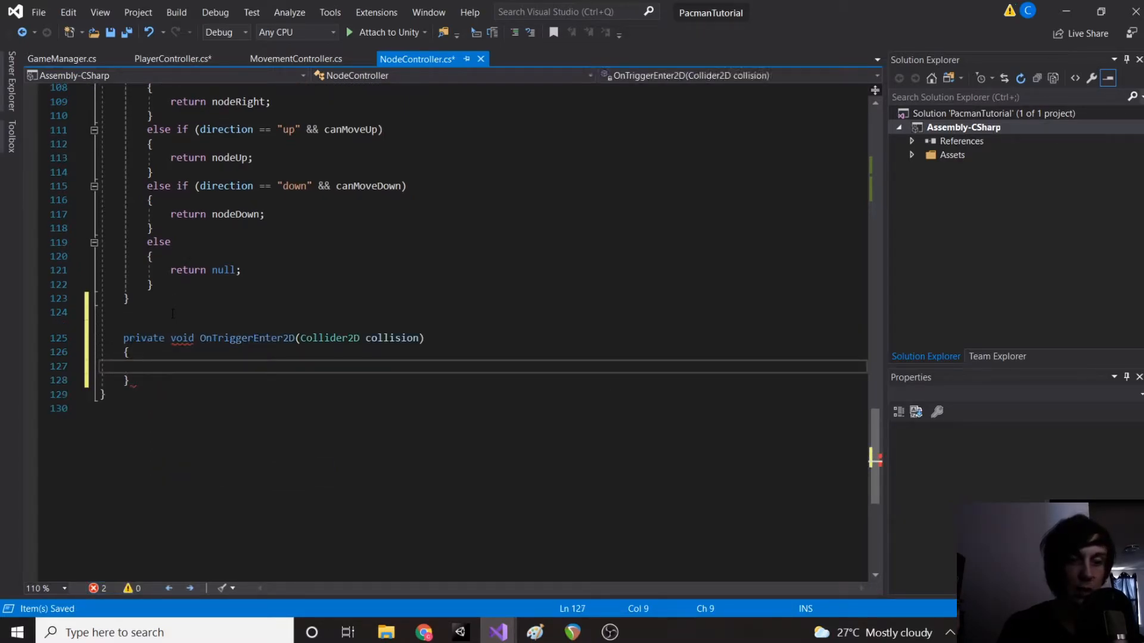
pyautogui.write('if (collision')
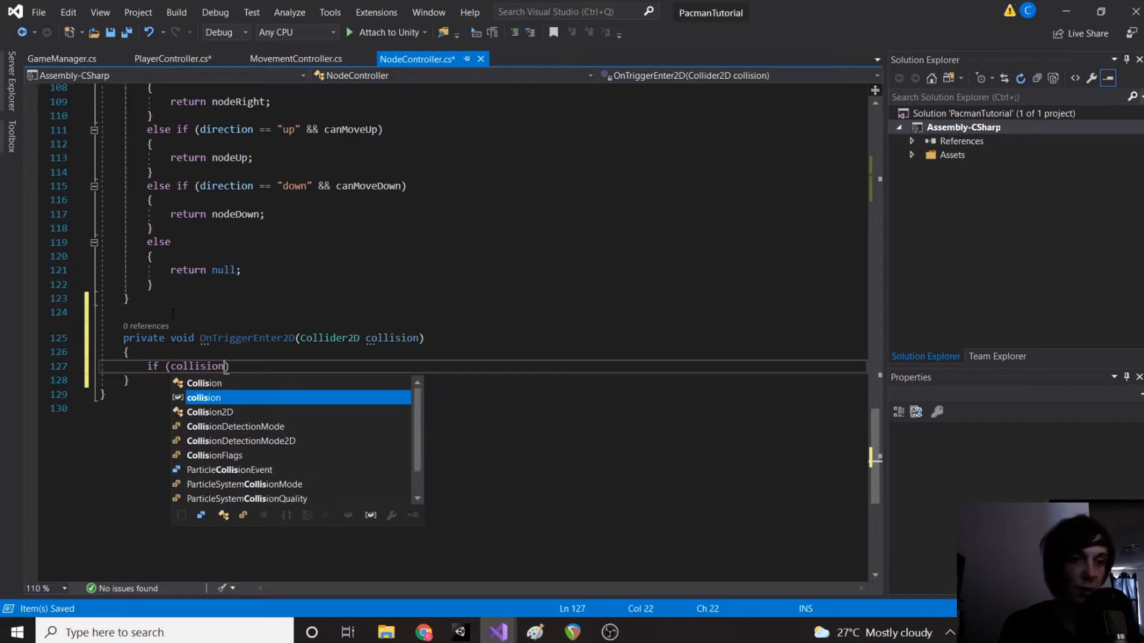
pyautogui.write('.tag == "')
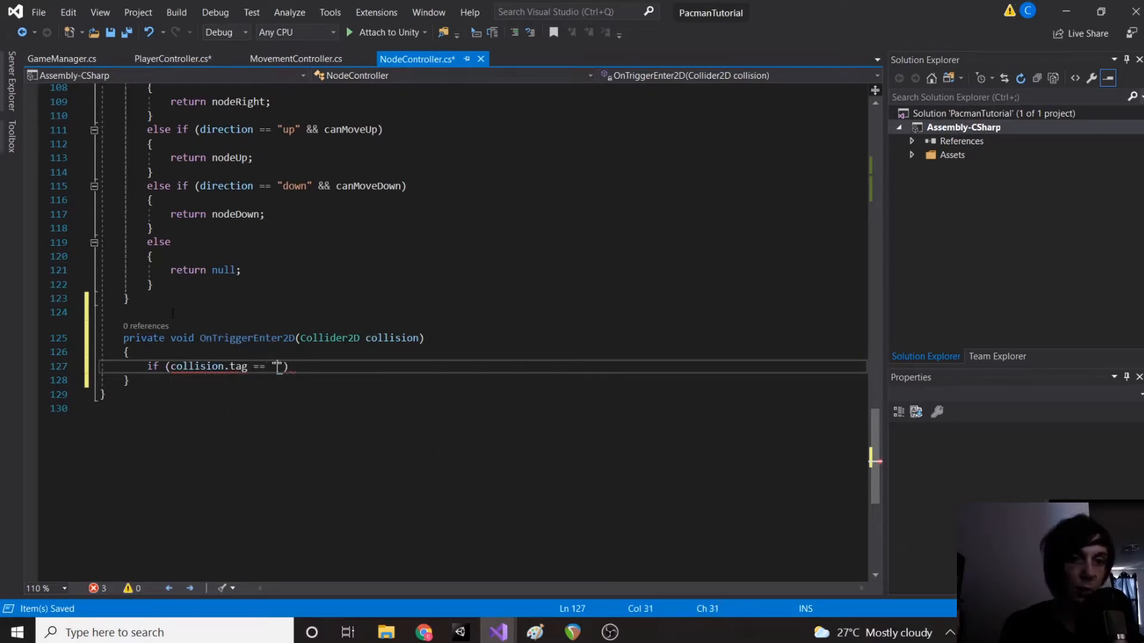
pyautogui.write('Player')
pyautogui.write('{')
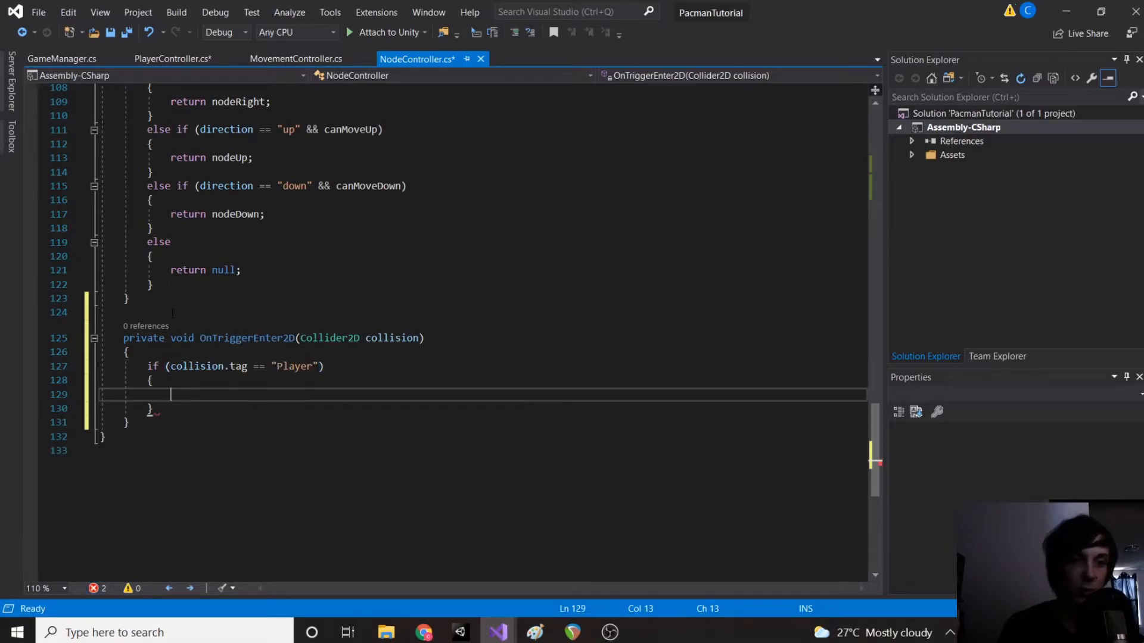
pyautogui.write(')')
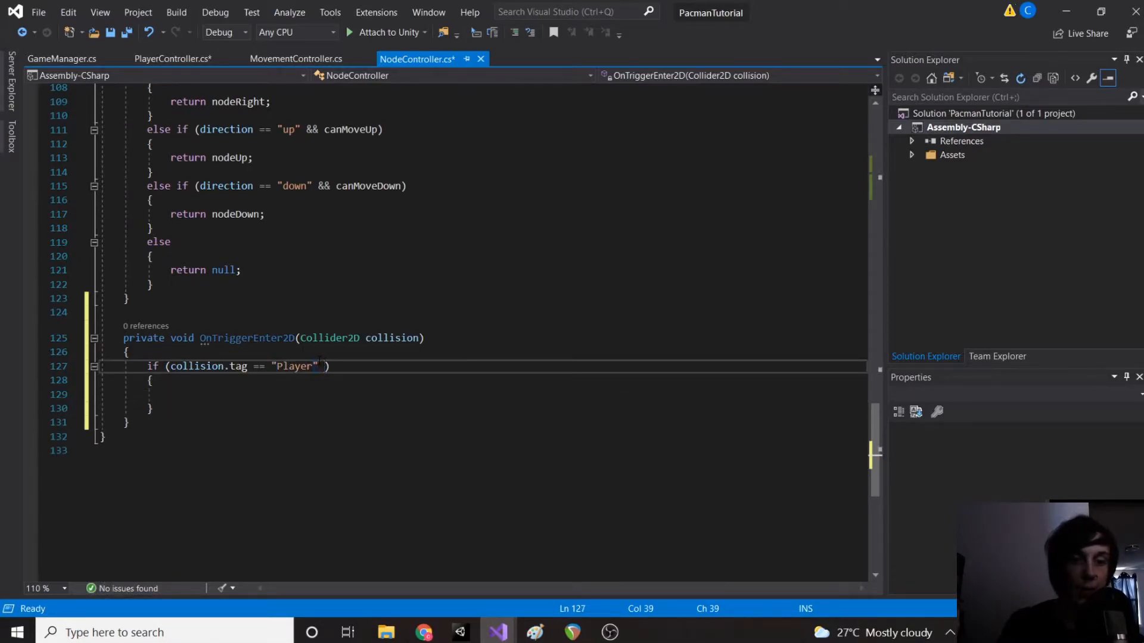
pyautogui.write('&& isPellet')
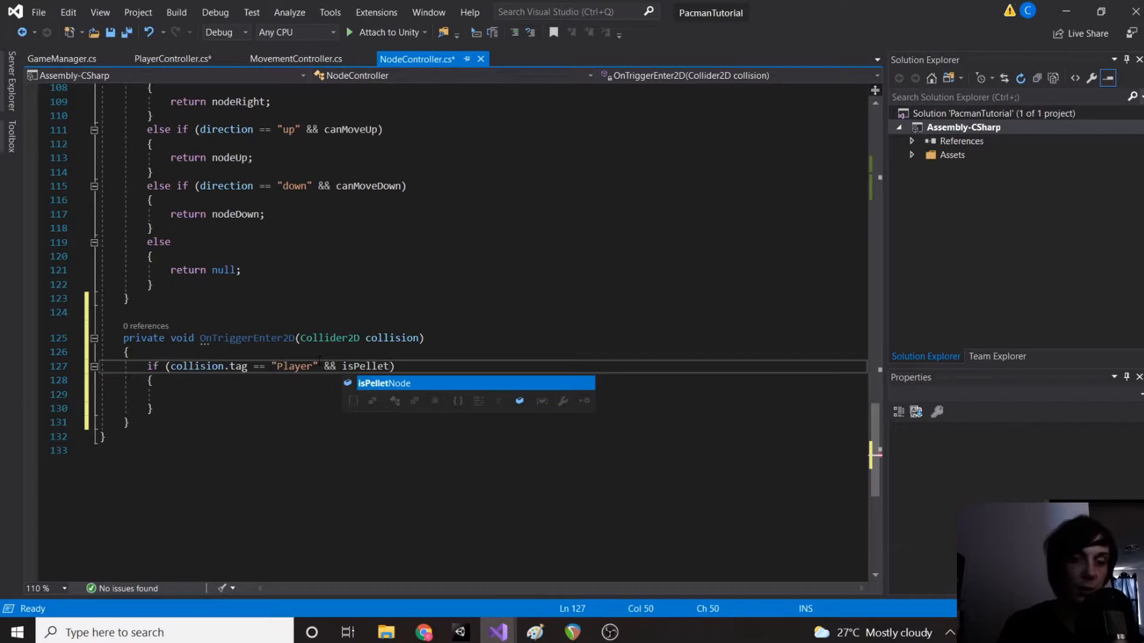
pyautogui.press('Tab')
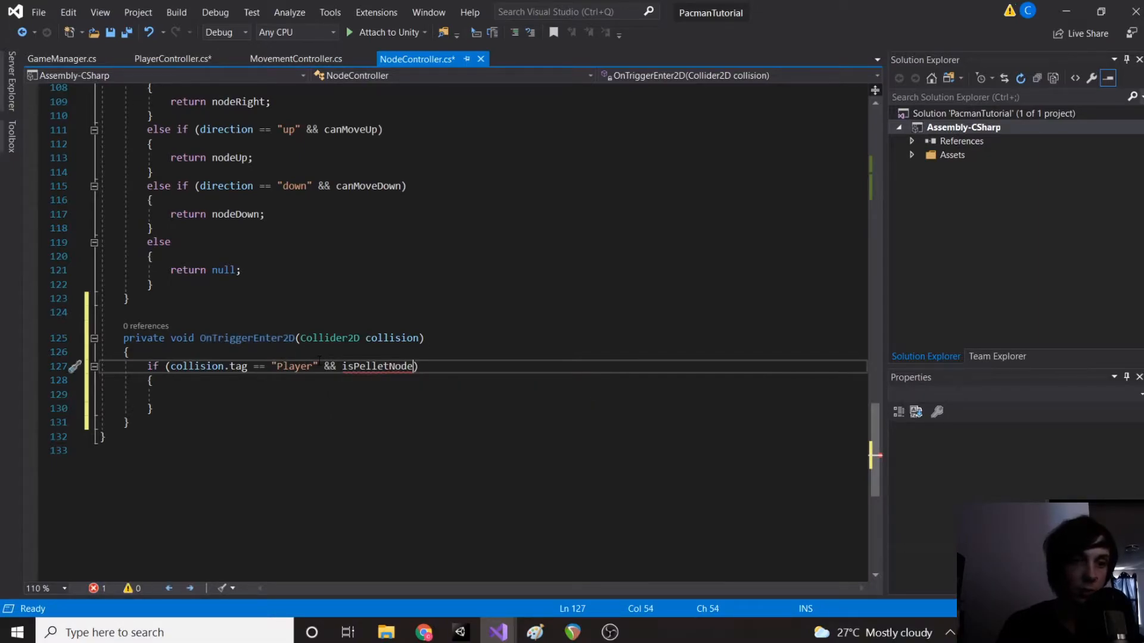
pyautogui.write('hasP')
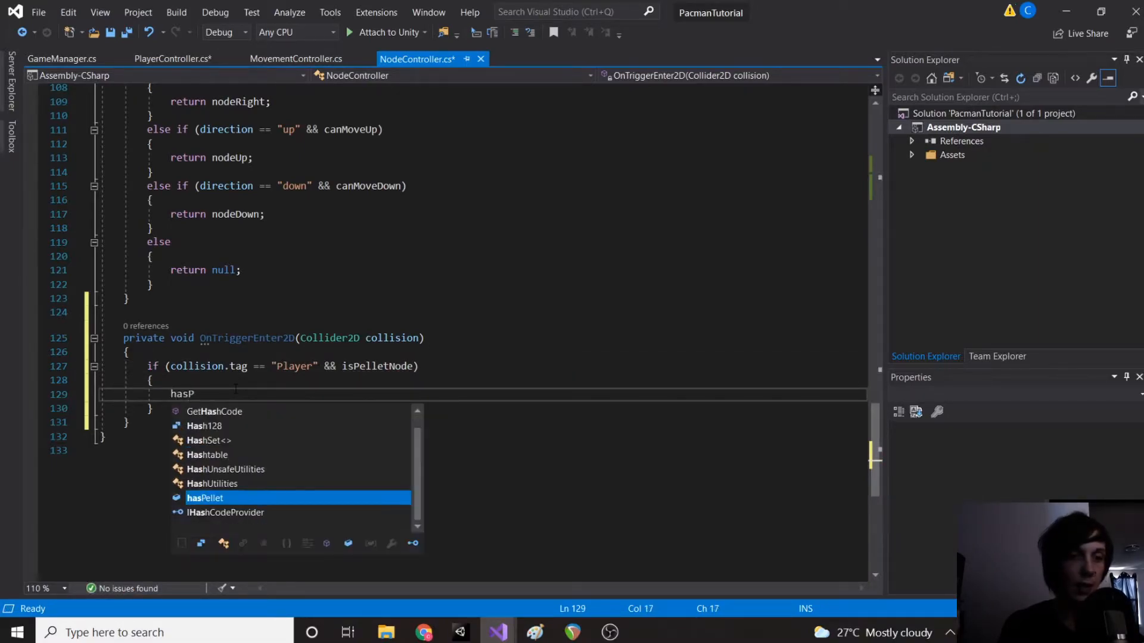
pyautogui.write('Pellet = false;')
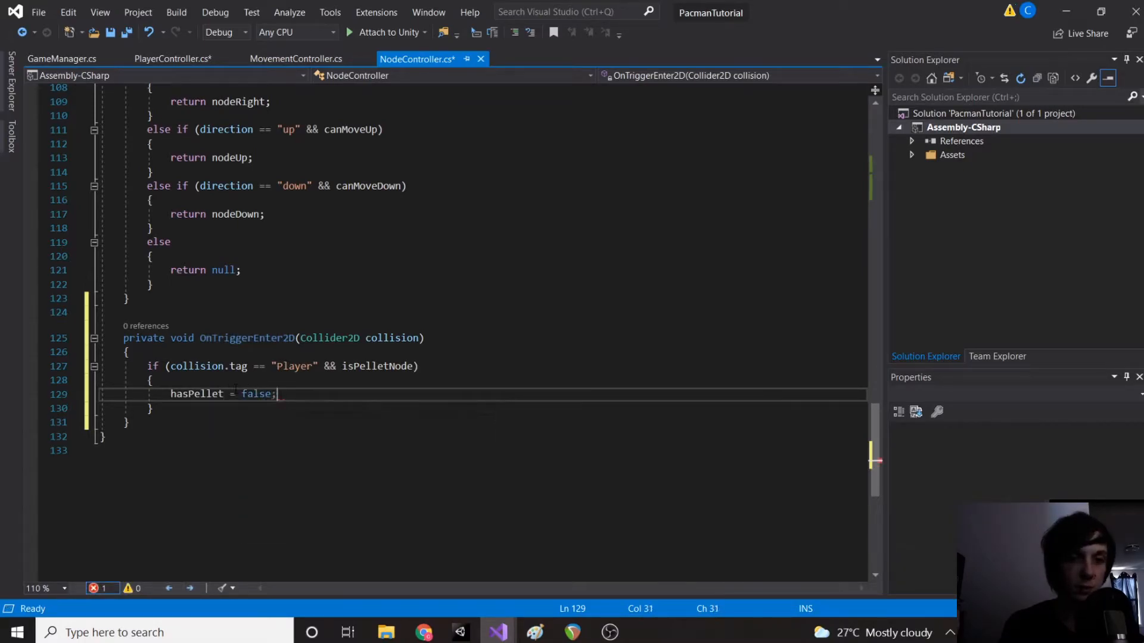
pyautogui.press('enter')
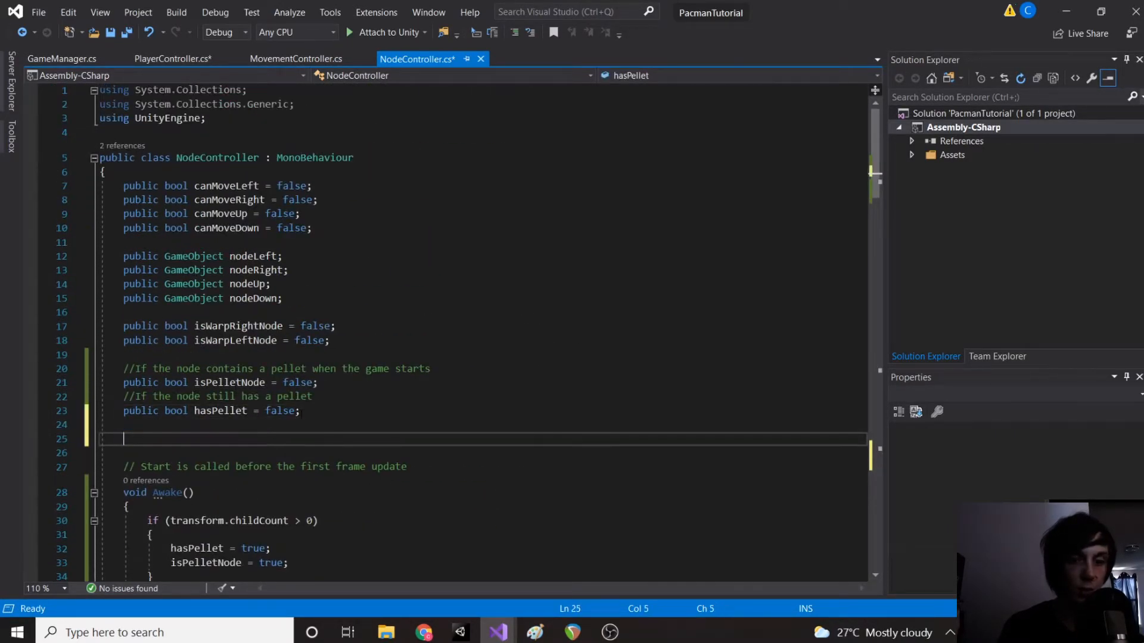
# Step: Declare public pelletSprite and assign it via GetComponentInChildren<SpriteRenderer>() in Awake
pyautogui.write('public Sprite')
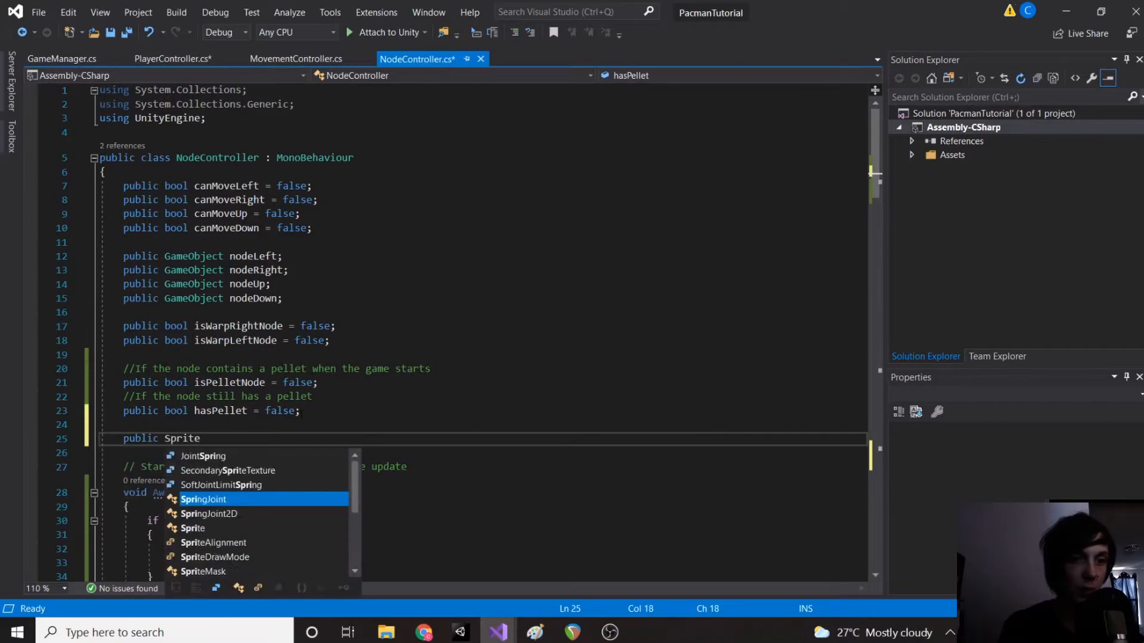
pyautogui.write('pelle')
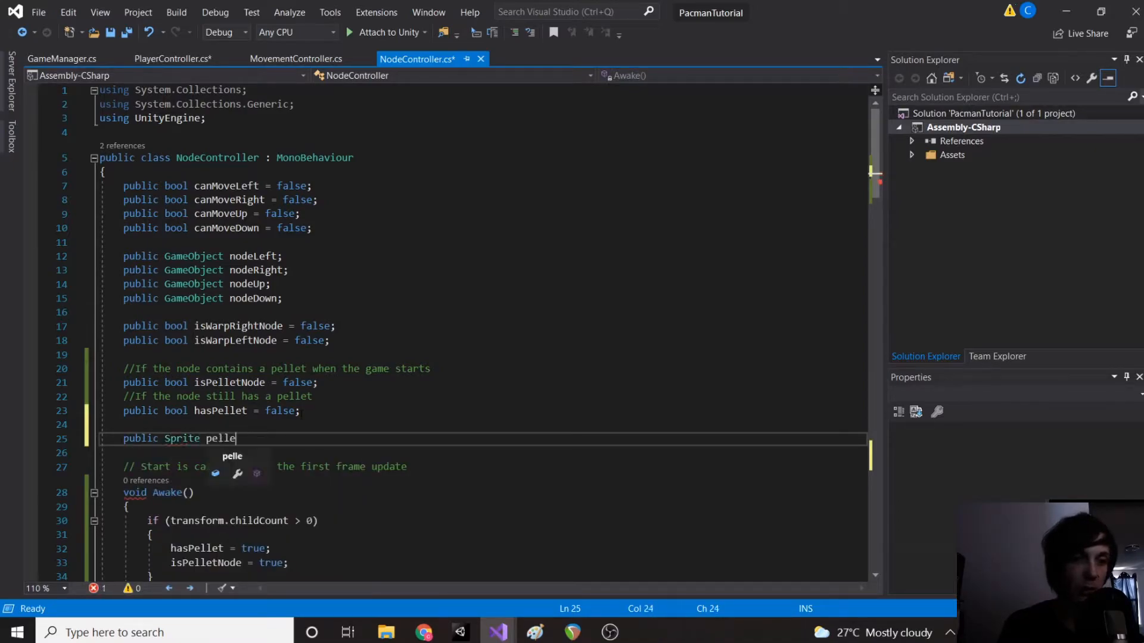
pyautogui.write('tSprite')
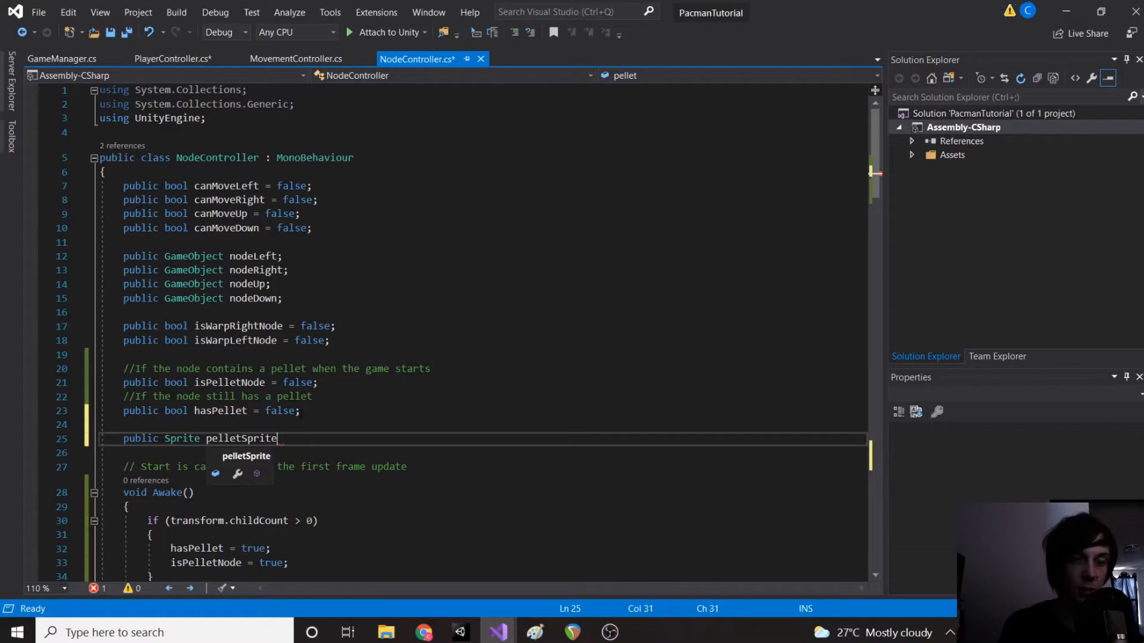
pyautogui.write(';')
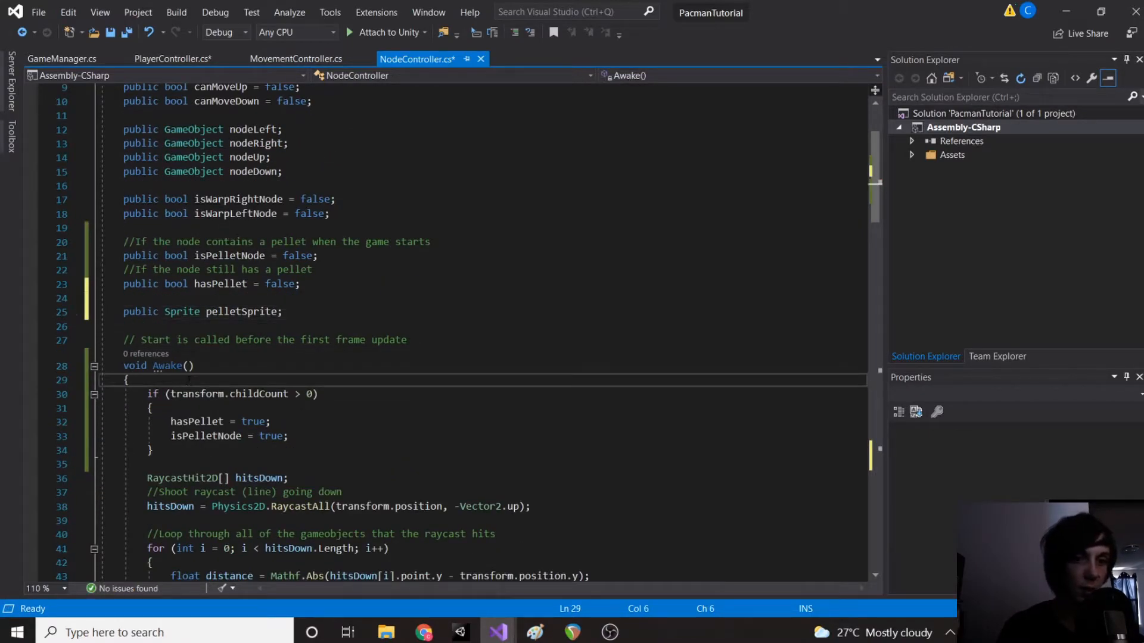
pyautogui.write('pelletSprite = Get')
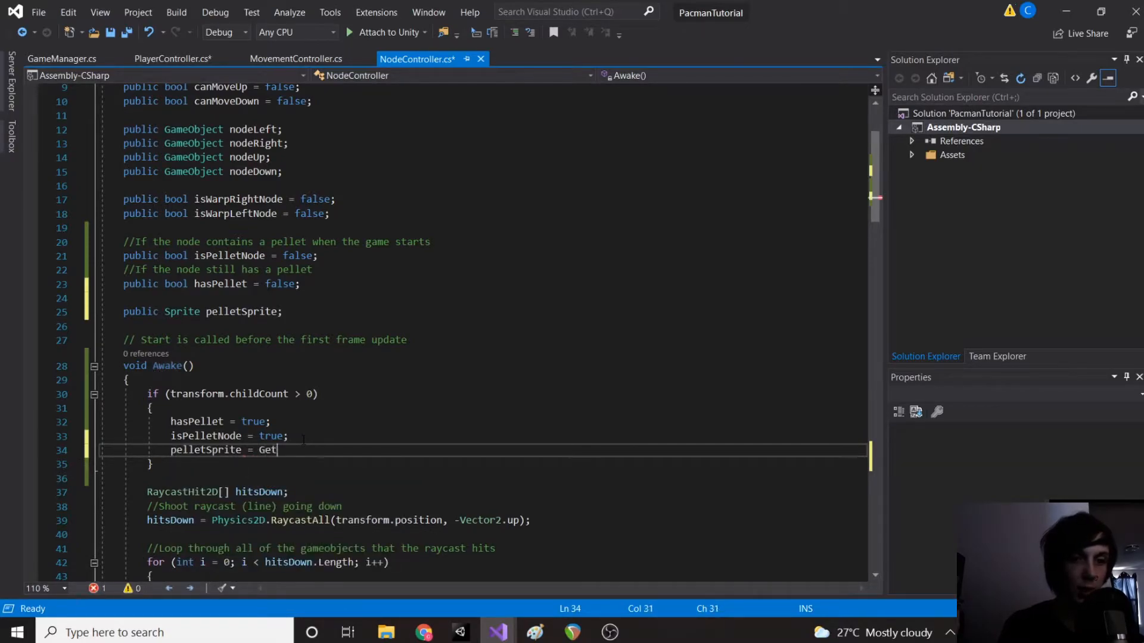
pyautogui.write('ComponentInChildren')
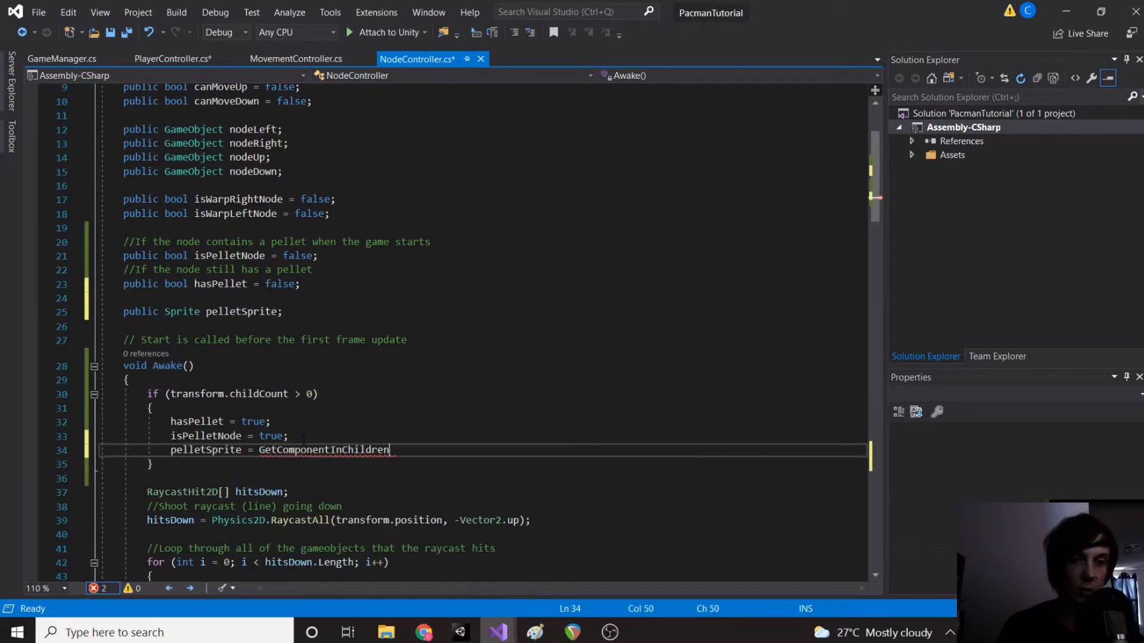
pyautogui.write('<SpriteRenderer>();')
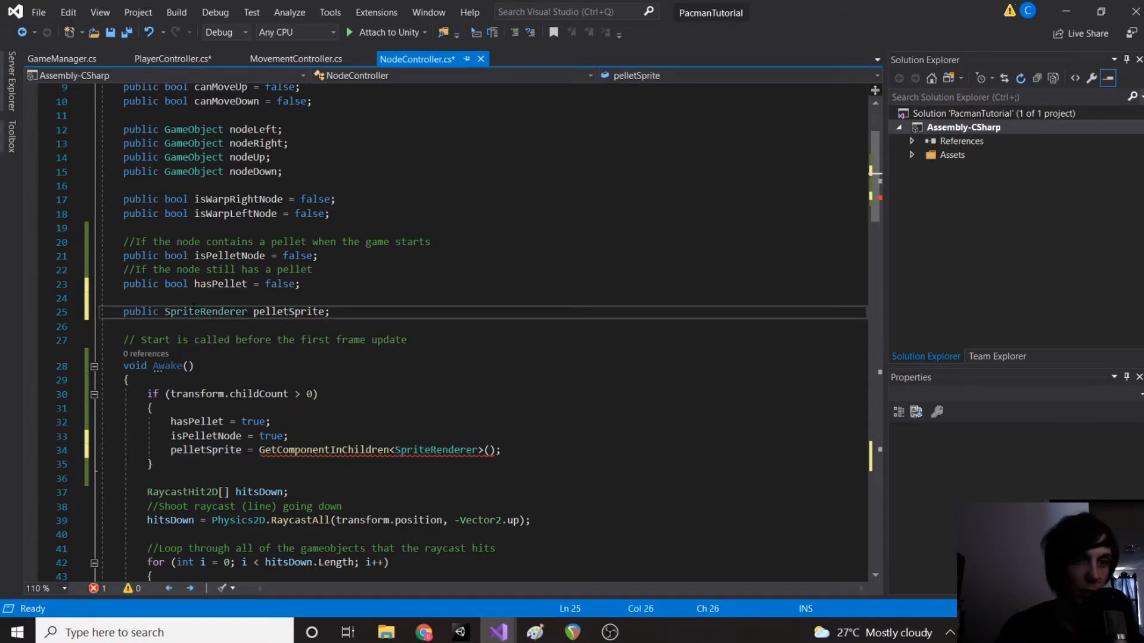
# Step: Retype pelletSprite as SpriteRenderer, add pelletSprite.enabled = false in the trigger, and save
pyautogui.tripleClick(219, 311)
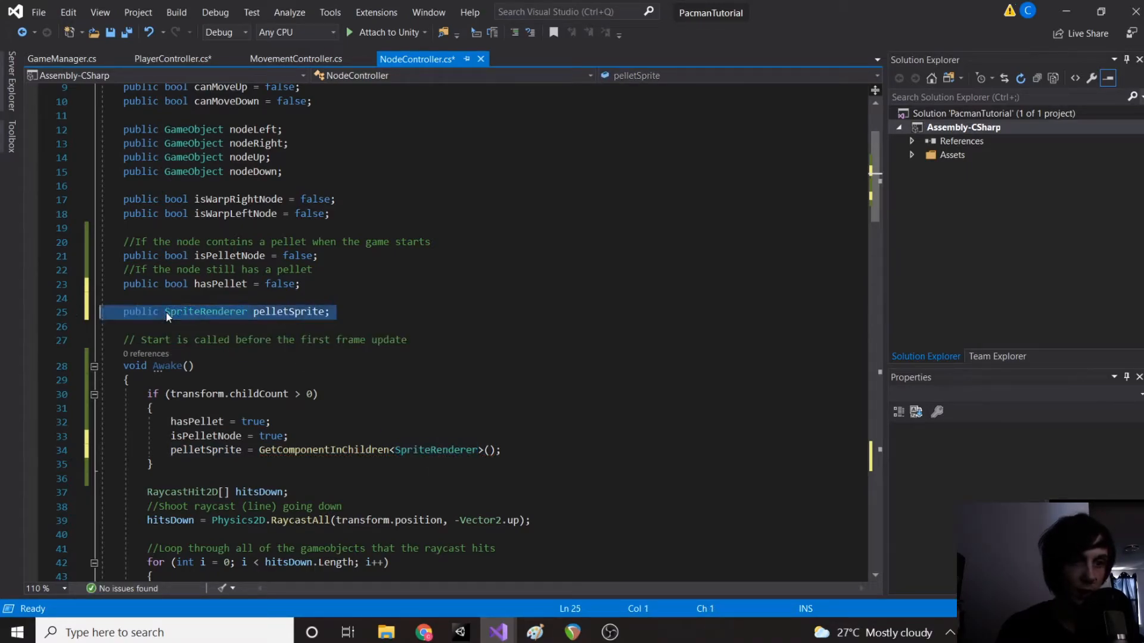
pyautogui.scroll(-3)
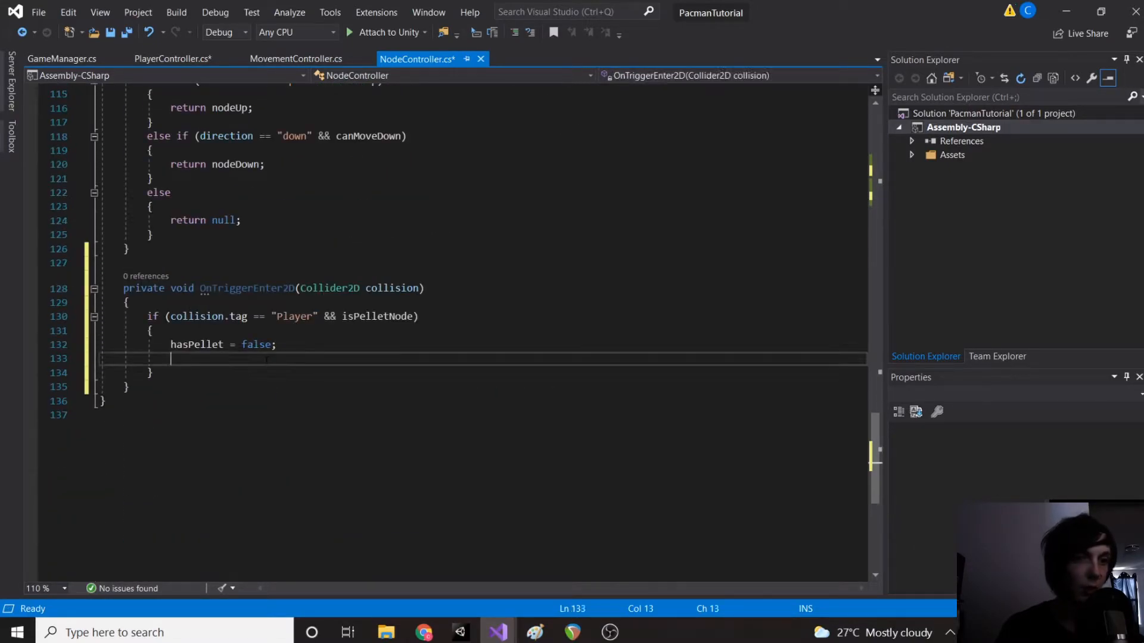
pyautogui.doubleClick(246, 287)
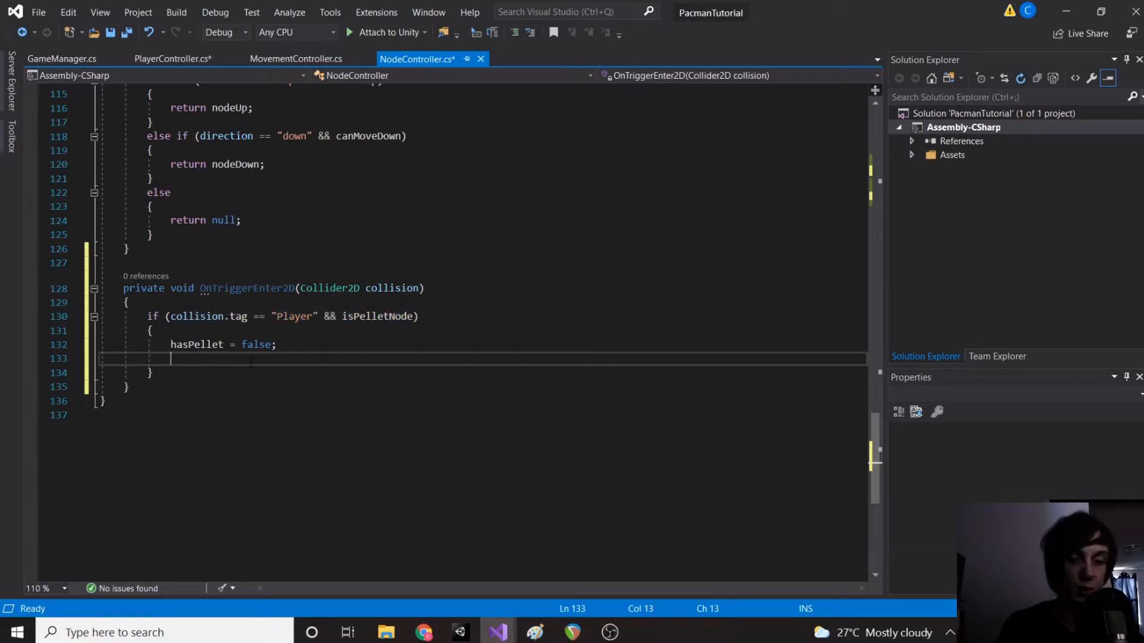
pyautogui.write('pelletSprite.enabled')
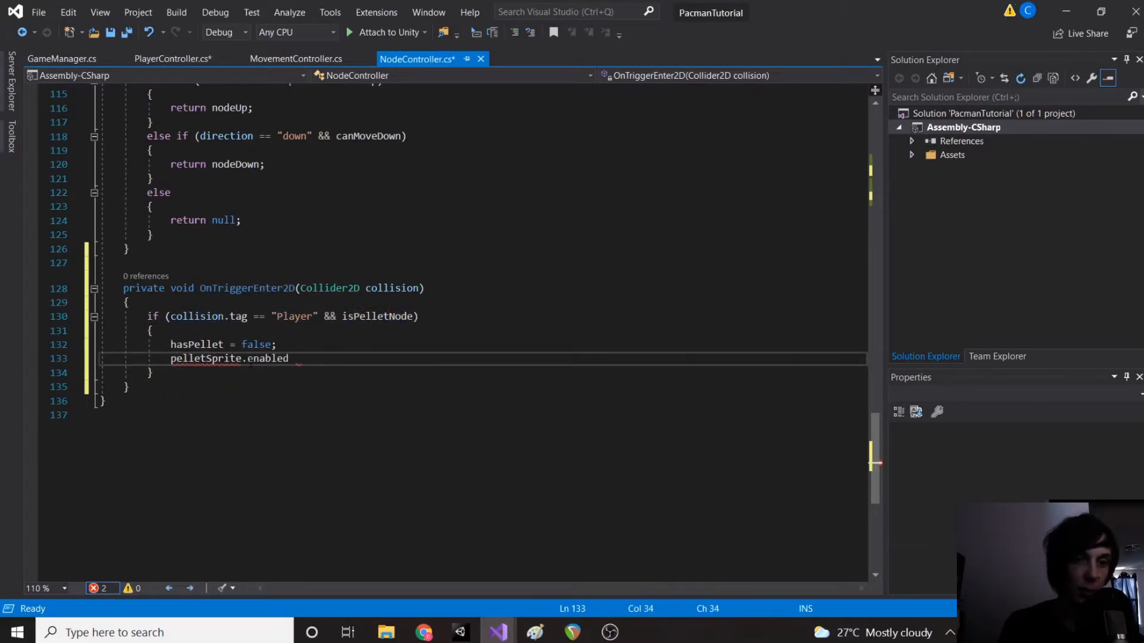
pyautogui.write('= false')
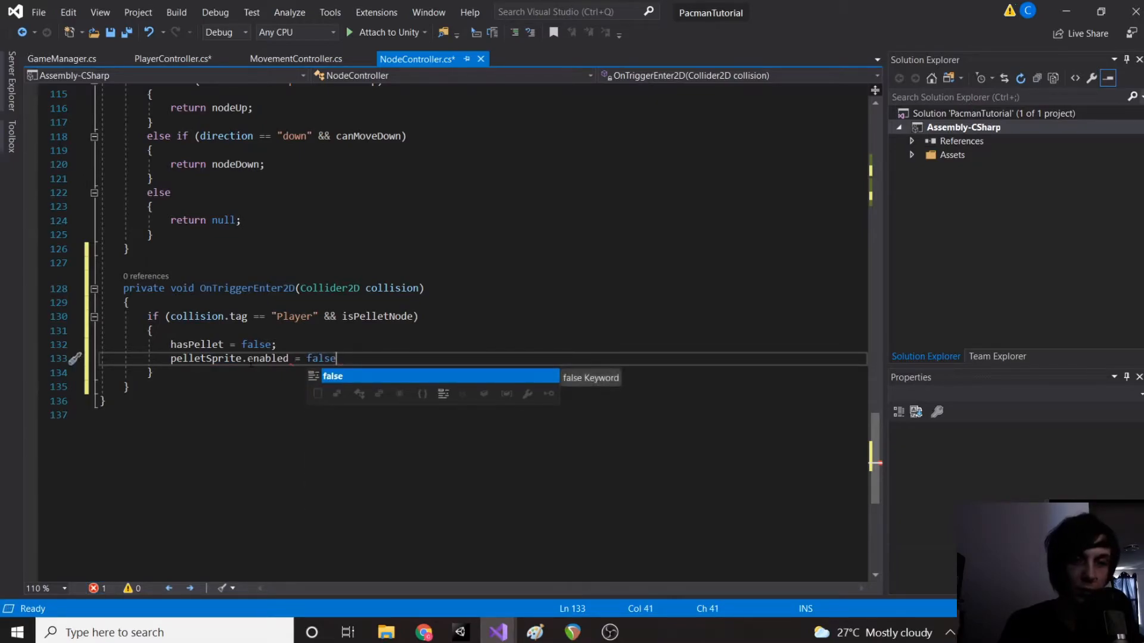
pyautogui.write(';')
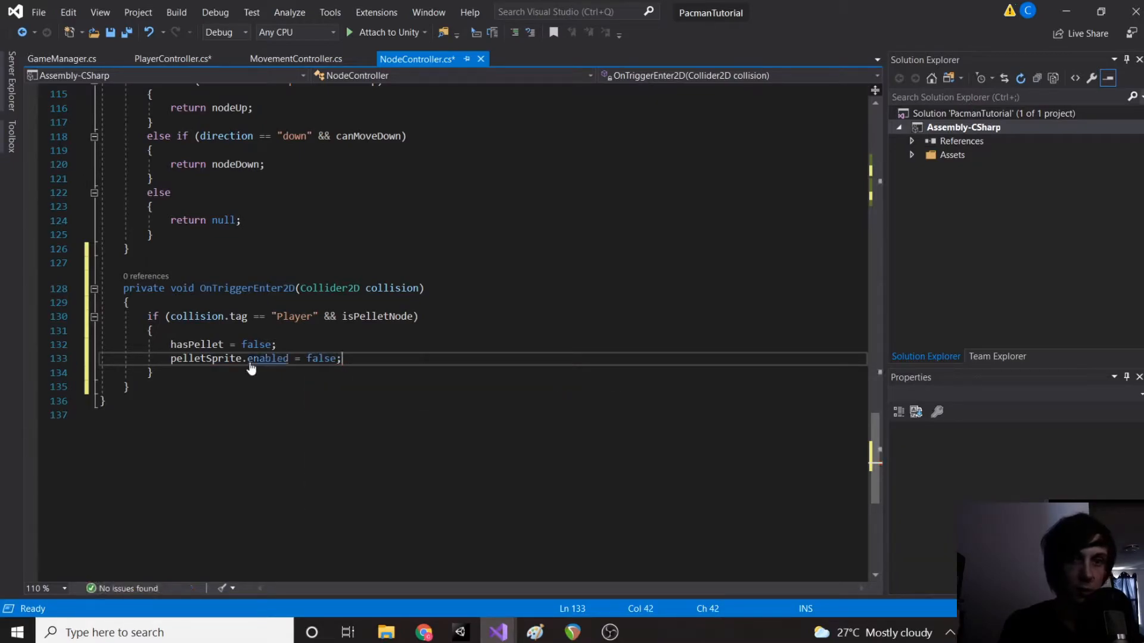
pyautogui.press('ctrl+s')
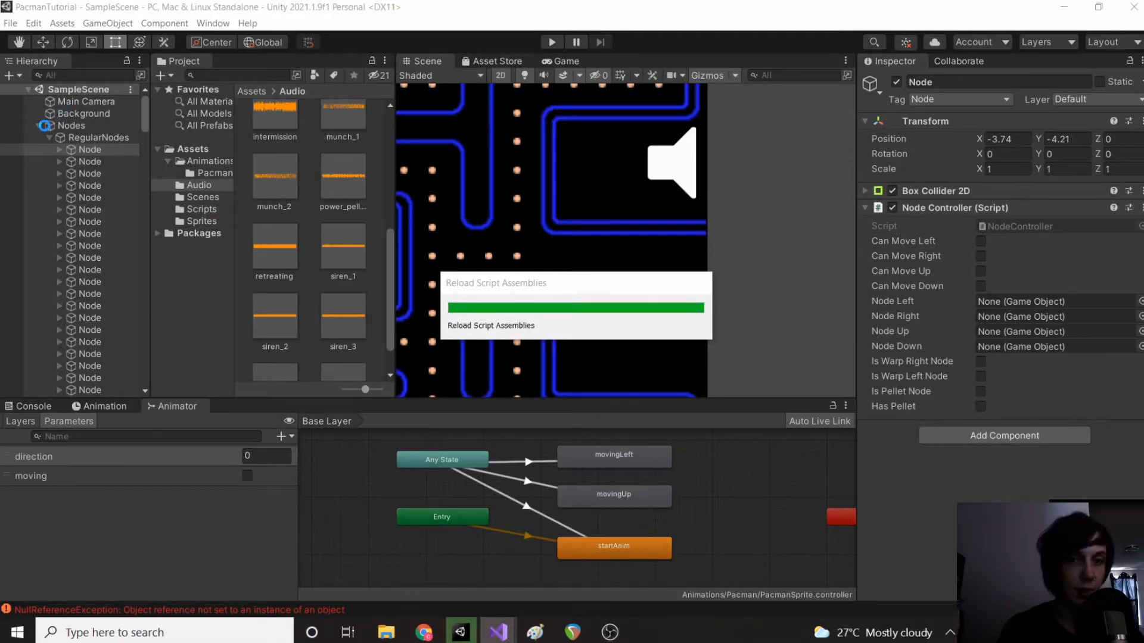
# Step: Give the Player object the Player tag and start the game to steer Pac-Man
pyautogui.click(70, 149)
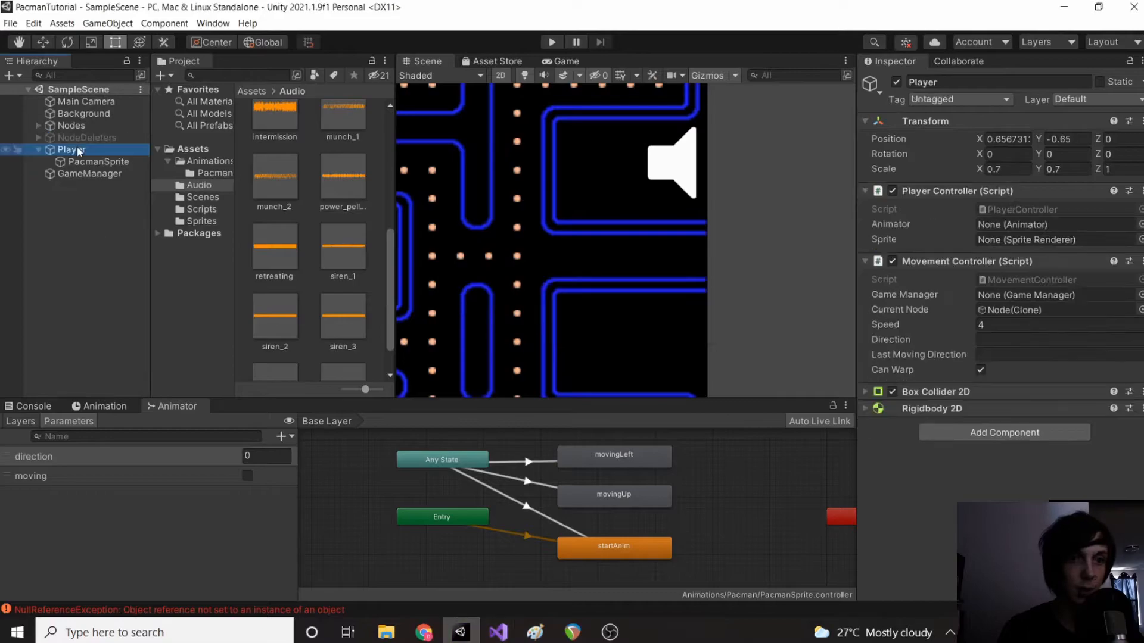
pyautogui.click(959, 98)
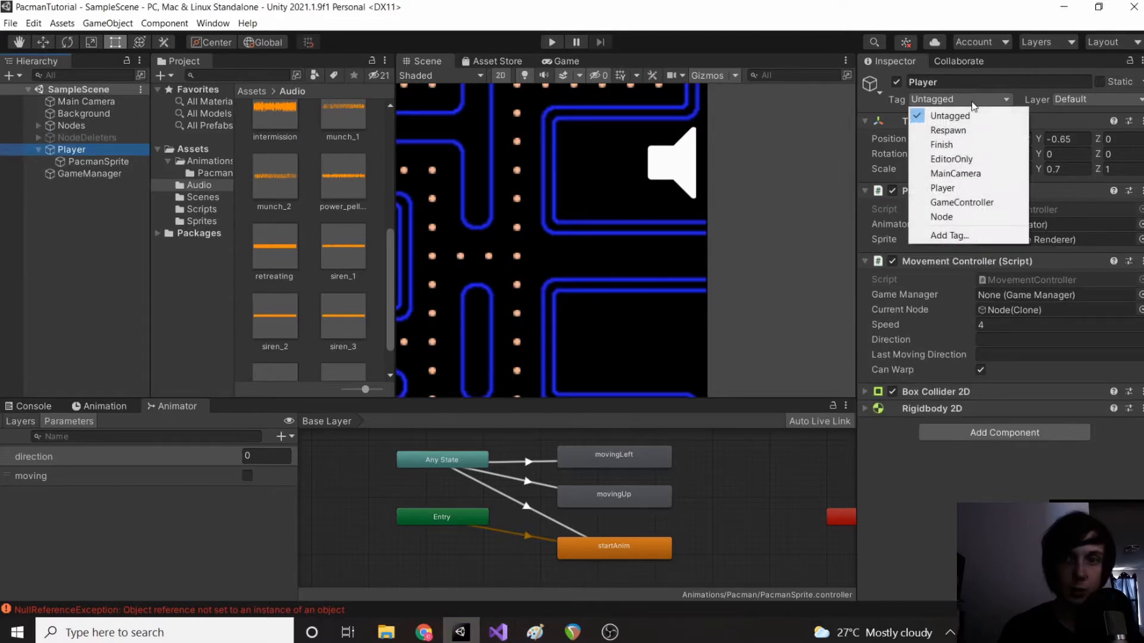
pyautogui.click(942, 188)
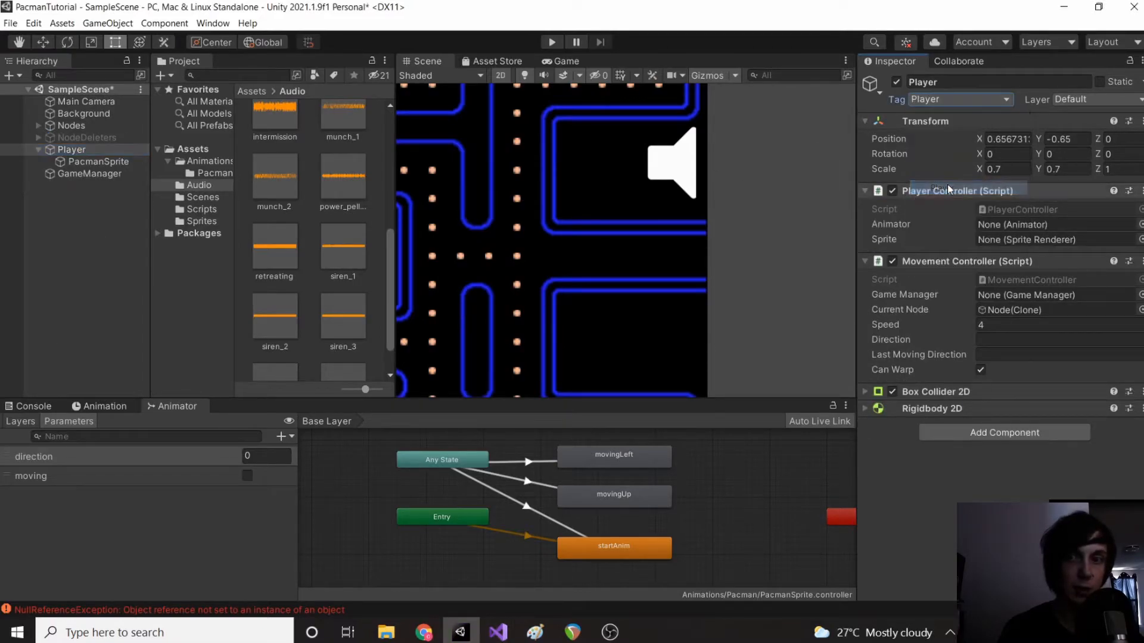
pyautogui.click(552, 41)
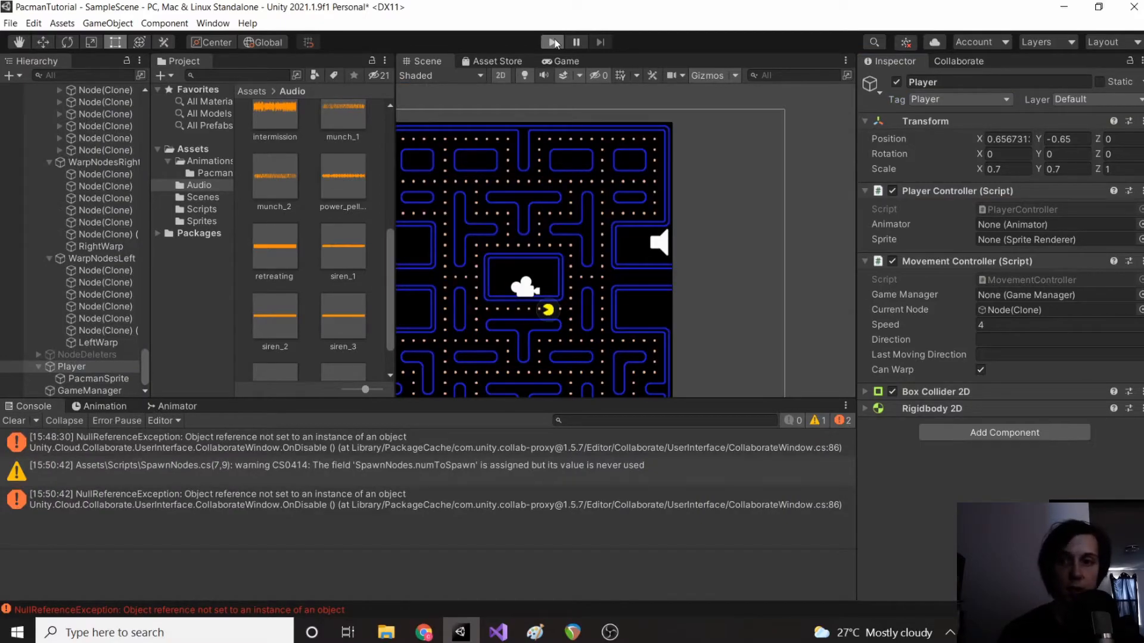
pyautogui.click(552, 42)
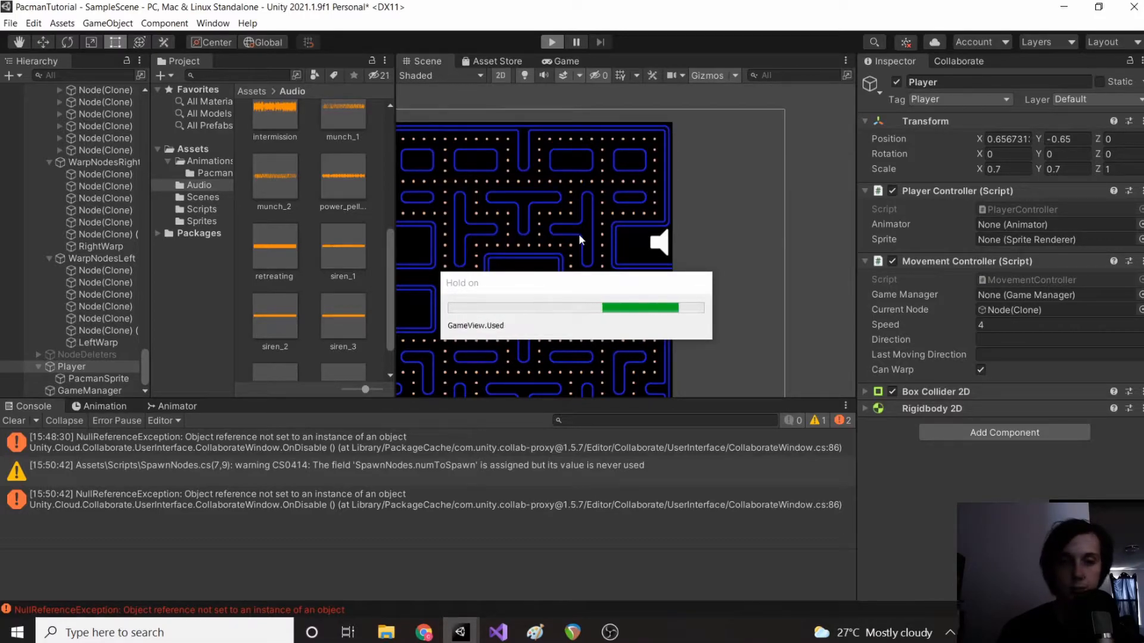
pyautogui.click(552, 41)
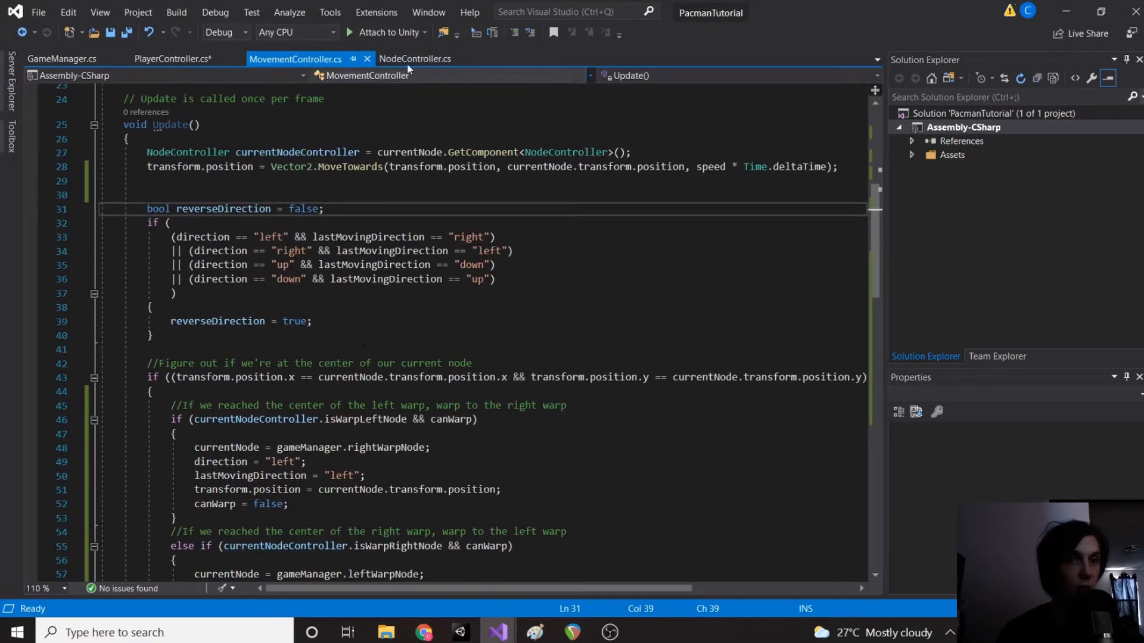
# Step: Append && hits[i].collider.tag == "Node" to each raycast distance check and save
pyautogui.click(414, 59)
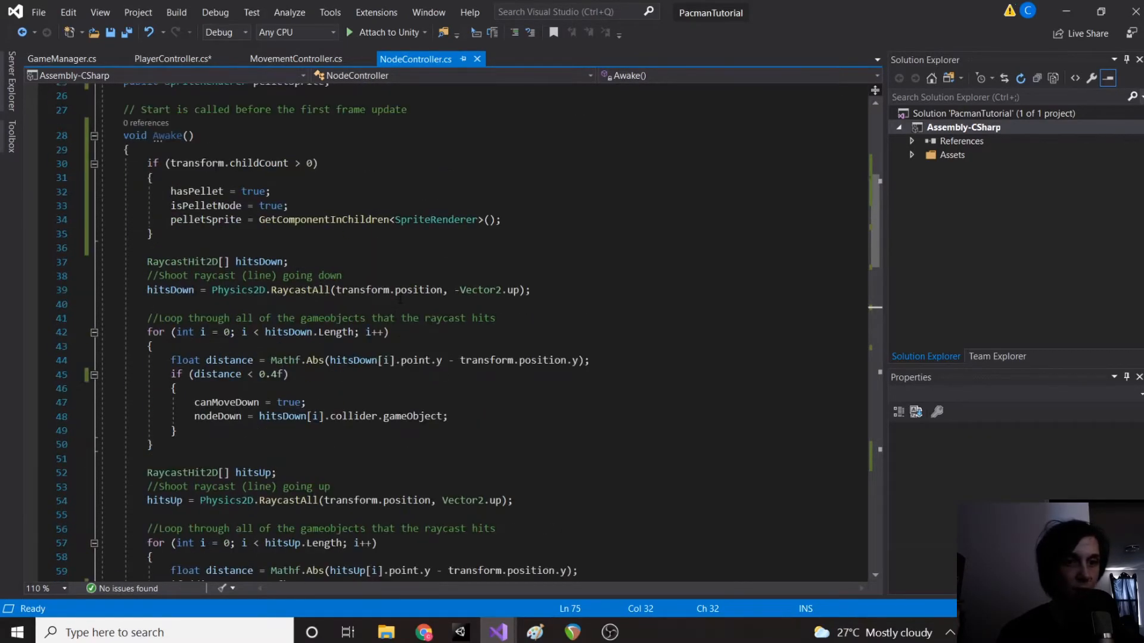
pyautogui.scroll(-3)
pyautogui.write(' && hitsDow')
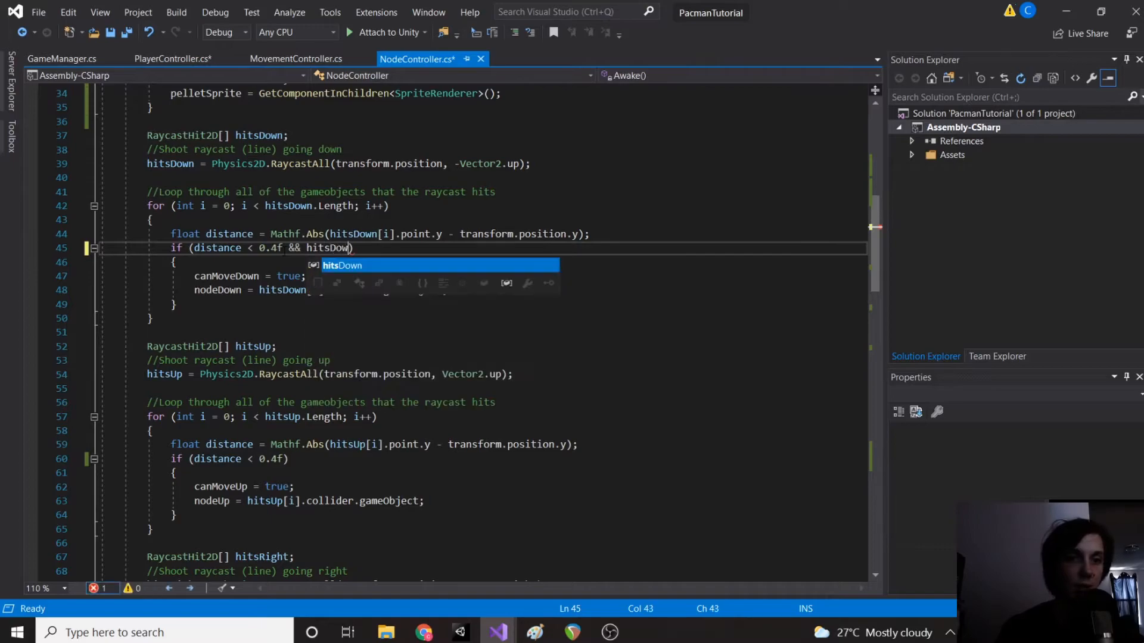
pyautogui.write('[i].collider.tag')
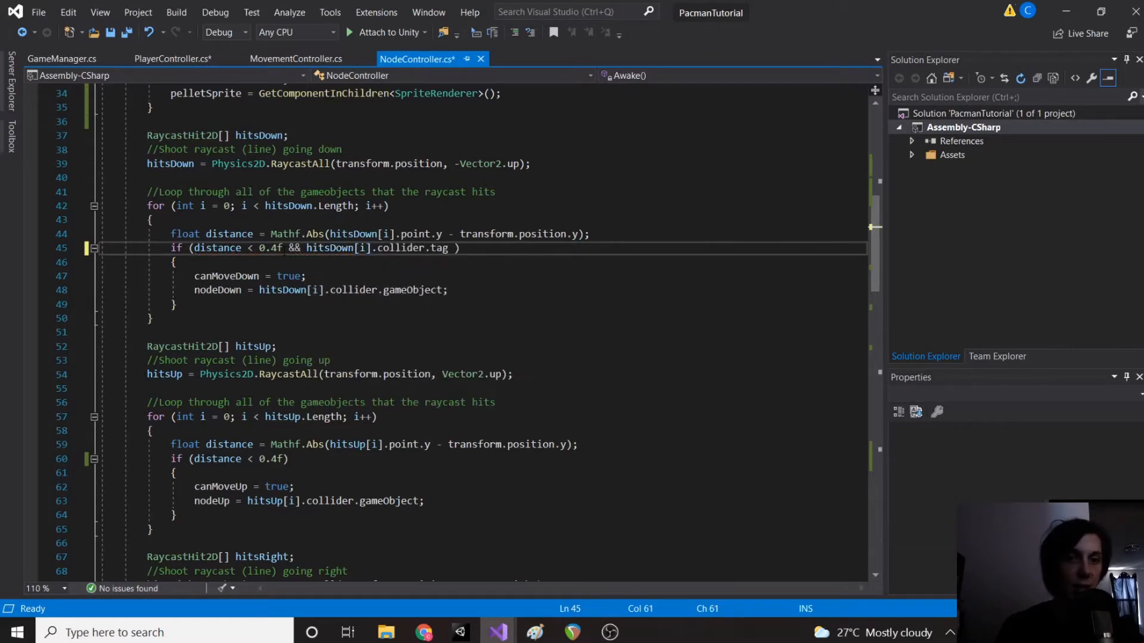
pyautogui.write('== "Node"')
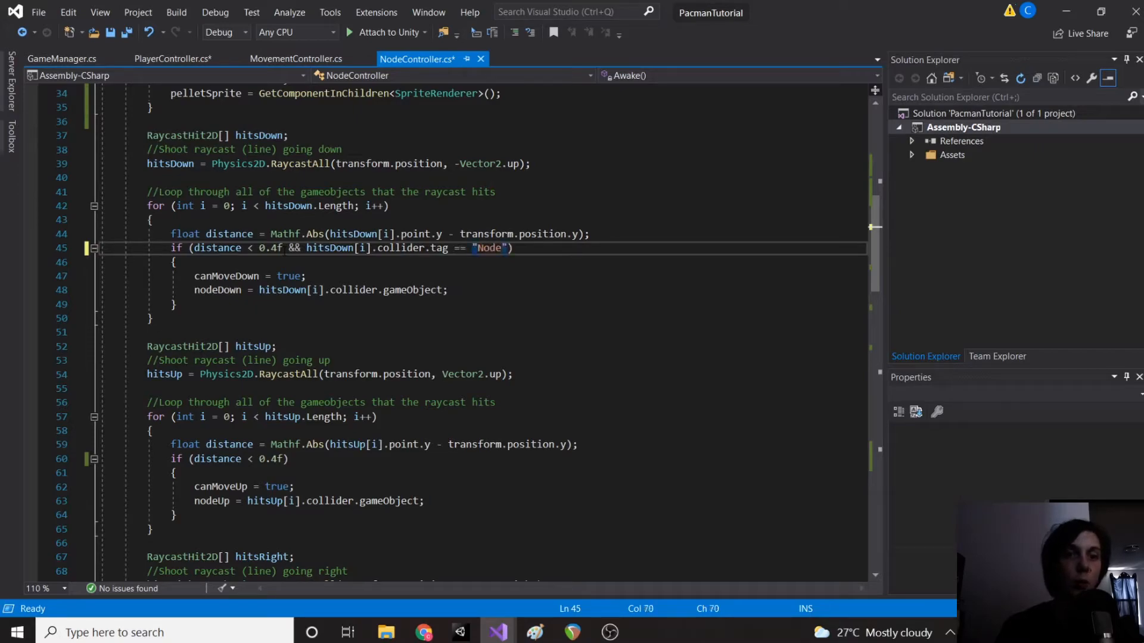
pyautogui.moveTo(503, 247); pyautogui.dragTo(358, 248)
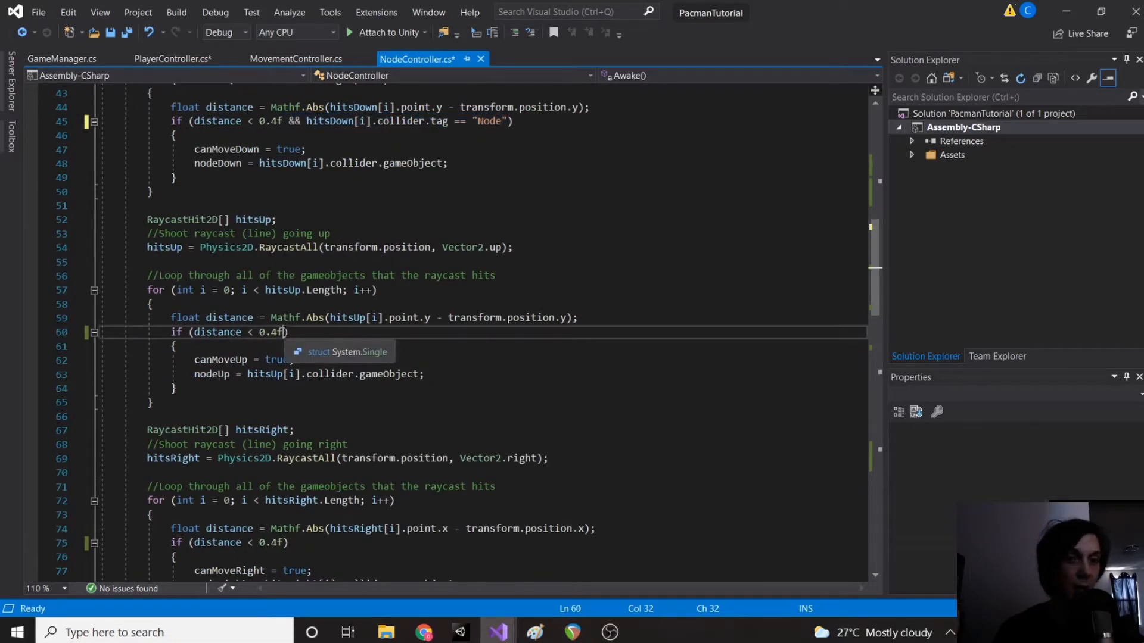
pyautogui.write('&& hitsDown[i].collider.tag == "Node"')
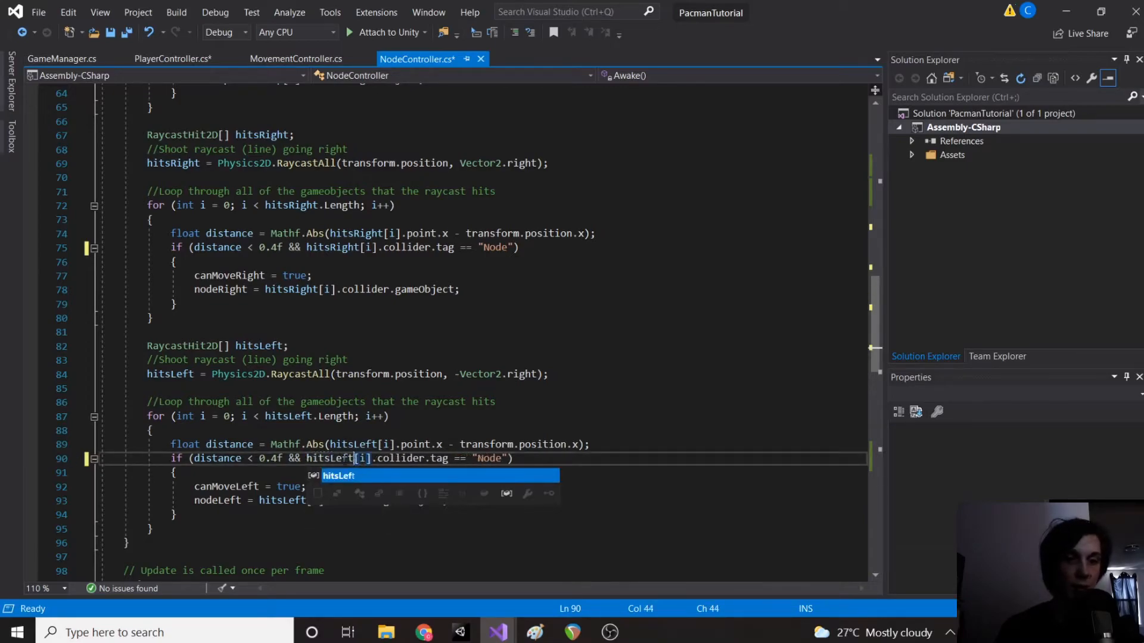
pyautogui.press('ctrl+s')
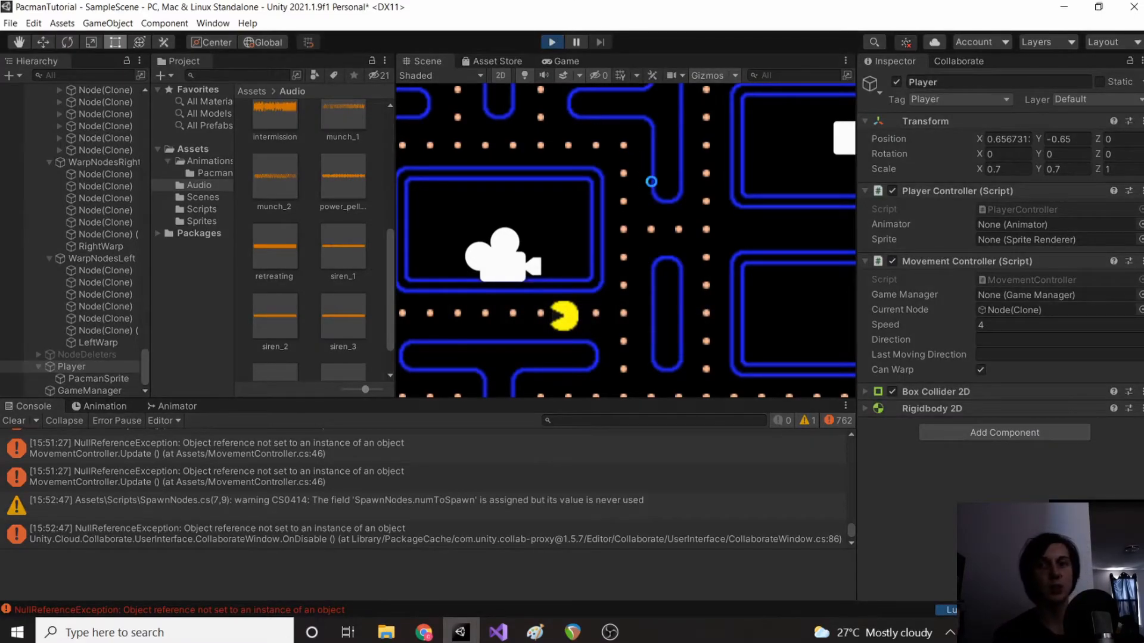
pyautogui.moveTo(651, 187)
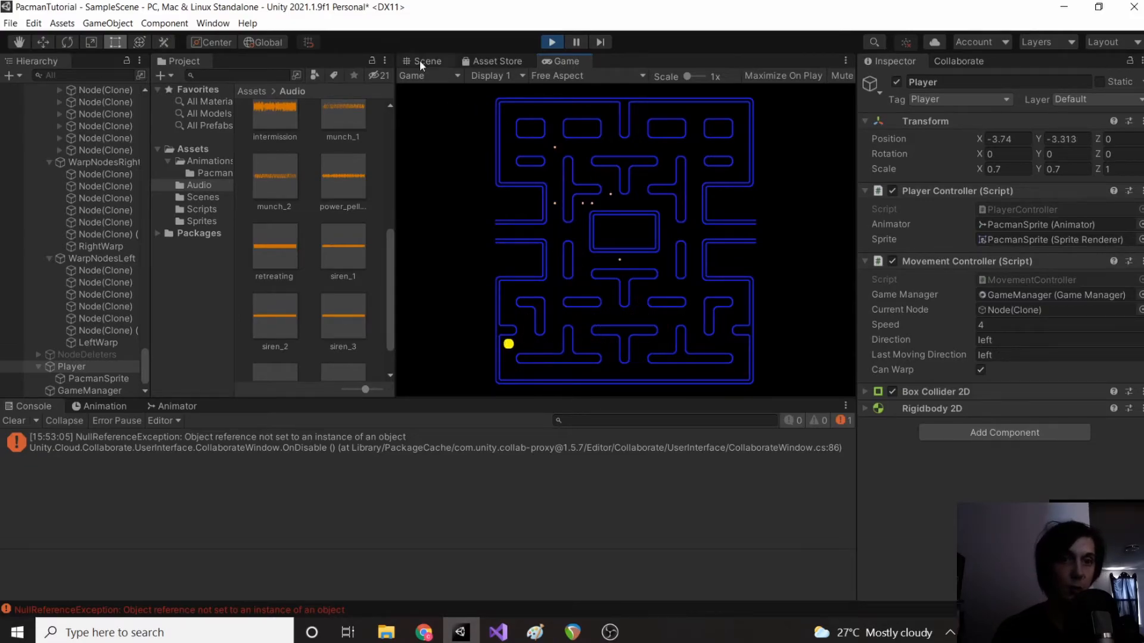
# Step: Return to the Scene view after Pac-Man eats most pellets
pyautogui.click(424, 61)
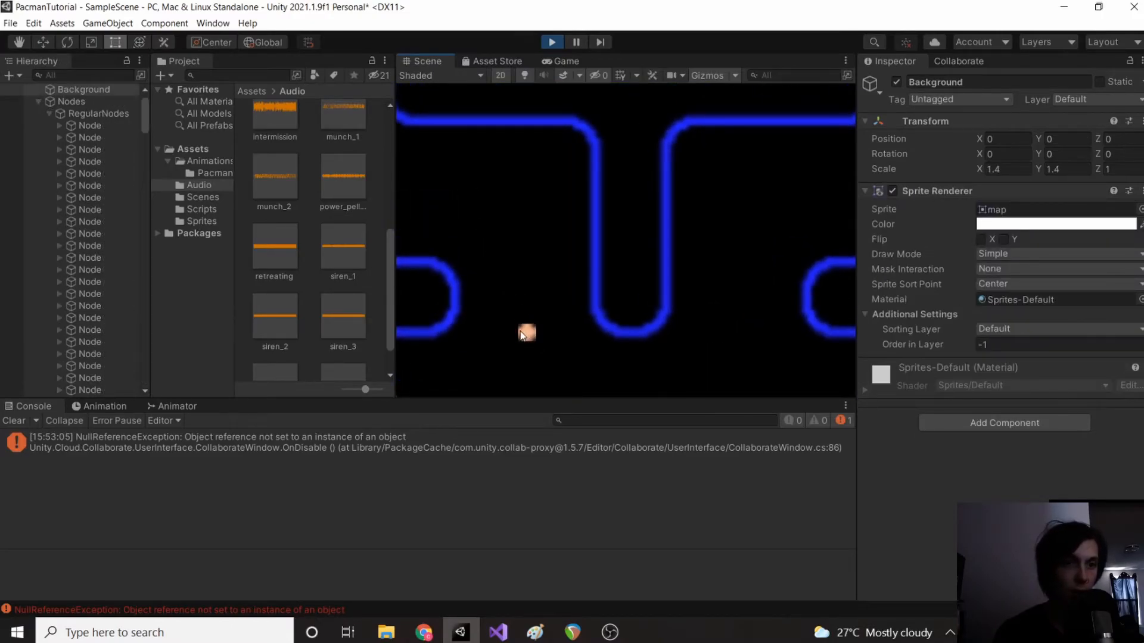
# Step: Select several leftover pellets and their parent Node(Clone) objects, then collapse RegularNodes
pyautogui.click(526, 333)
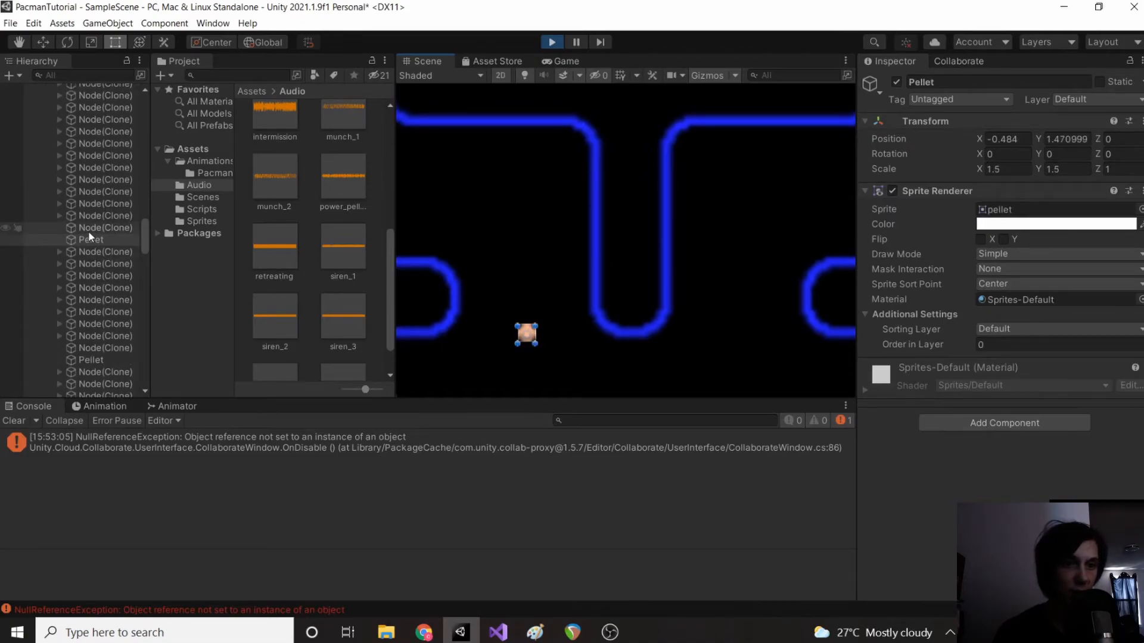
pyautogui.click(102, 251)
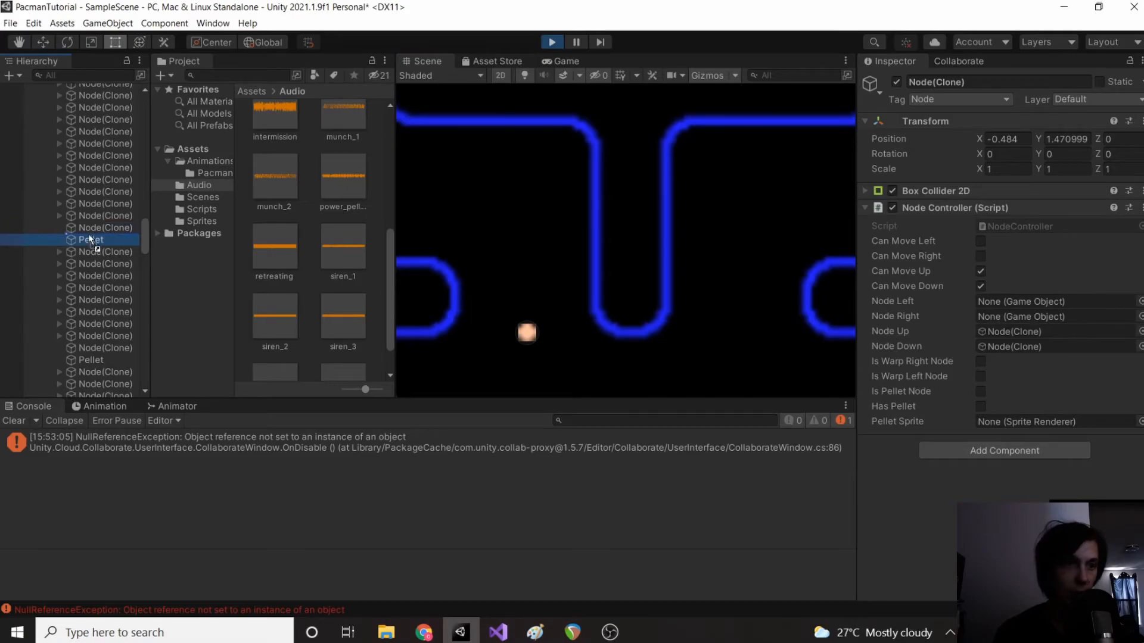
pyautogui.click(97, 239)
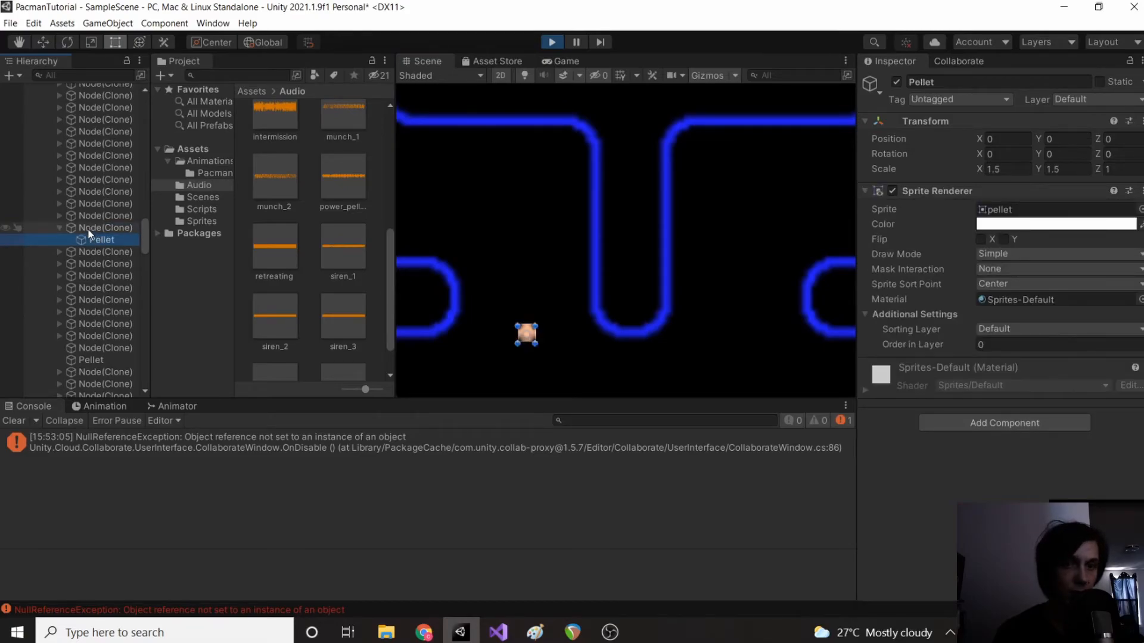
pyautogui.click(104, 228)
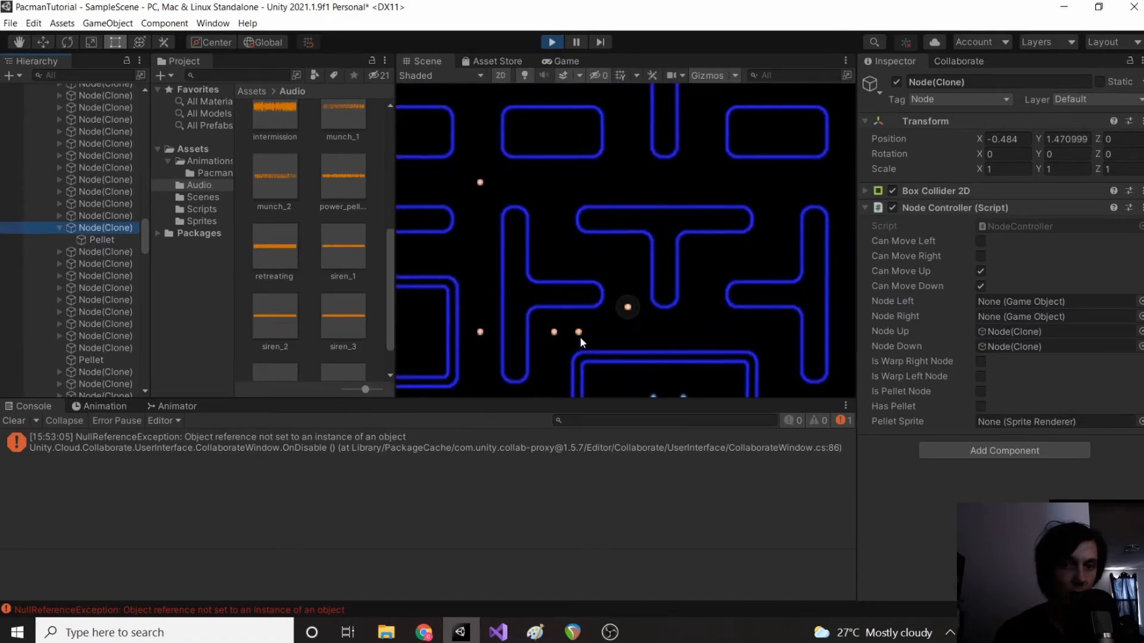
pyautogui.click(574, 326)
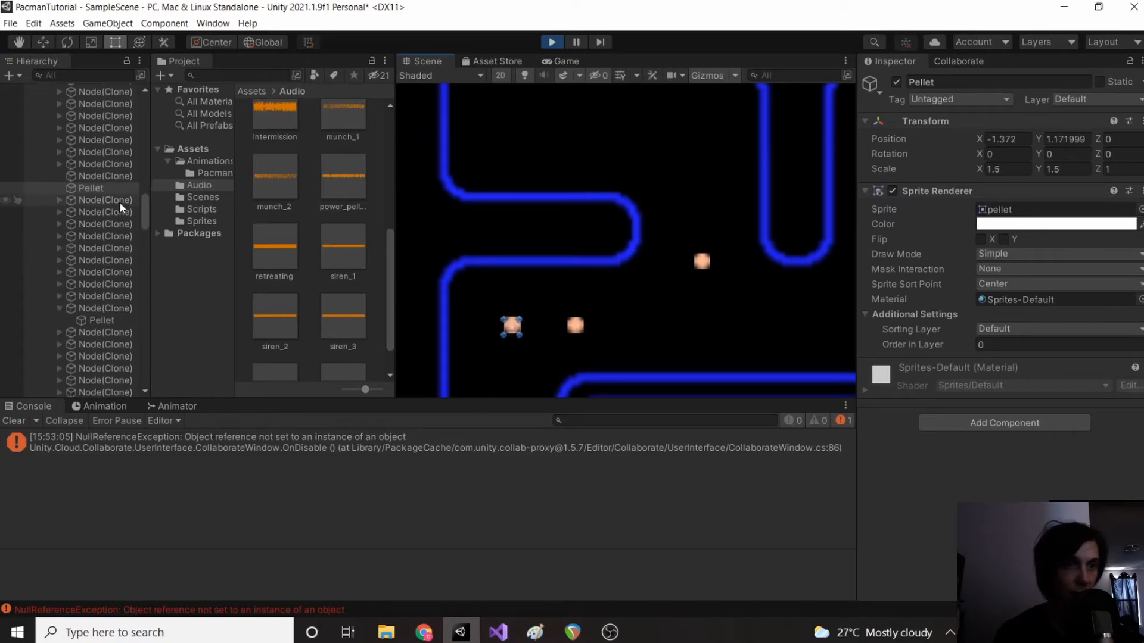
pyautogui.click(101, 187)
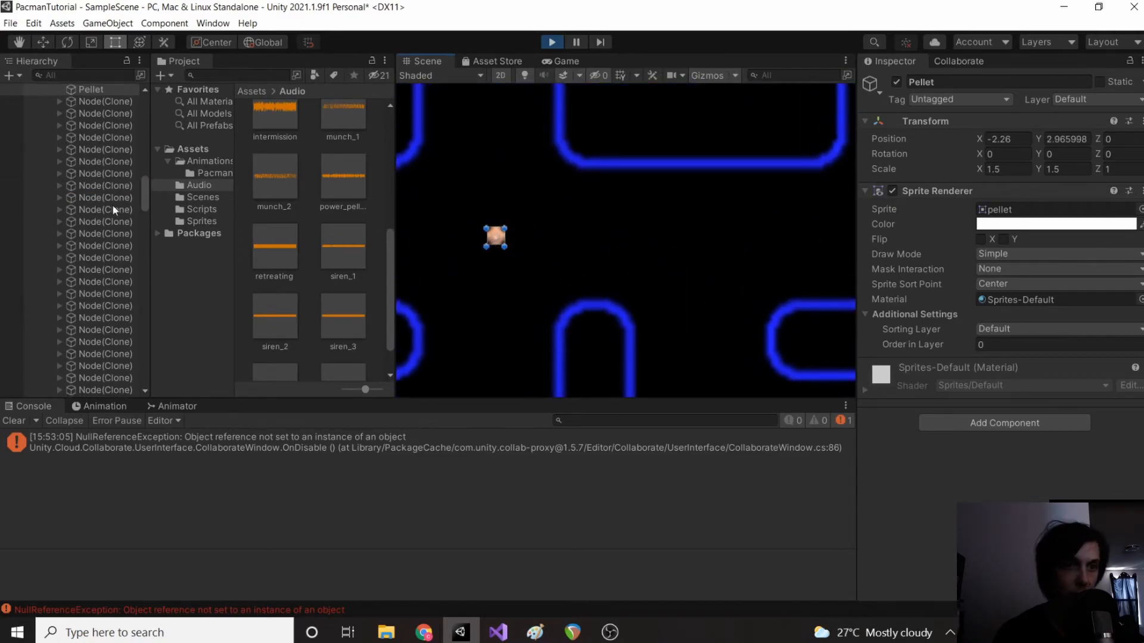
pyautogui.click(91, 221)
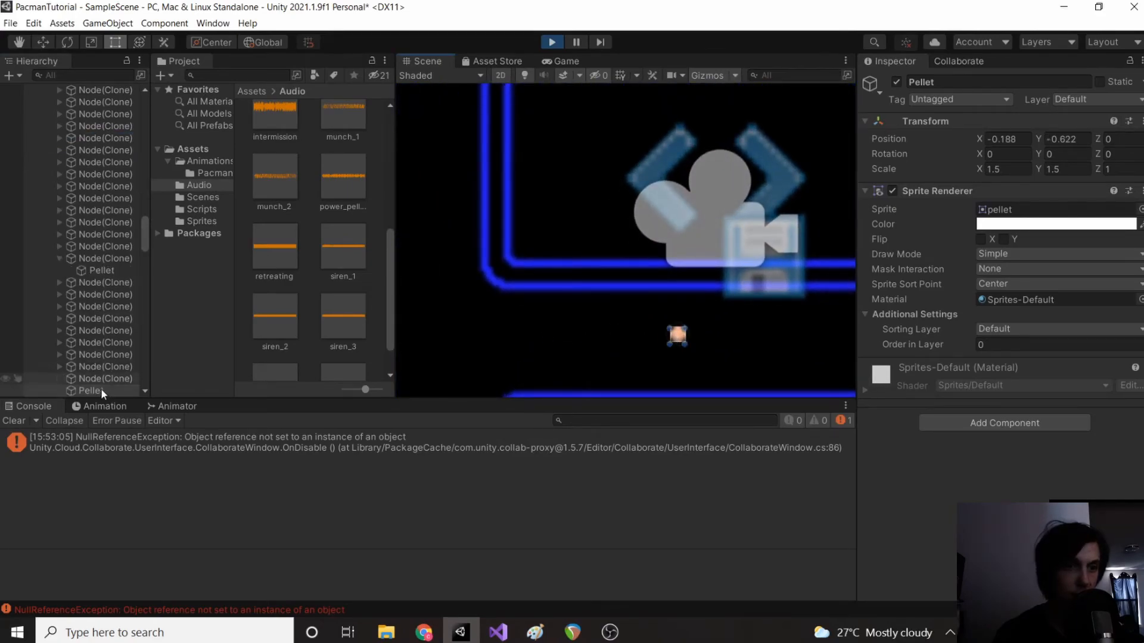
pyautogui.click(100, 390)
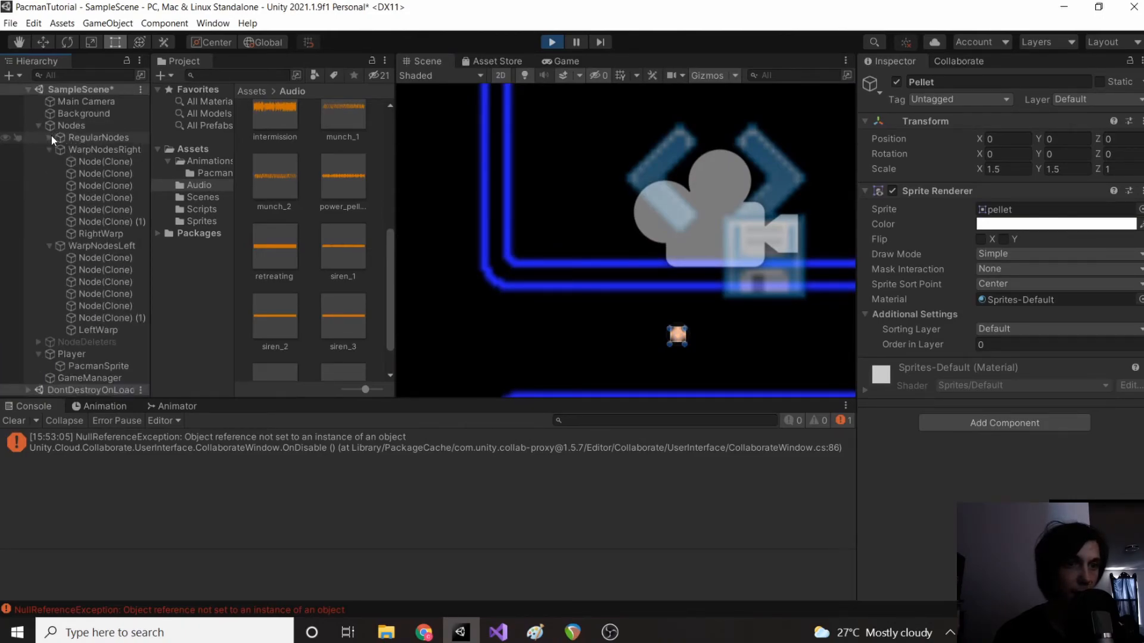
pyautogui.click(51, 137)
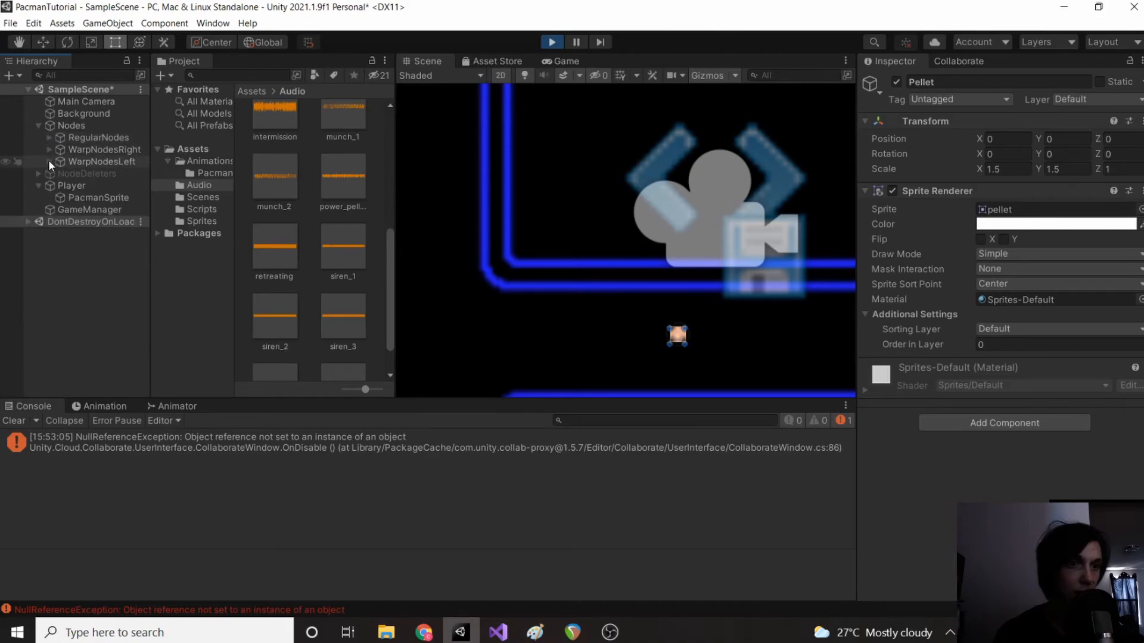
# Step: Collapse WarpNodesLeft, run the game, expand Nodes and WarpNodesRight, and move toward Pac-Man
pyautogui.click(71, 126)
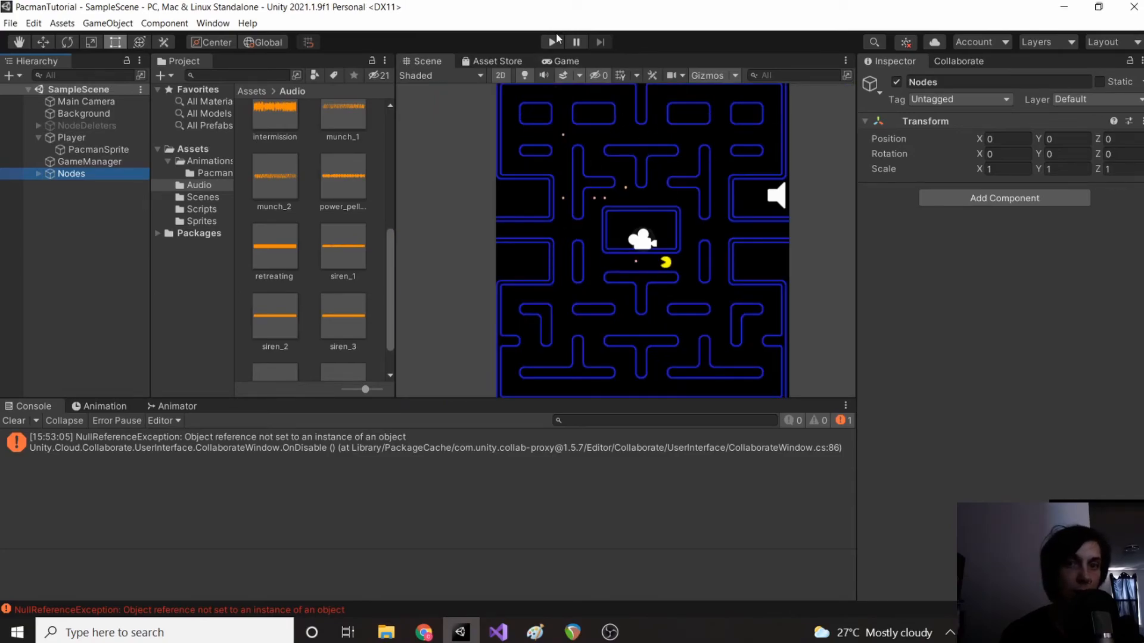
pyautogui.click(551, 41)
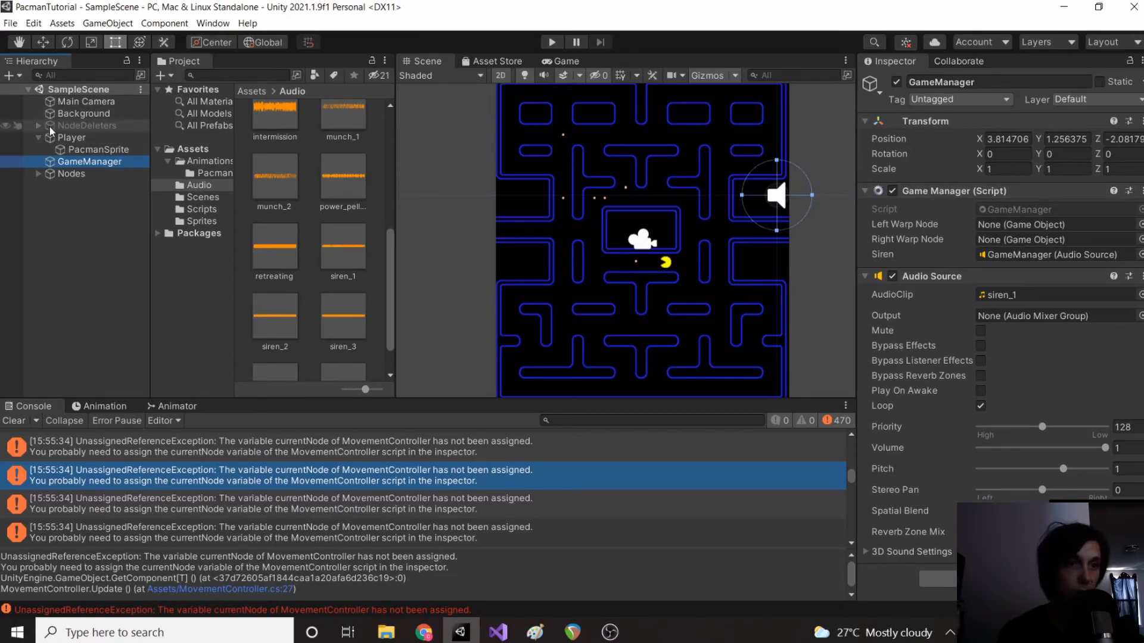
pyautogui.click(38, 174)
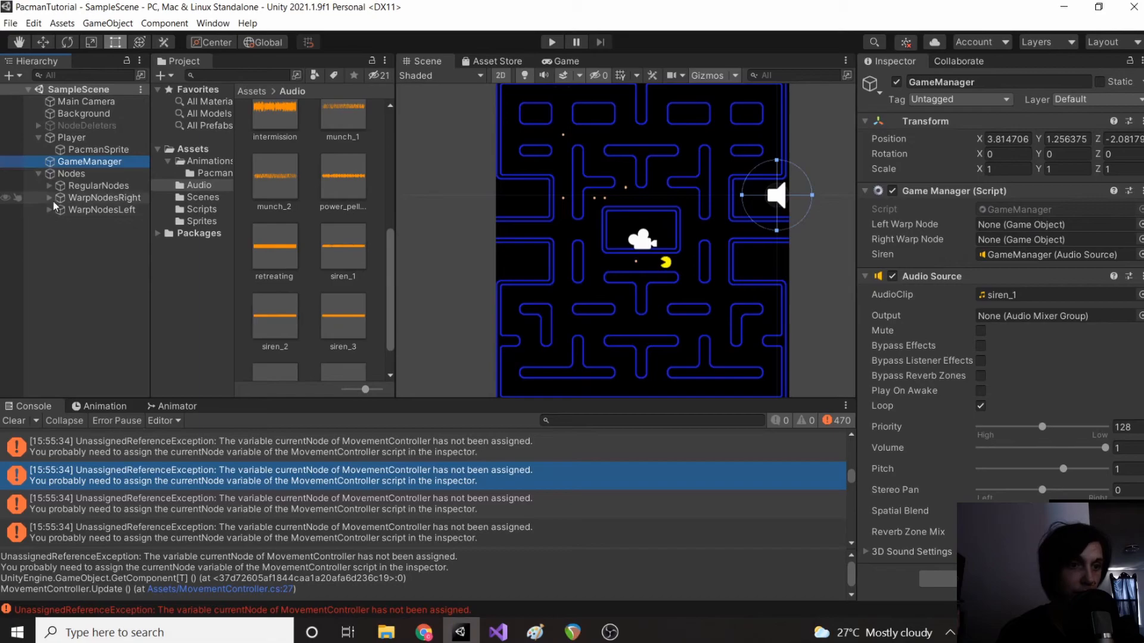
pyautogui.click(50, 198)
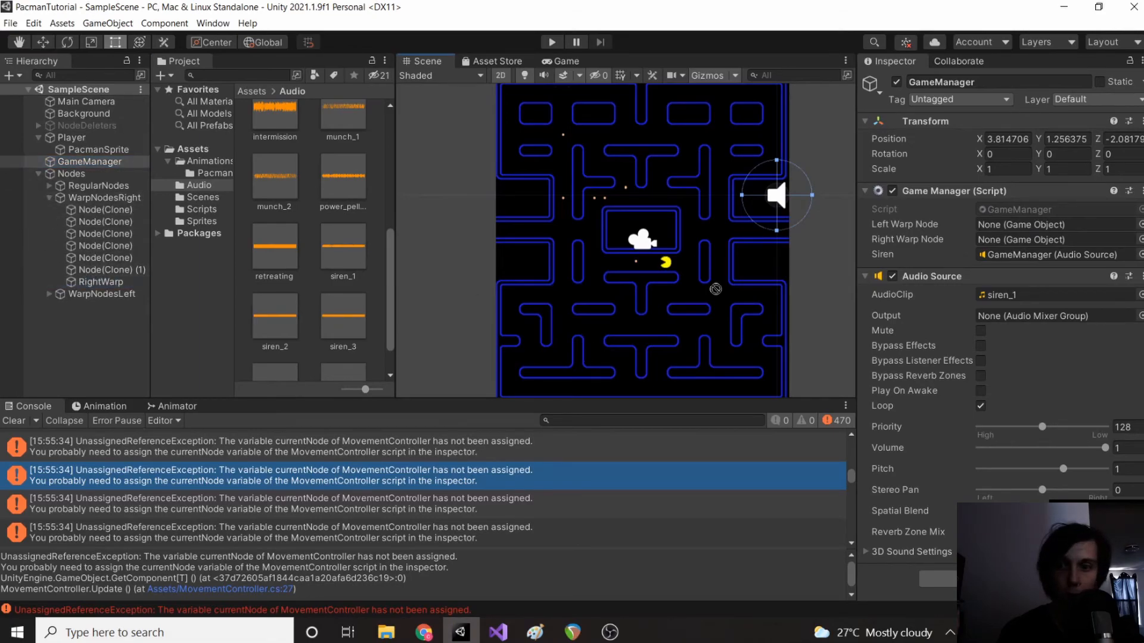
pyautogui.moveTo(101, 282); pyautogui.dragTo(1036, 239)
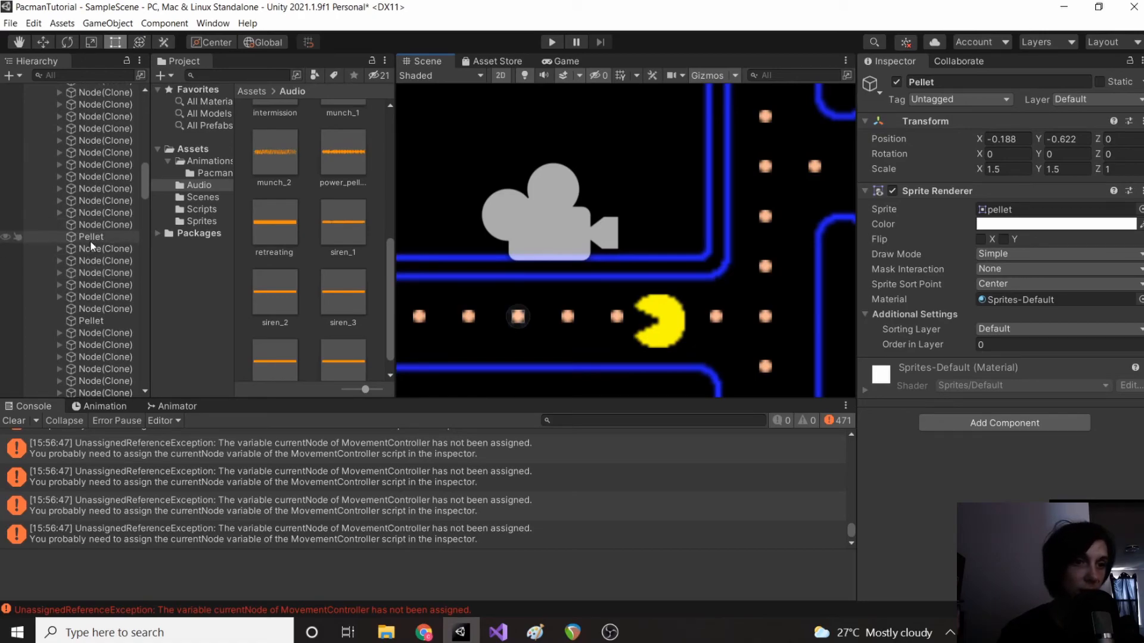
# Step: Expand more Node(Clone) entries and select their Pellet children near Pac-Man
pyautogui.click(101, 236)
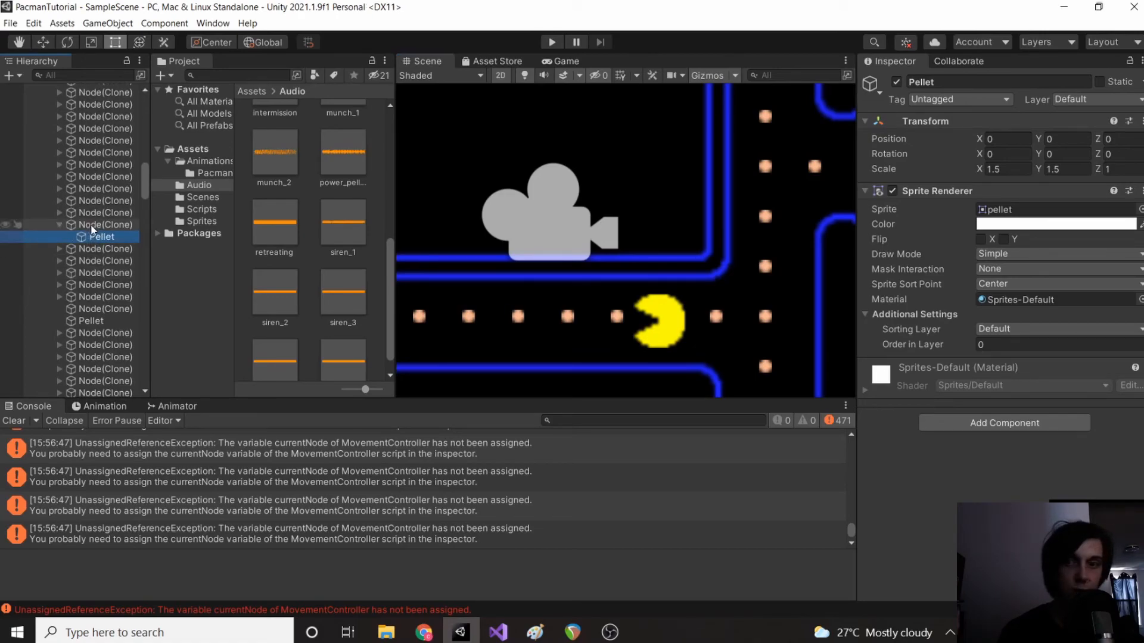
pyautogui.click(100, 321)
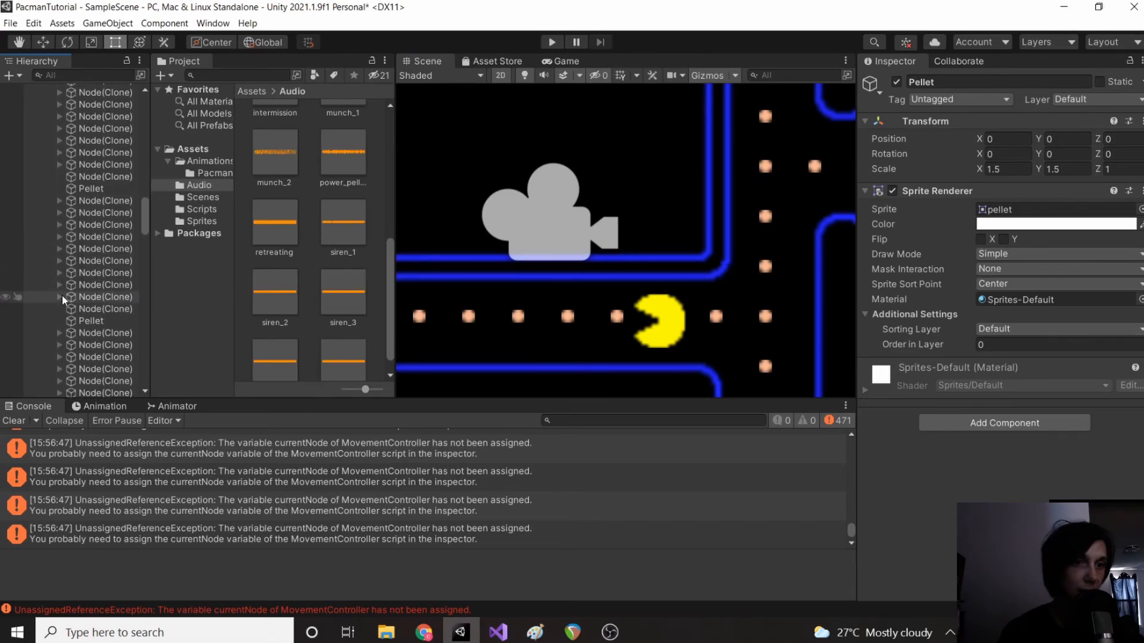
pyautogui.click(90, 189)
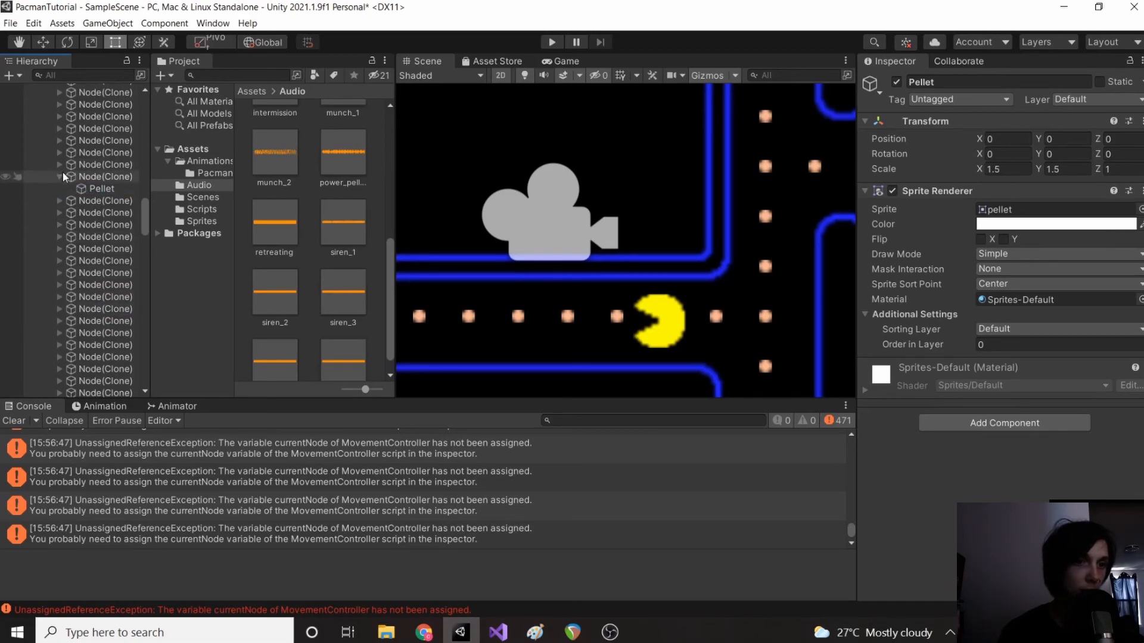
pyautogui.scroll(-3)
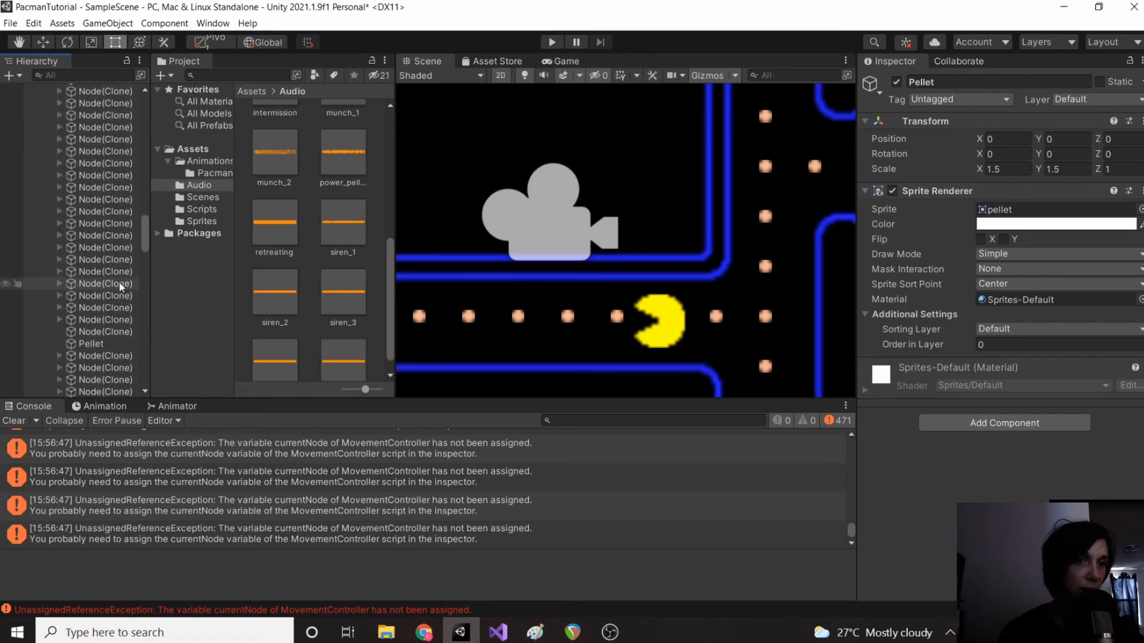
pyautogui.click(100, 280)
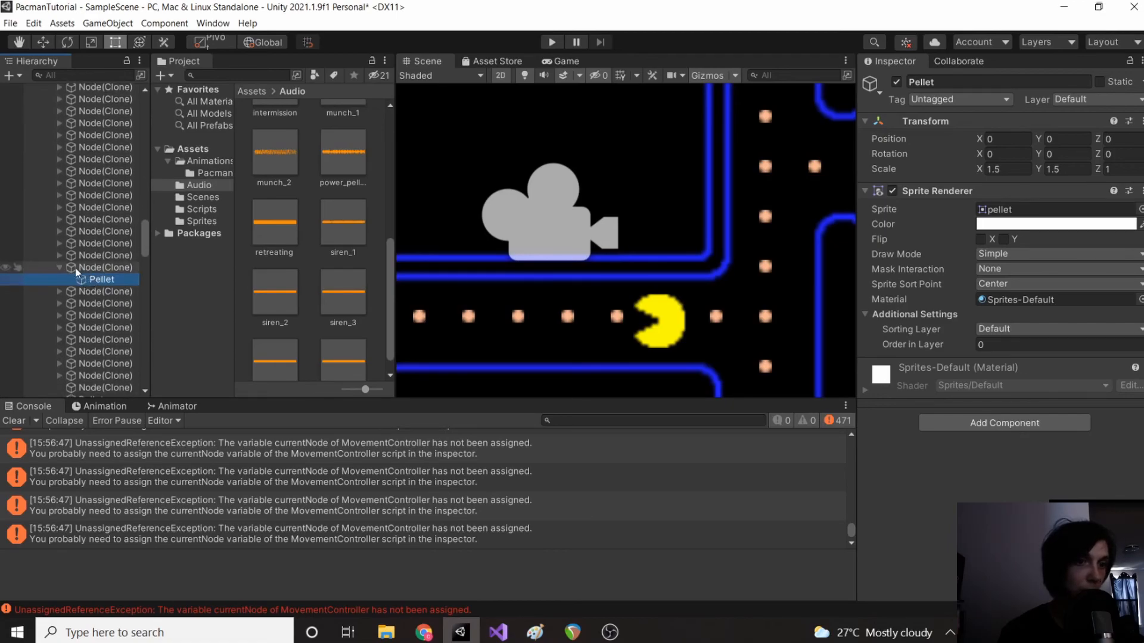